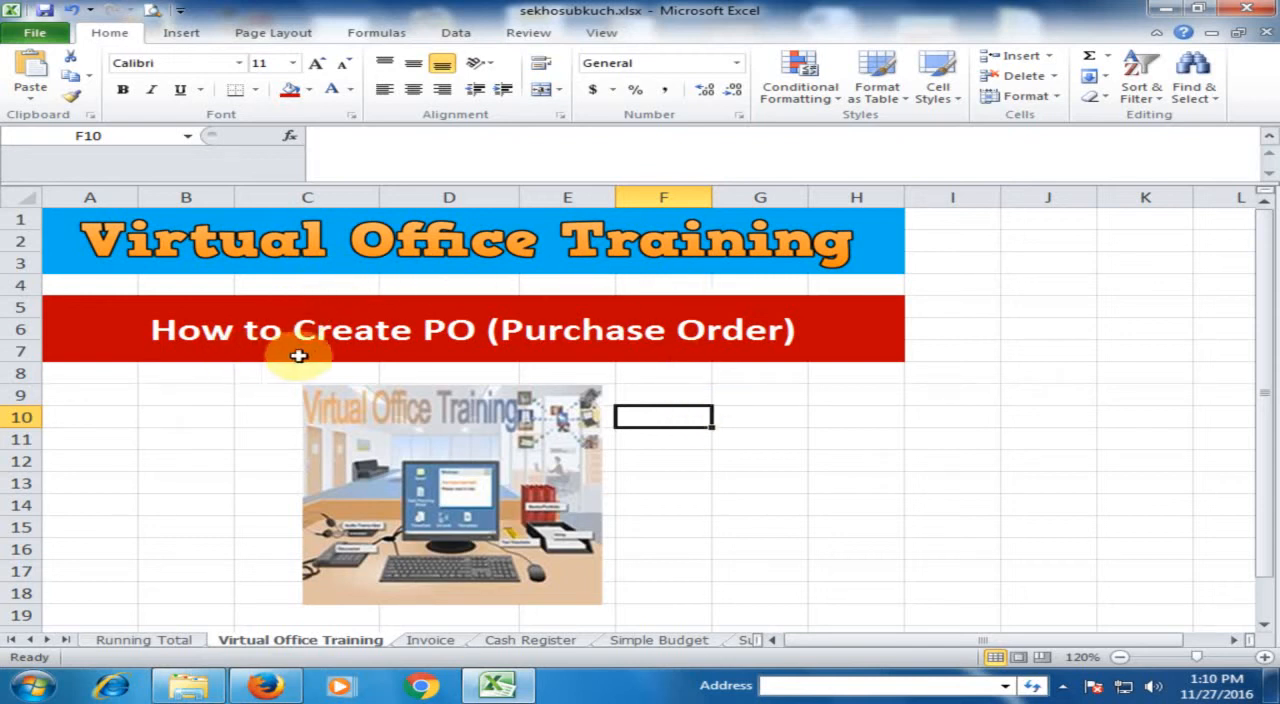
{"action": "mouse_move", "coordinate": [532, 360]}
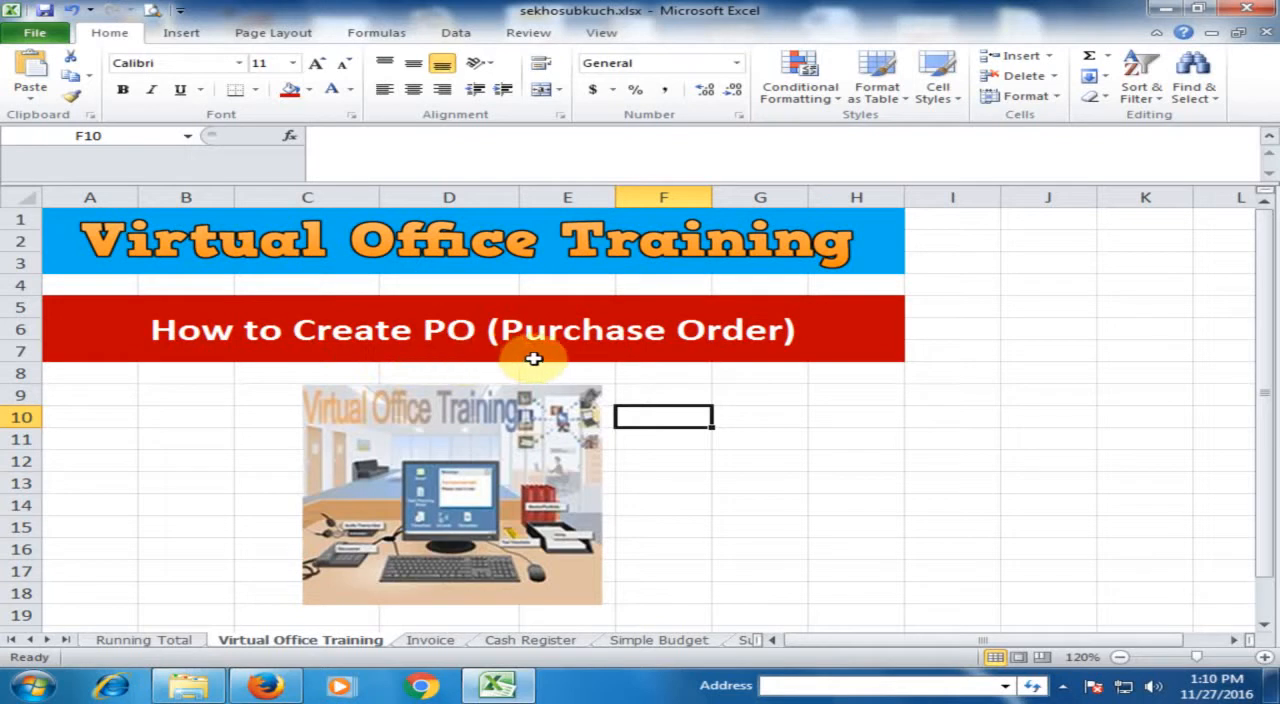
{"action": "mouse_move", "coordinate": [612, 472]}
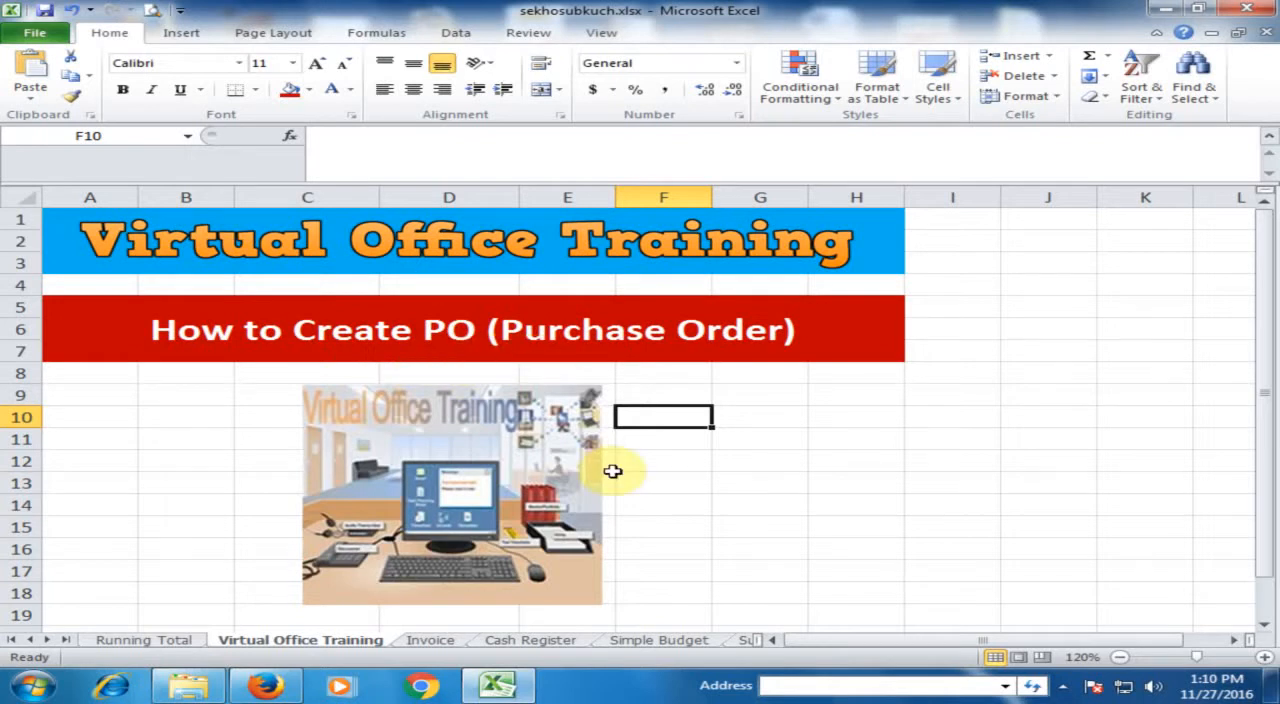
- Search the online templates for 'PURCHASE ORDER' from the new-workbook area
{"action": "left_click", "coordinate": [36, 32]}
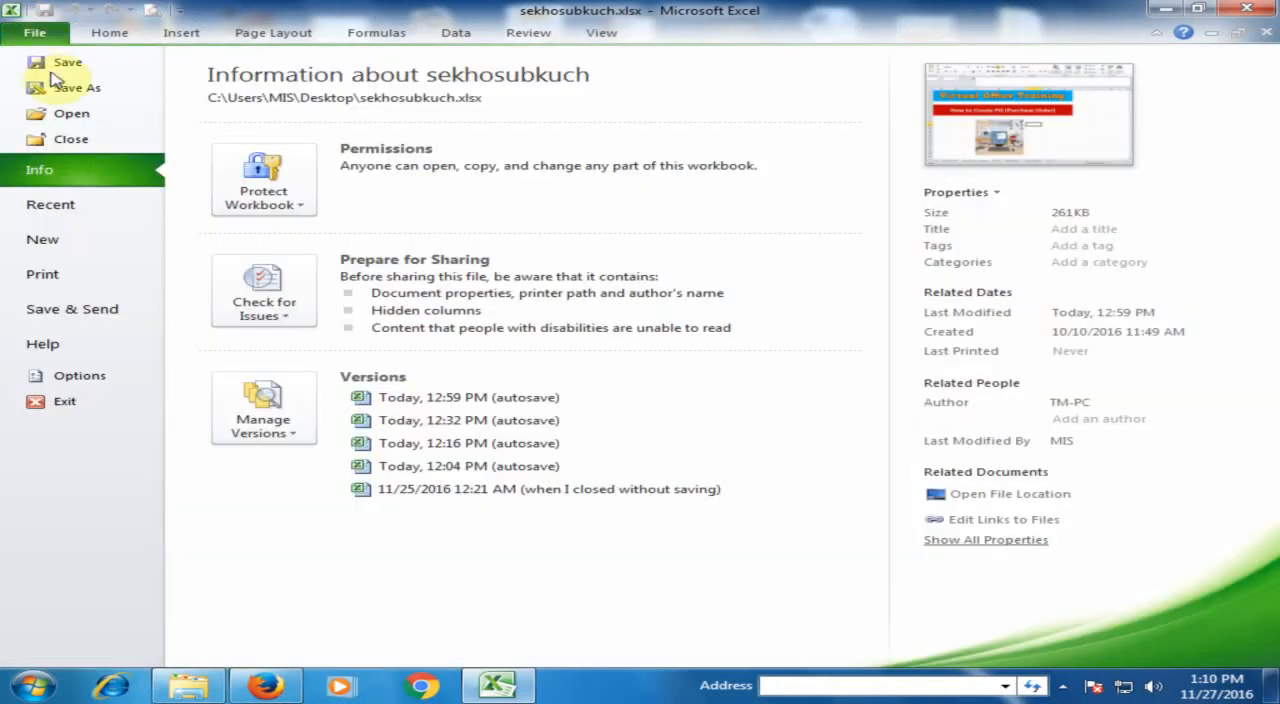
{"action": "left_click", "coordinate": [42, 240]}
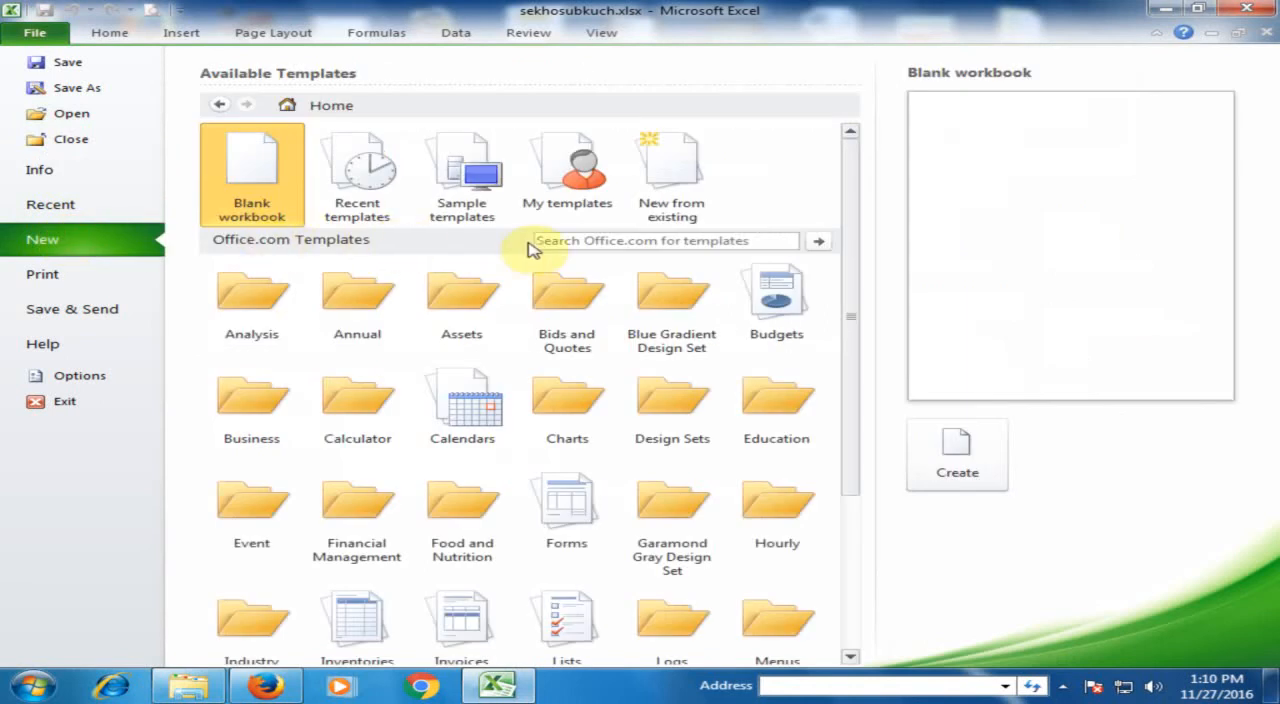
{"action": "left_click", "coordinate": [650, 240]}
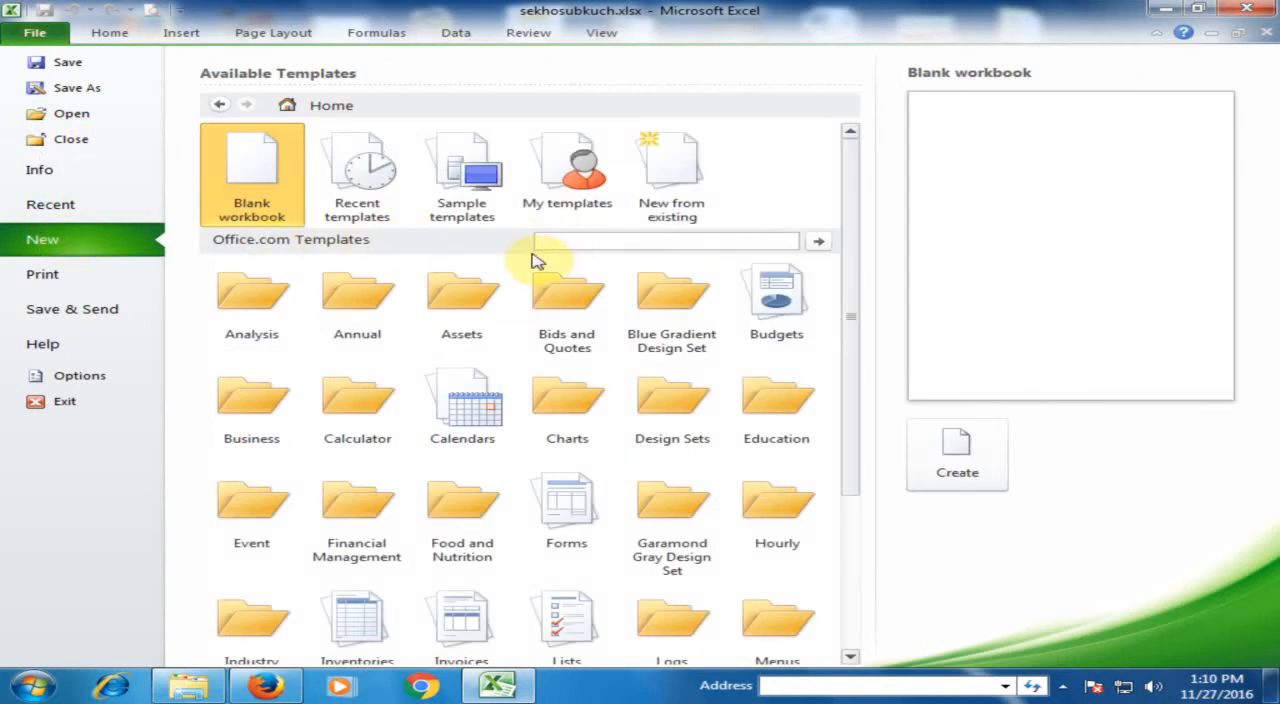
{"action": "type", "text": "PURCH"}
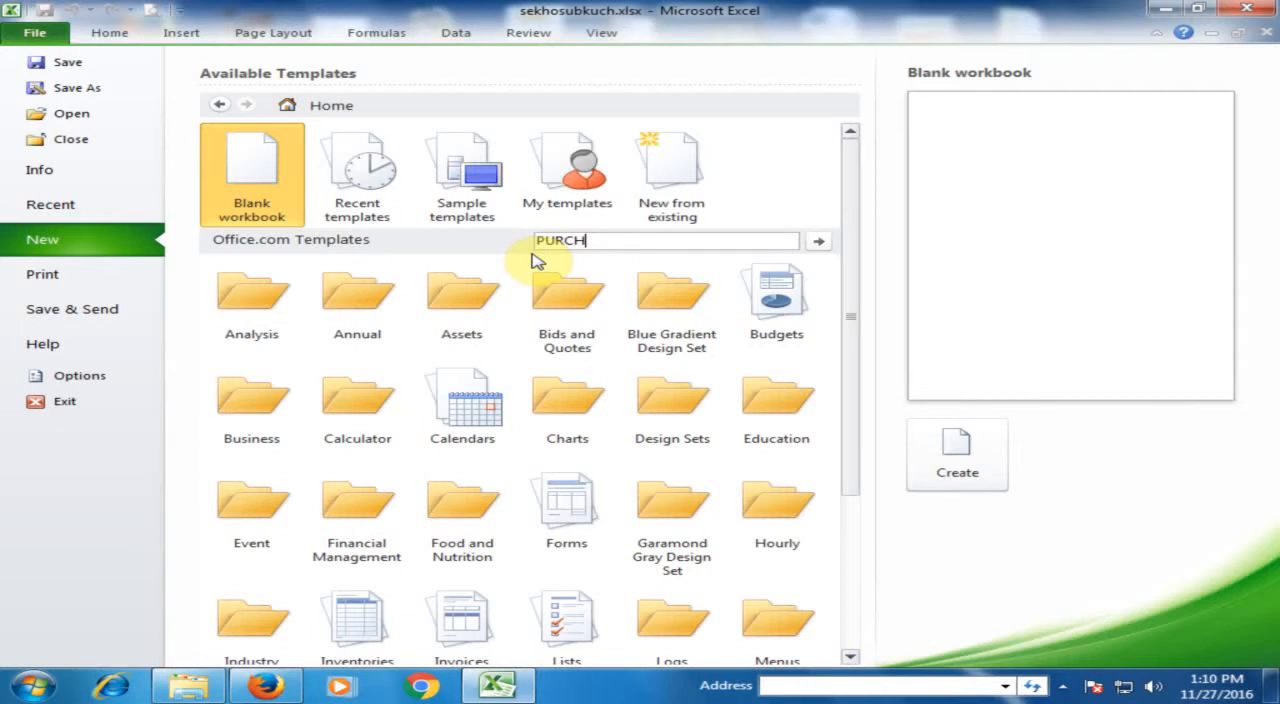
{"action": "type", "text": "ASE ORDER"}
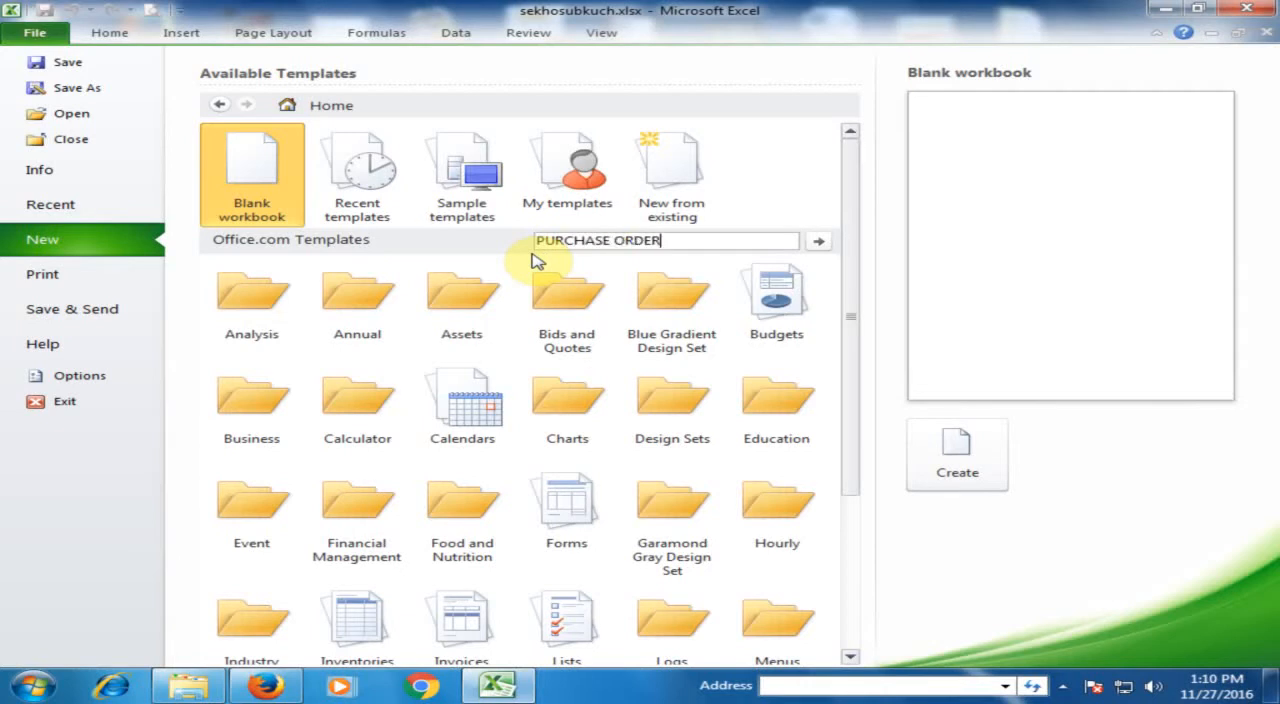
{"action": "left_click", "coordinate": [818, 240]}
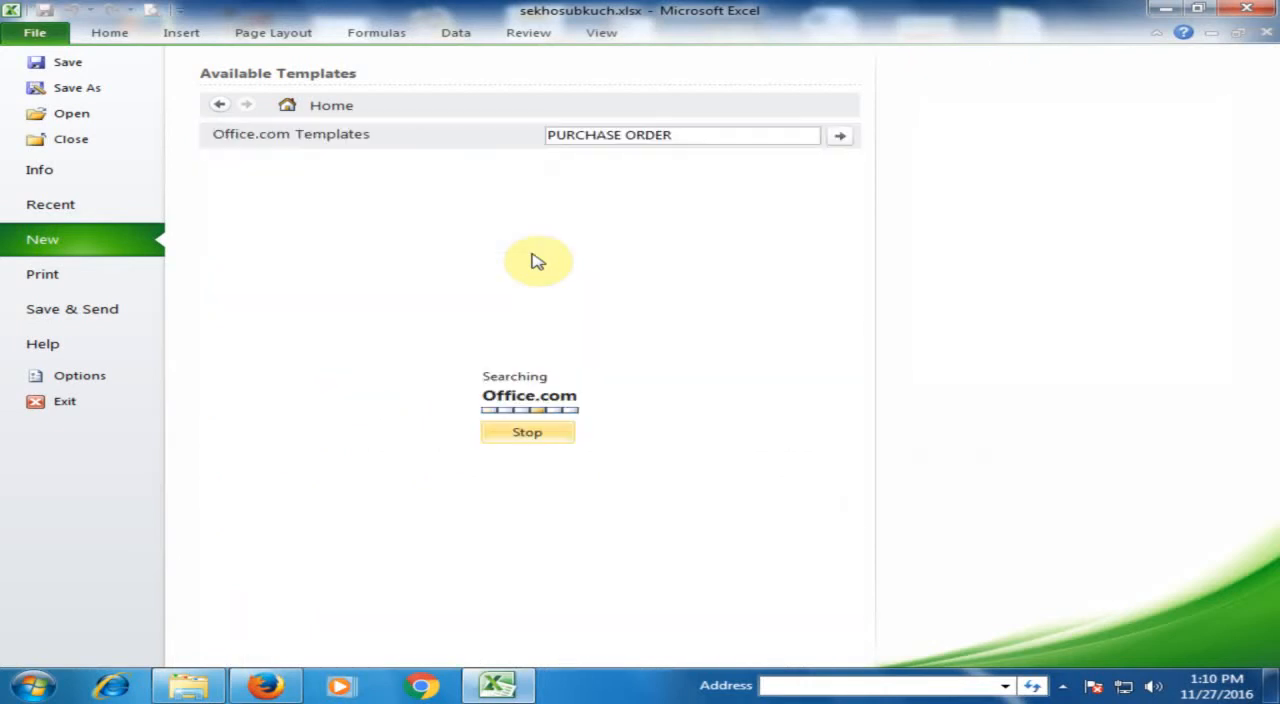
{"action": "mouse_move", "coordinate": [684, 208]}
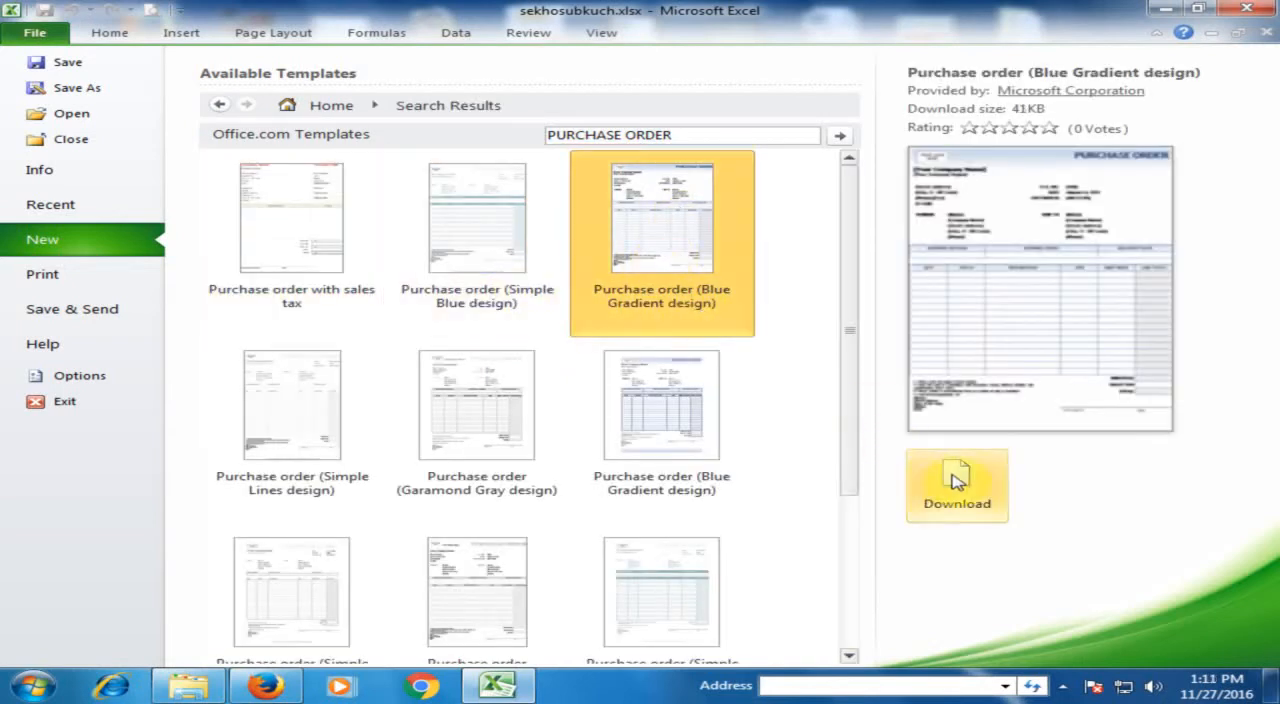
- Download the Purchase order (Blue Gradient design) template as a new workbook
{"action": "left_click", "coordinate": [956, 484]}
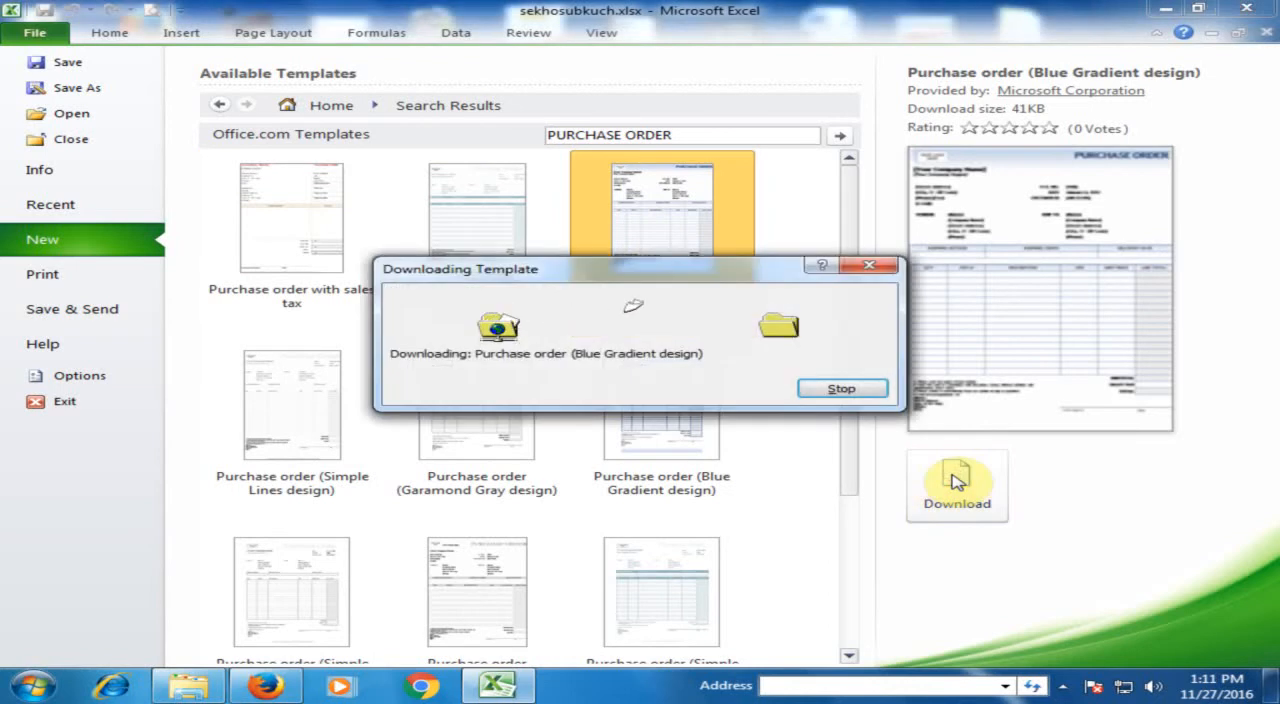
{"action": "left_click", "coordinate": [956, 480]}
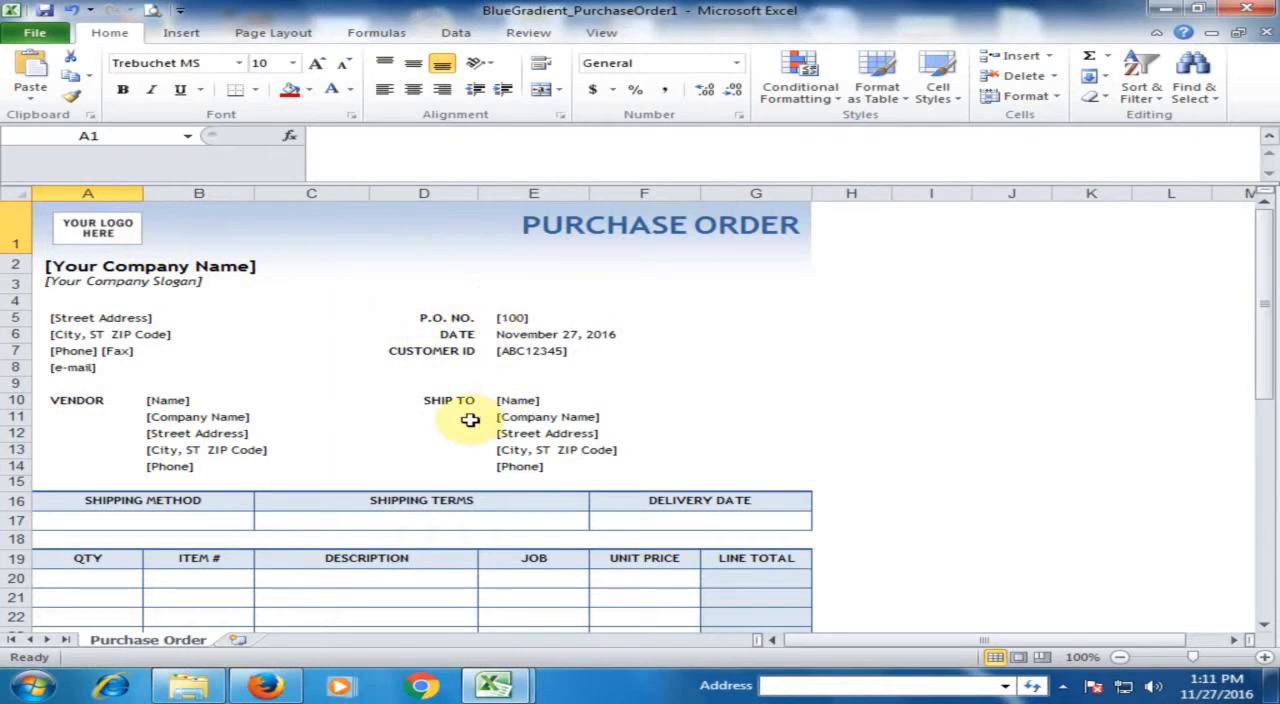
{"action": "mouse_move", "coordinate": [278, 300]}
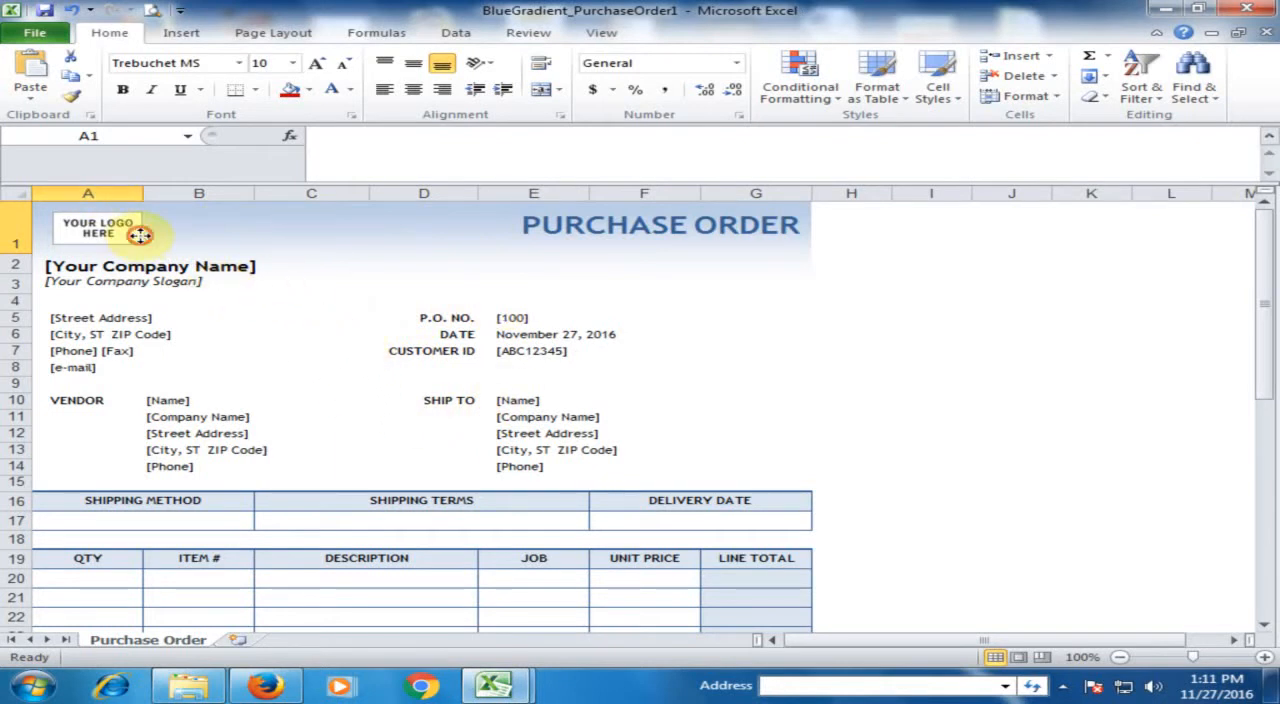
- Replace the 'Your Logo Here' placeholder with a picture via Change Picture
{"action": "left_click", "coordinate": [100, 228]}
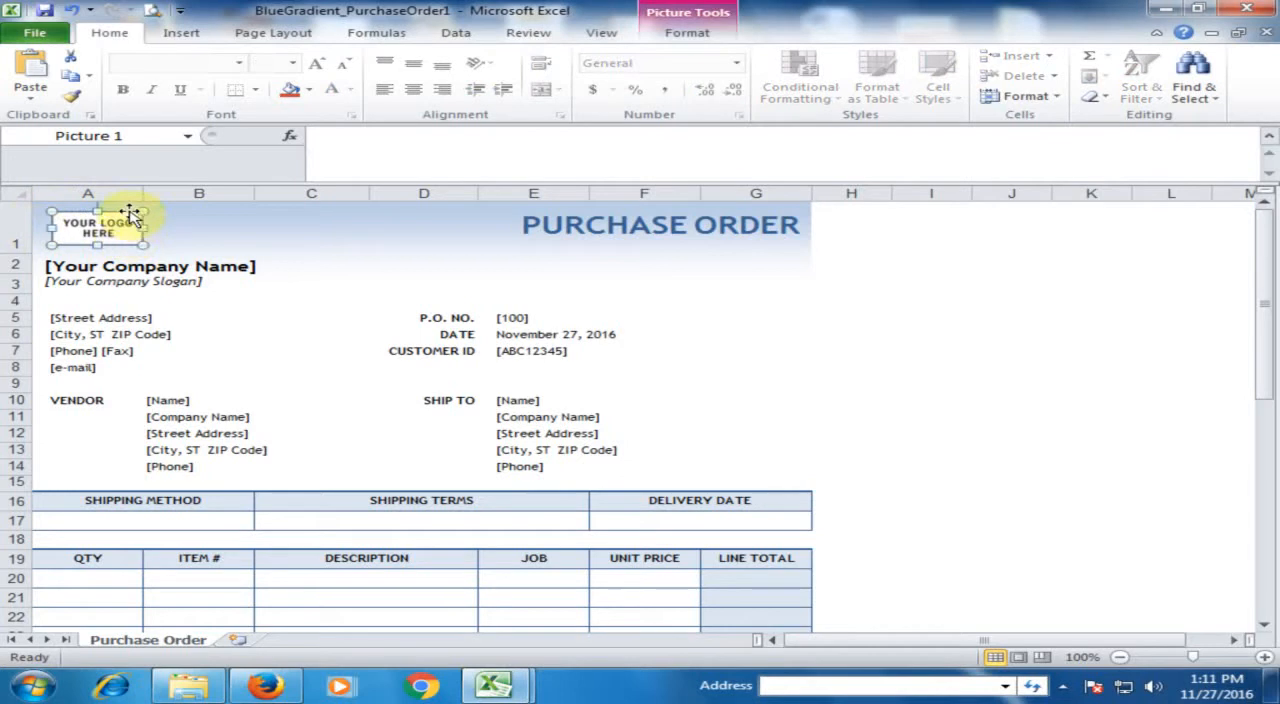
{"action": "right_click", "coordinate": [110, 224]}
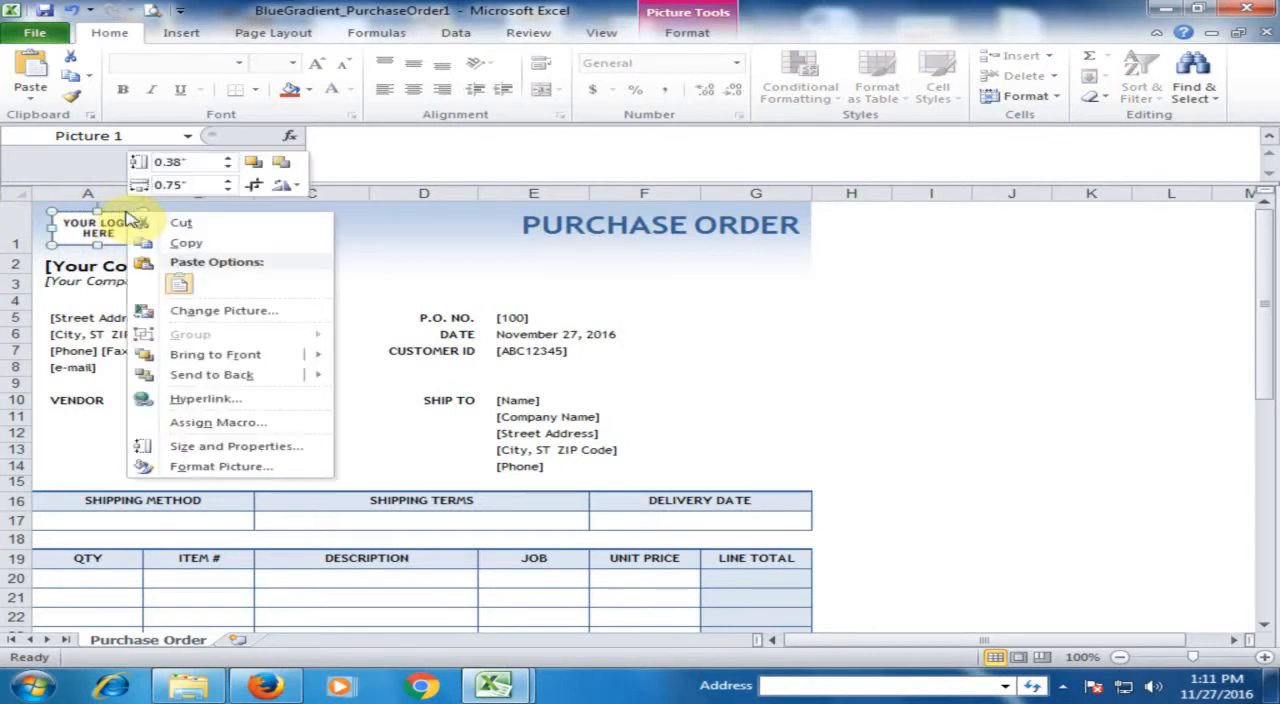
{"action": "left_click", "coordinate": [224, 310]}
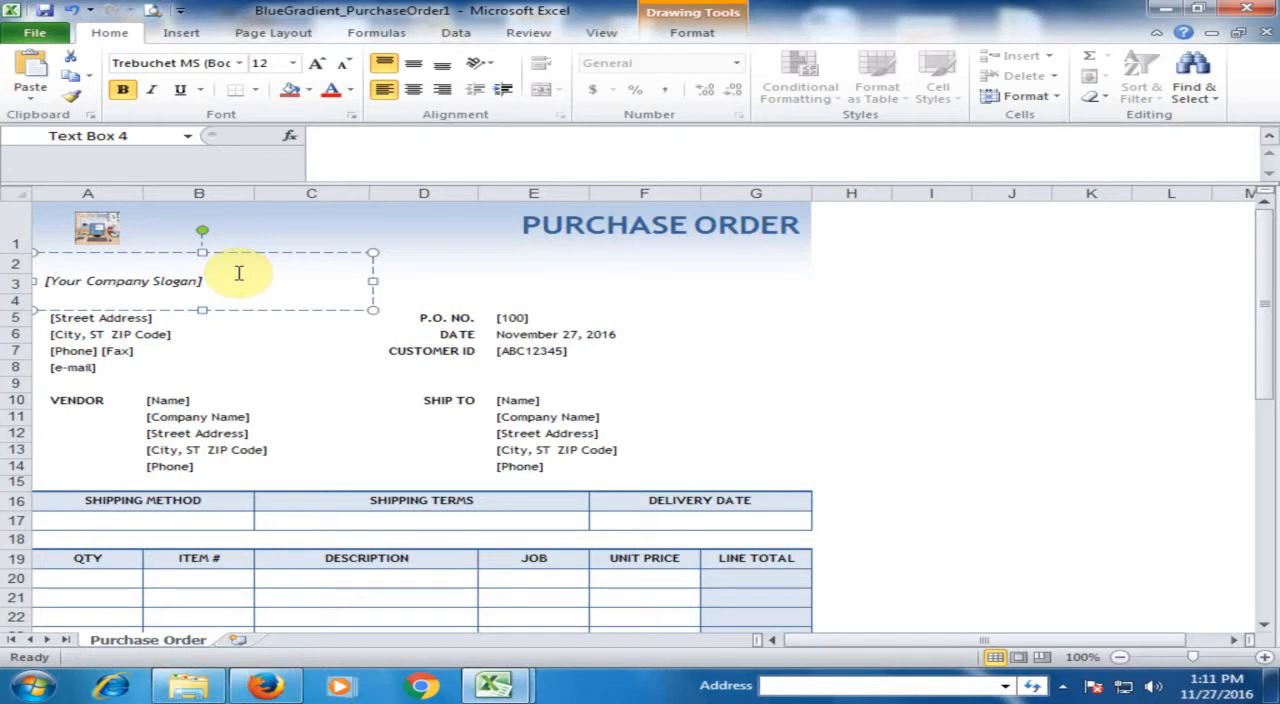
- Enter COMPUTER WORLD as the company name and clear the slogan and contact placeholders
{"action": "type", "text": "COMPUTER"}
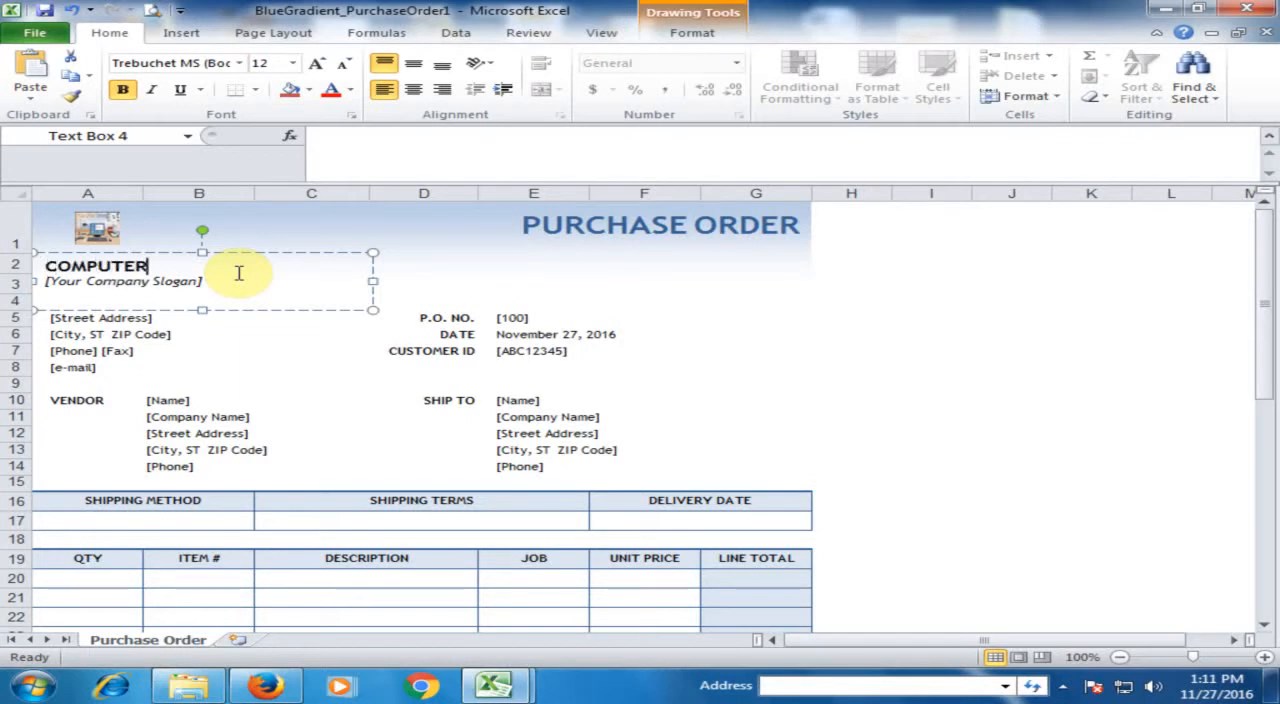
{"action": "type", "text": "WORLD"}
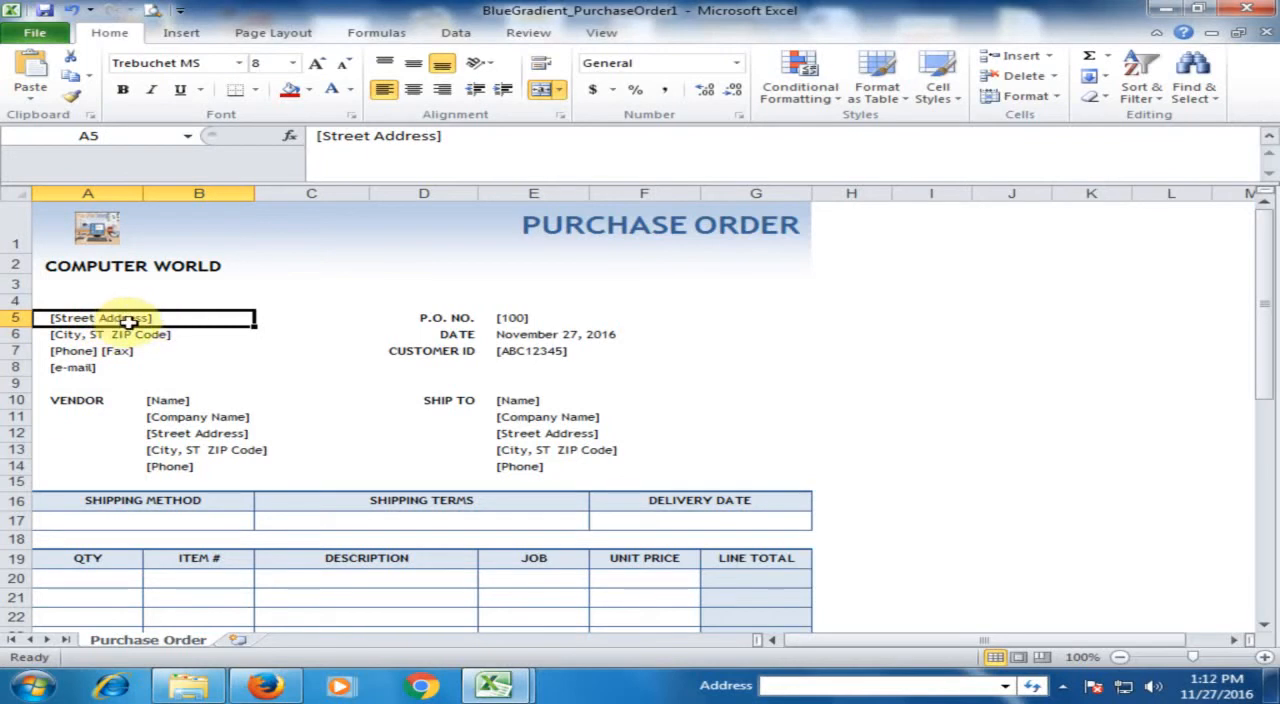
{"action": "left_click", "coordinate": [90, 352]}
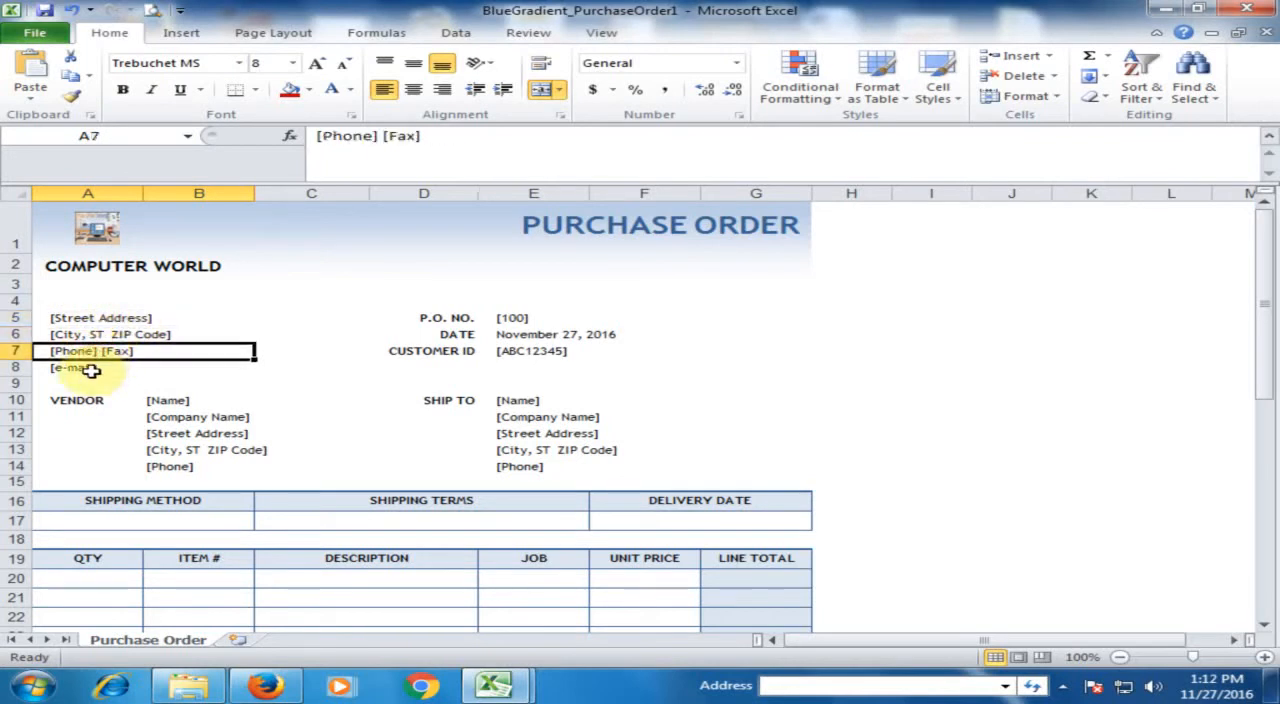
{"action": "left_click", "coordinate": [88, 368]}
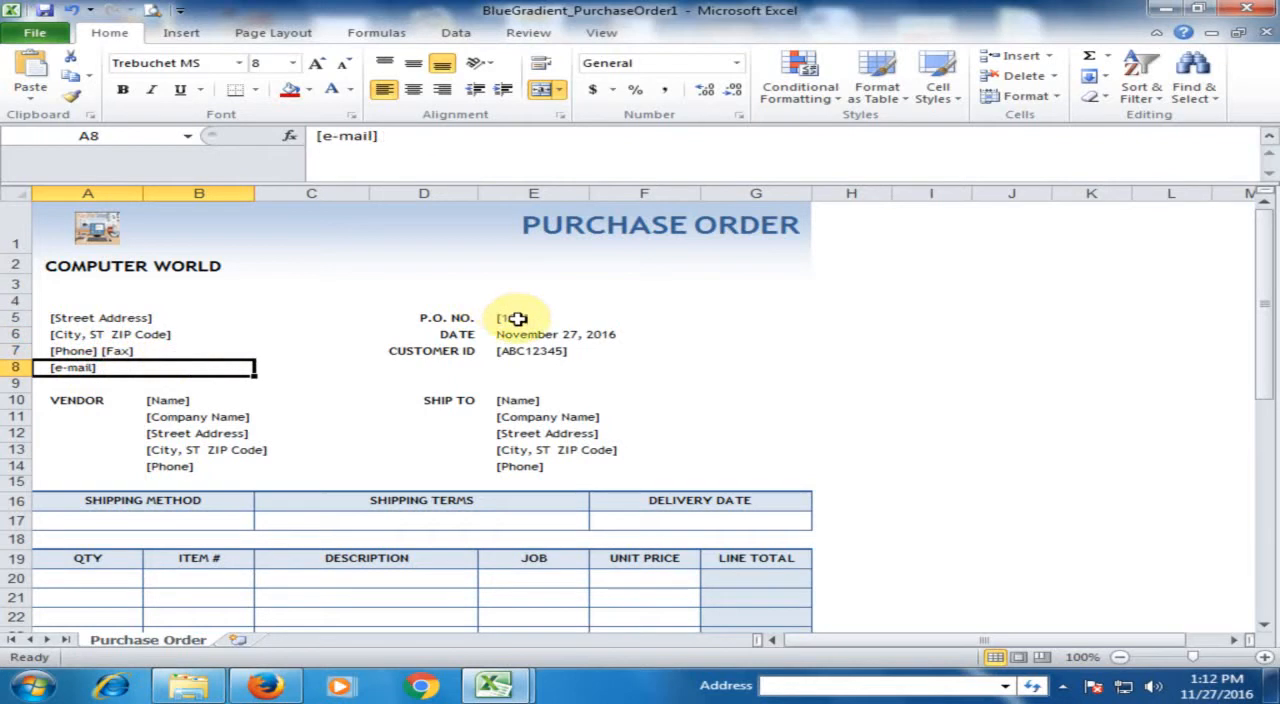
- Set the P.O. number to 1001 and remove the Customer ID entry
{"action": "left_click", "coordinate": [532, 318]}
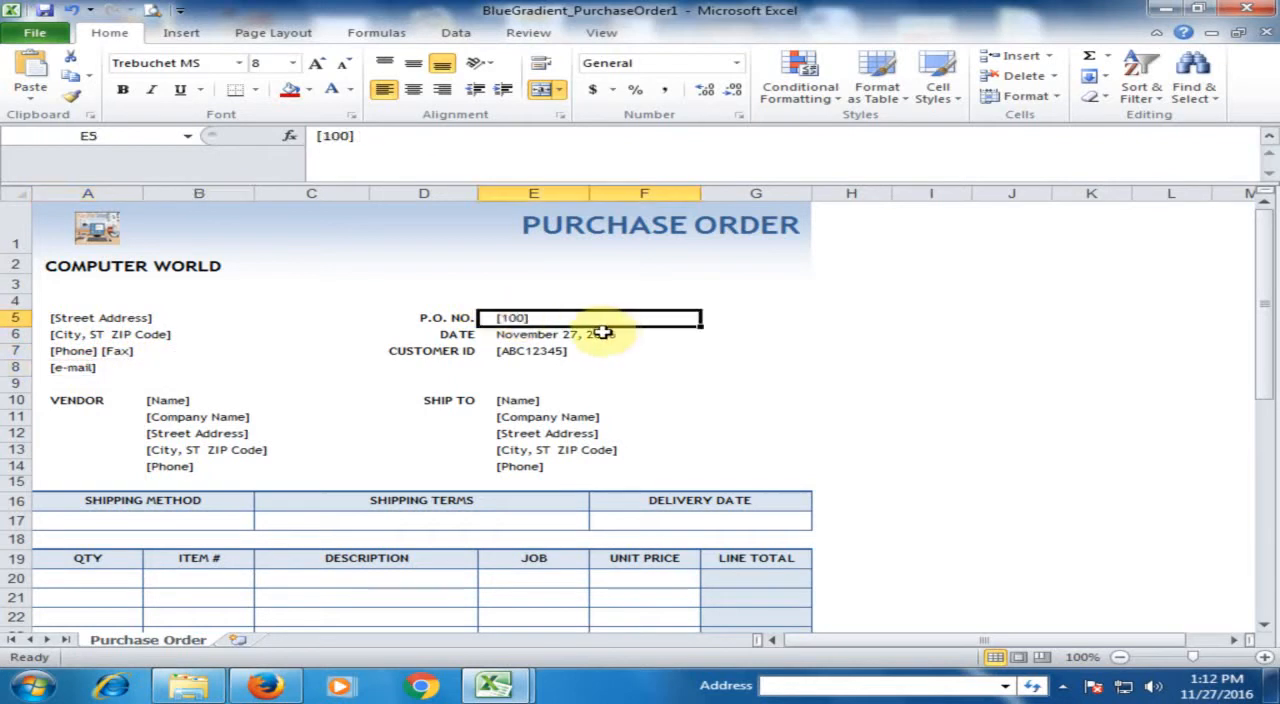
{"action": "left_click", "coordinate": [590, 334]}
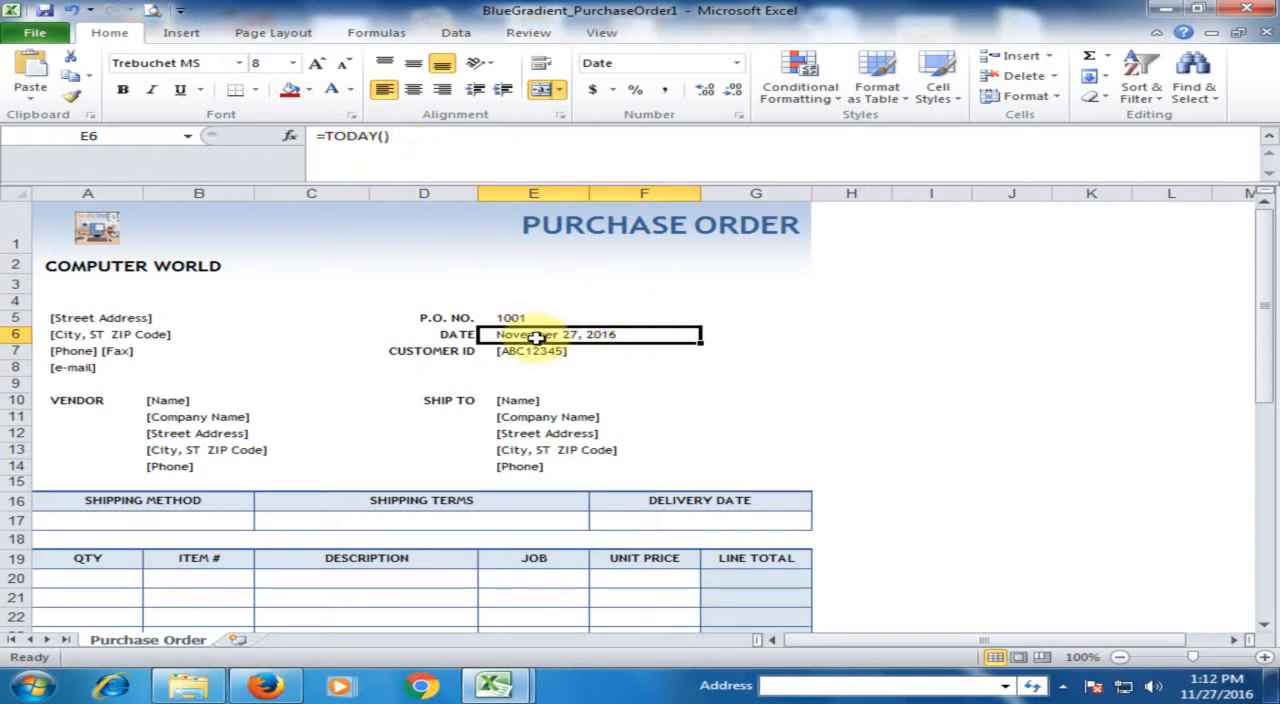
{"action": "mouse_move", "coordinate": [536, 318]}
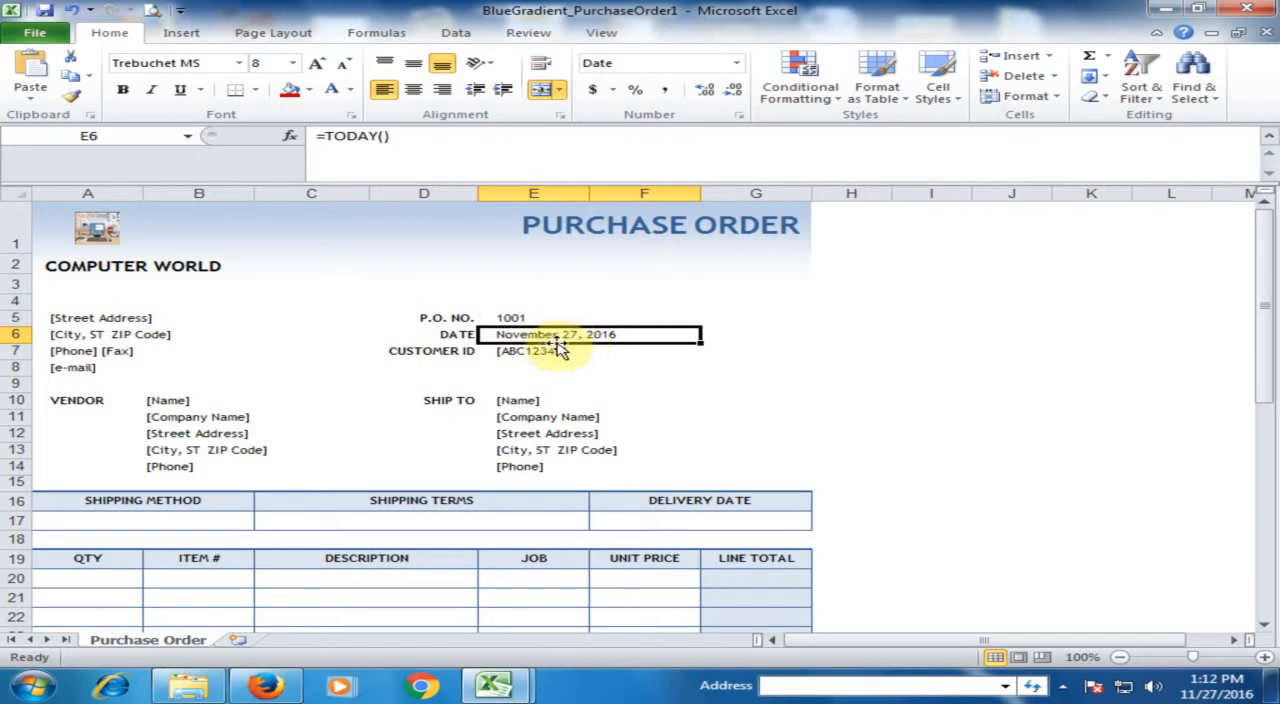
{"action": "left_click", "coordinate": [530, 352]}
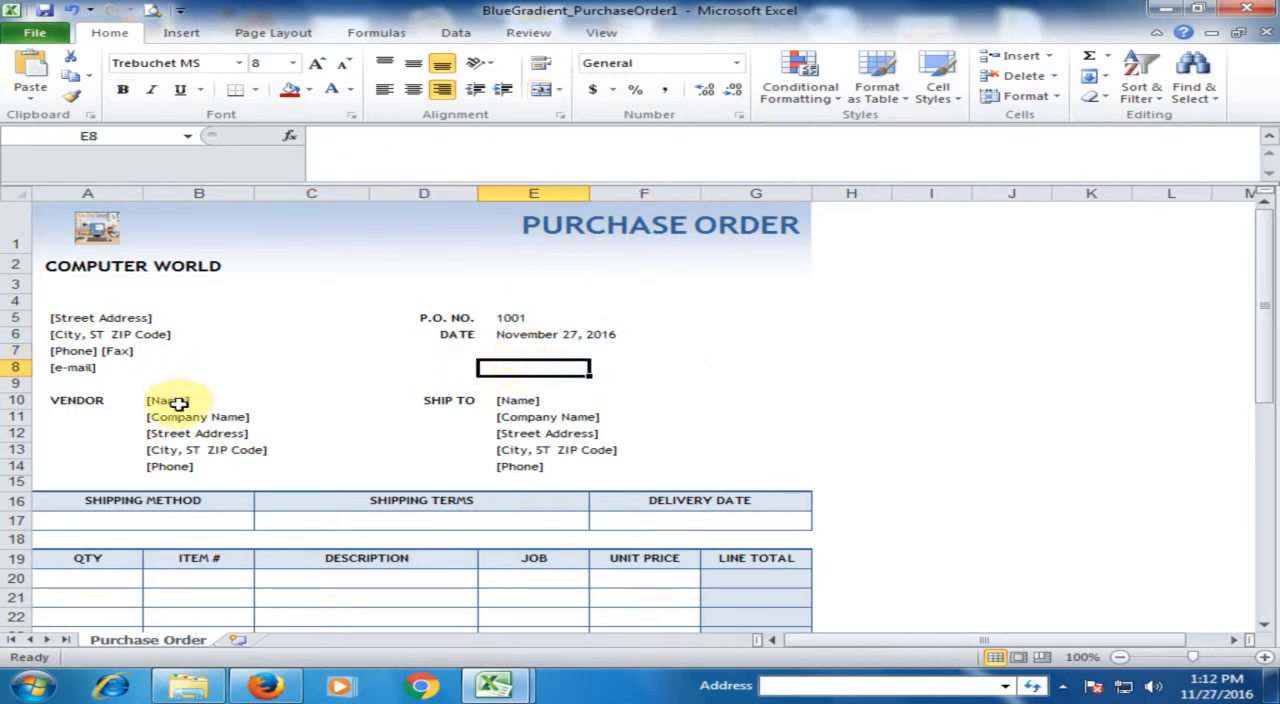
- Enter vendor name SHERAZ and company RES in the vendor block
{"action": "left_click", "coordinate": [168, 400]}
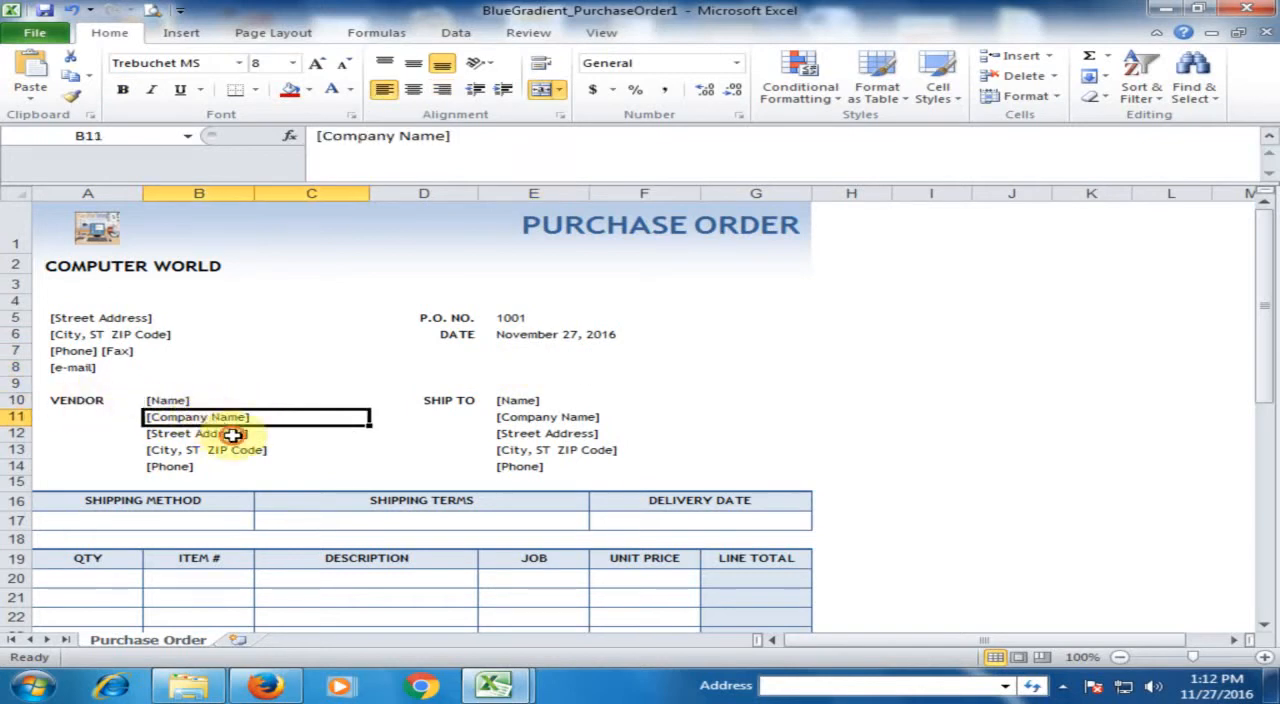
{"action": "left_click", "coordinate": [230, 434]}
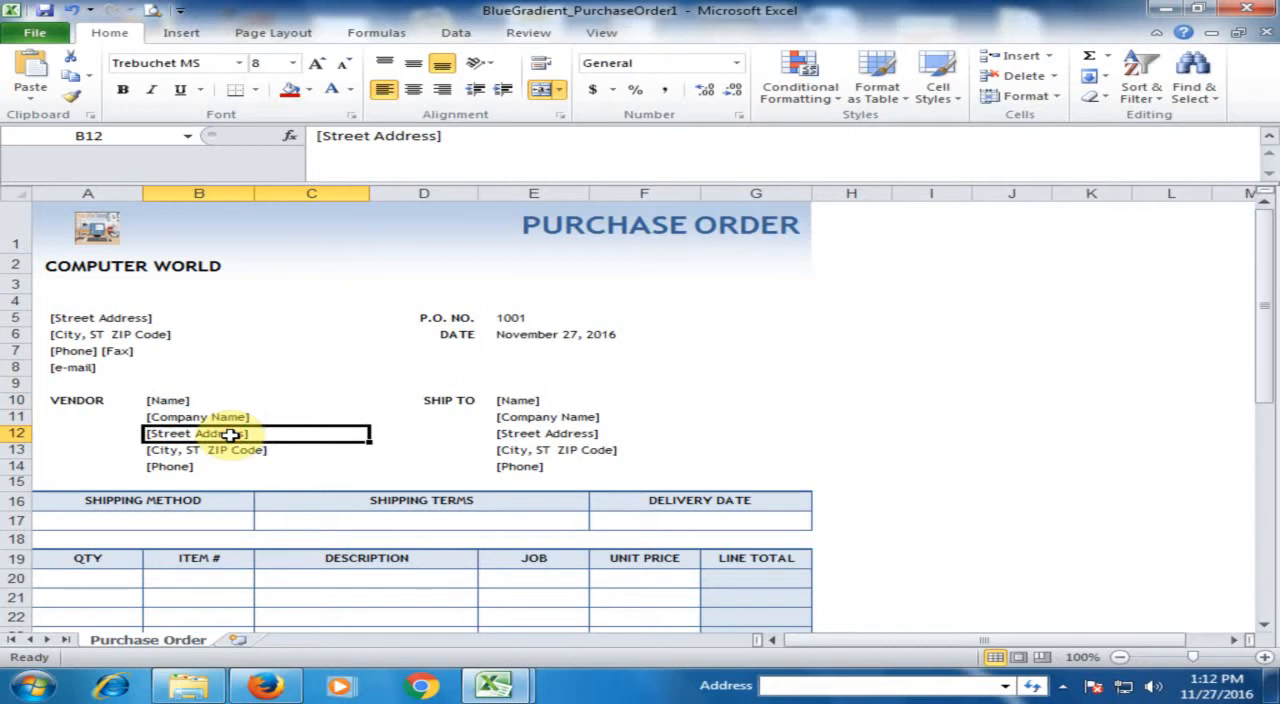
{"action": "left_click", "coordinate": [204, 450]}
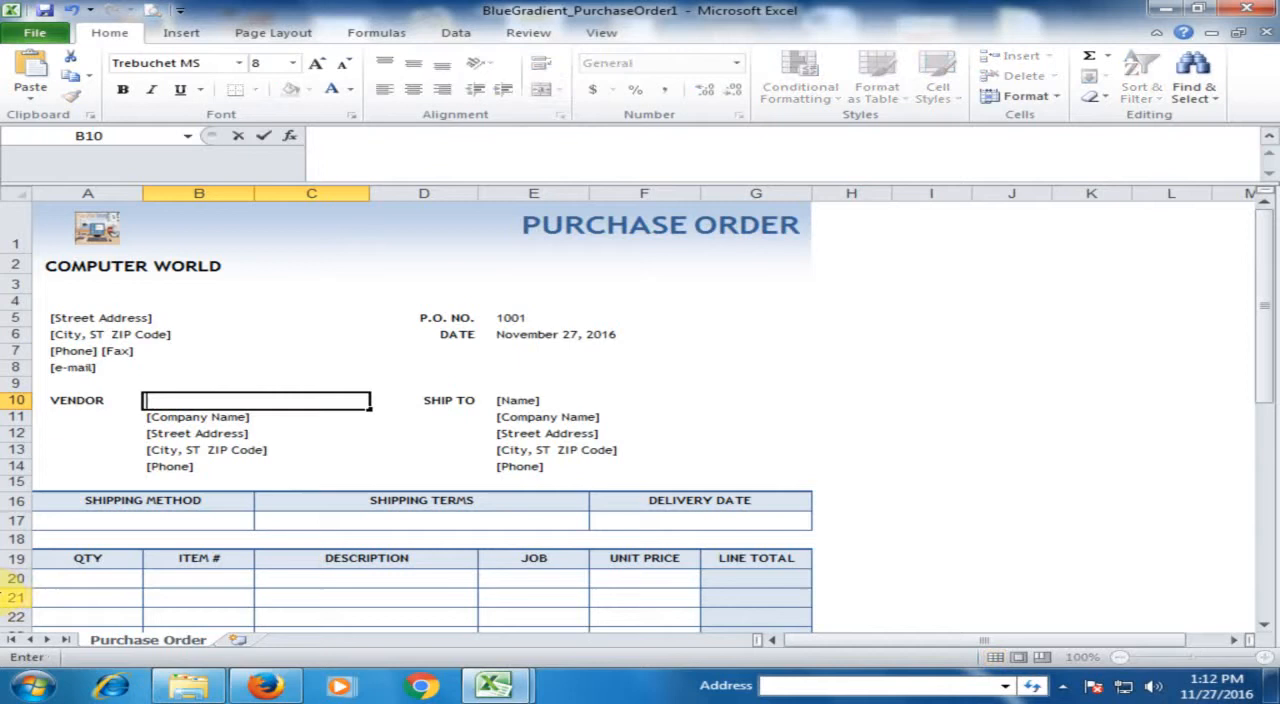
{"action": "type", "text": "SH"}
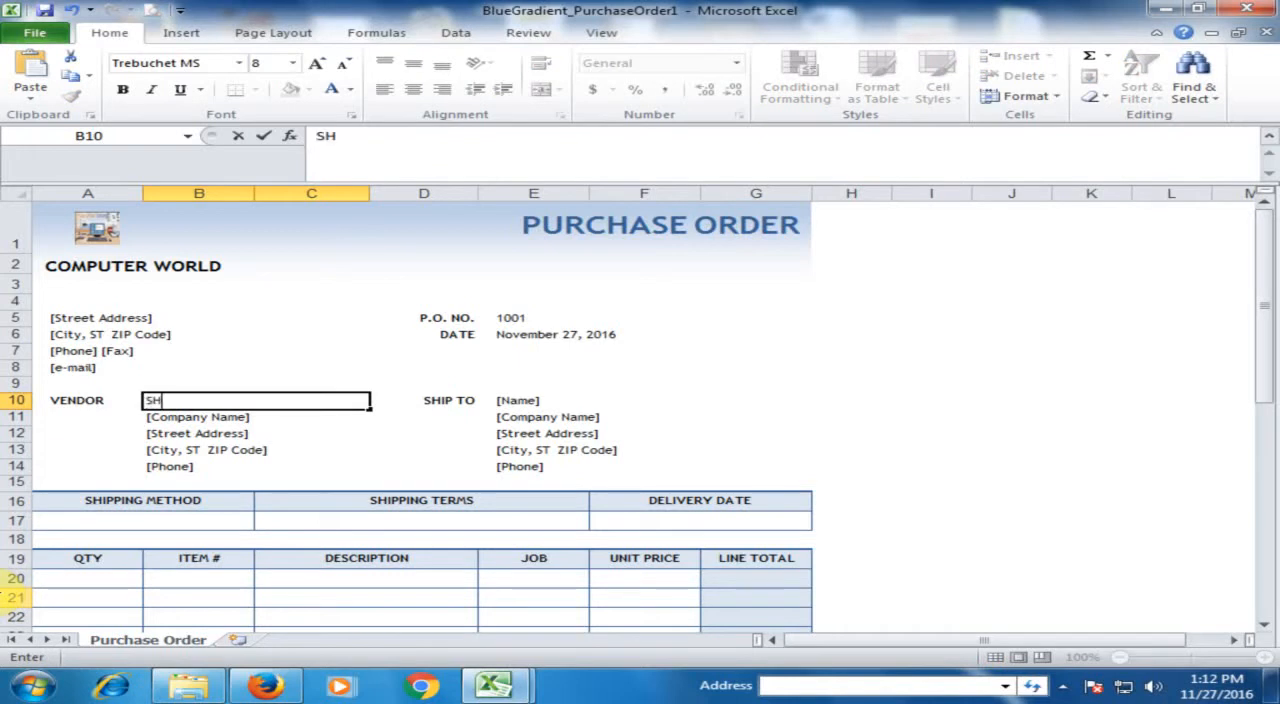
{"action": "type", "text": "ERAZ"}
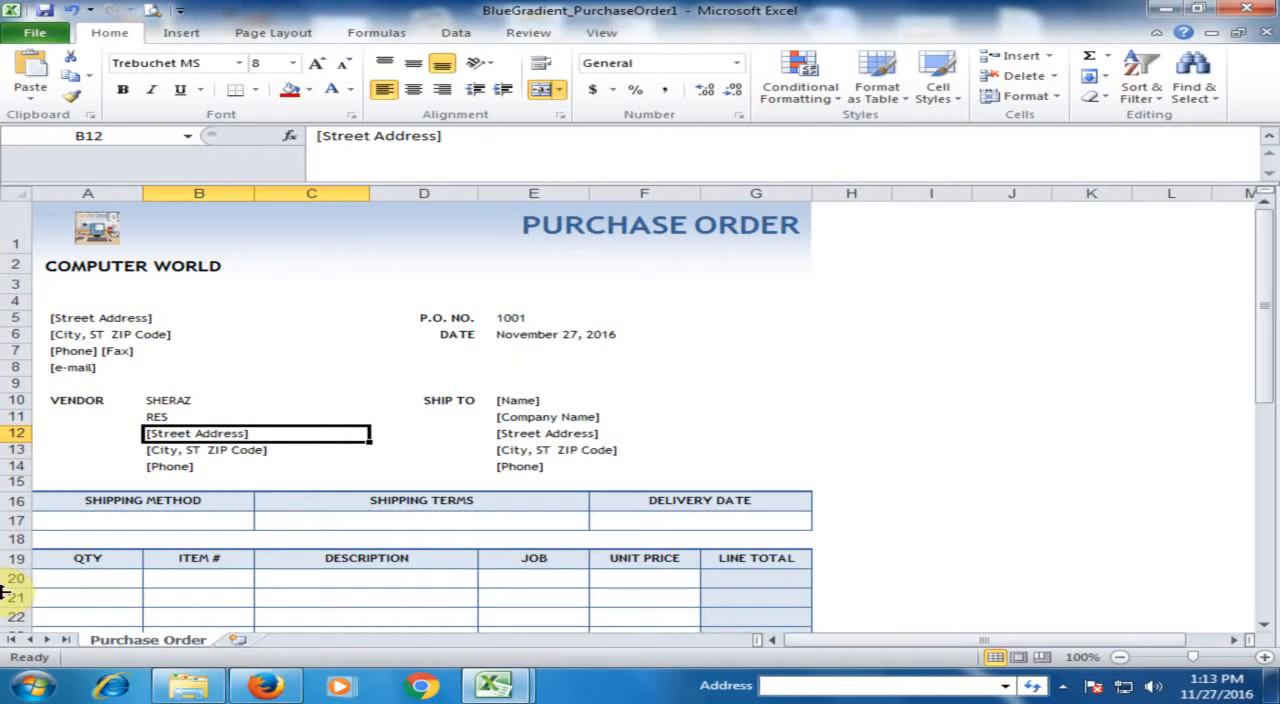
{"action": "type", "text": "H-"}
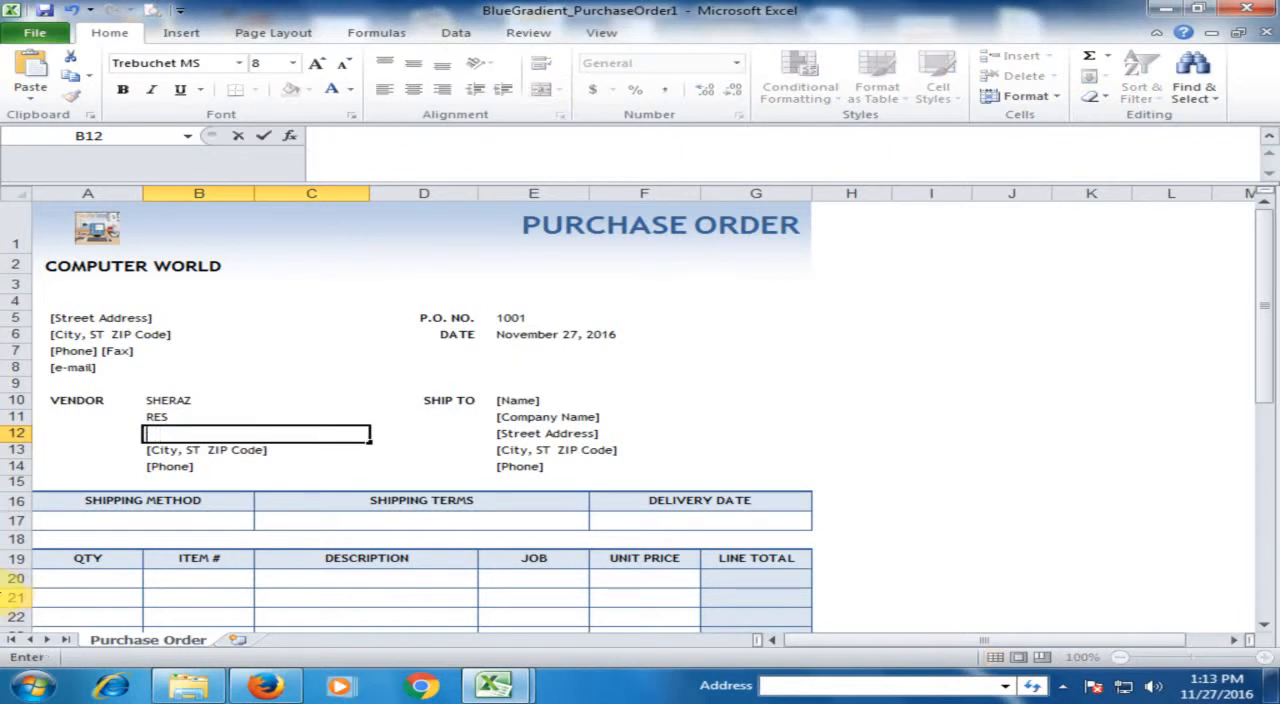
{"action": "type", "text": "O"}
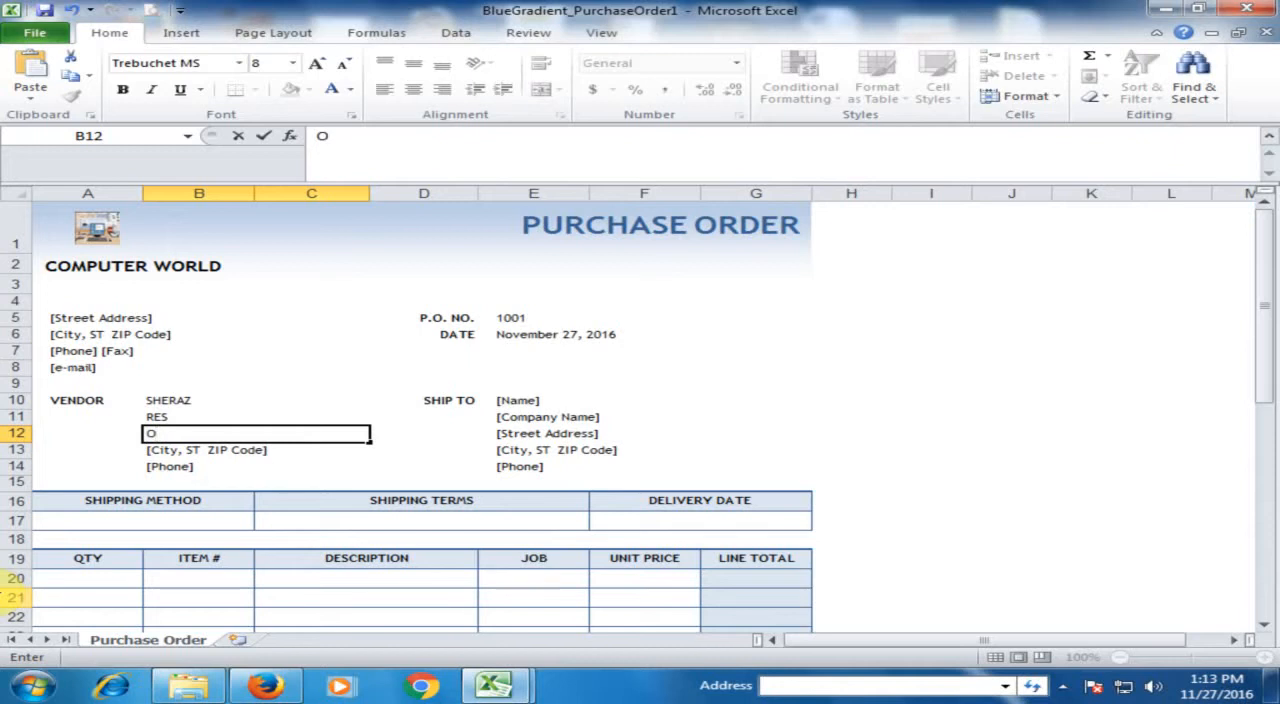
{"action": "type", "text": "FFICE #"}
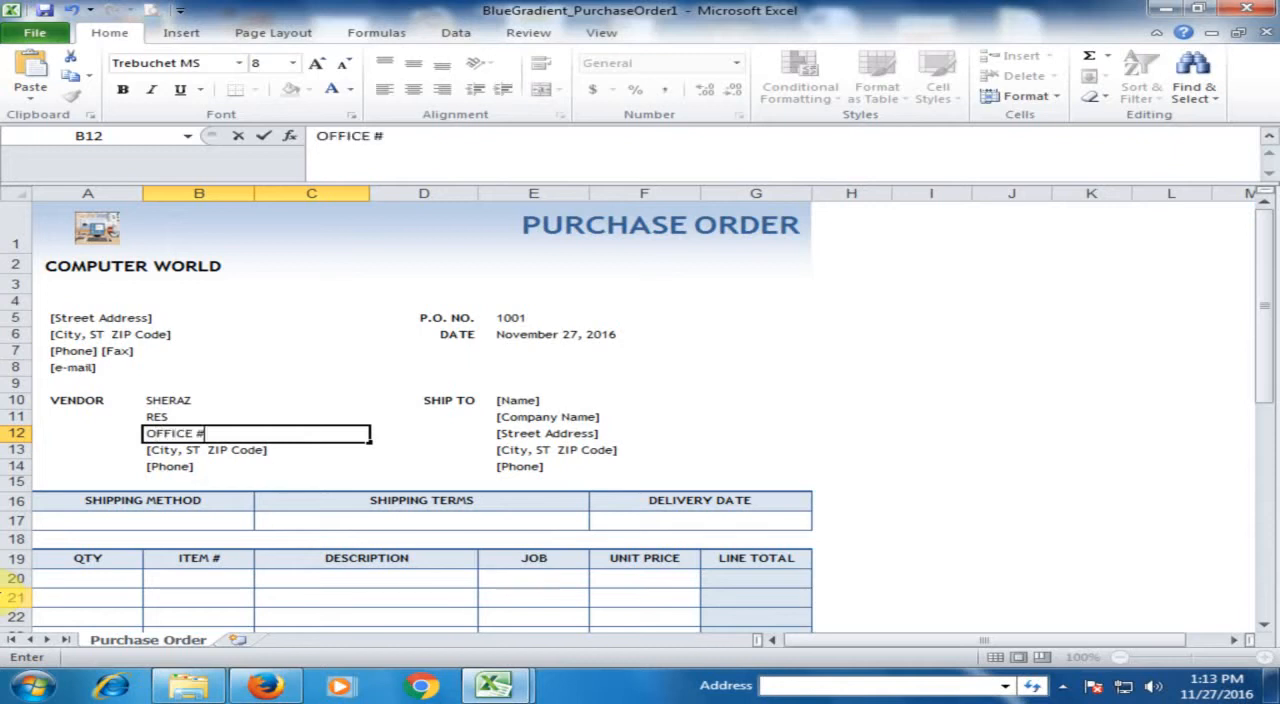
{"action": "type", "text": "15"}
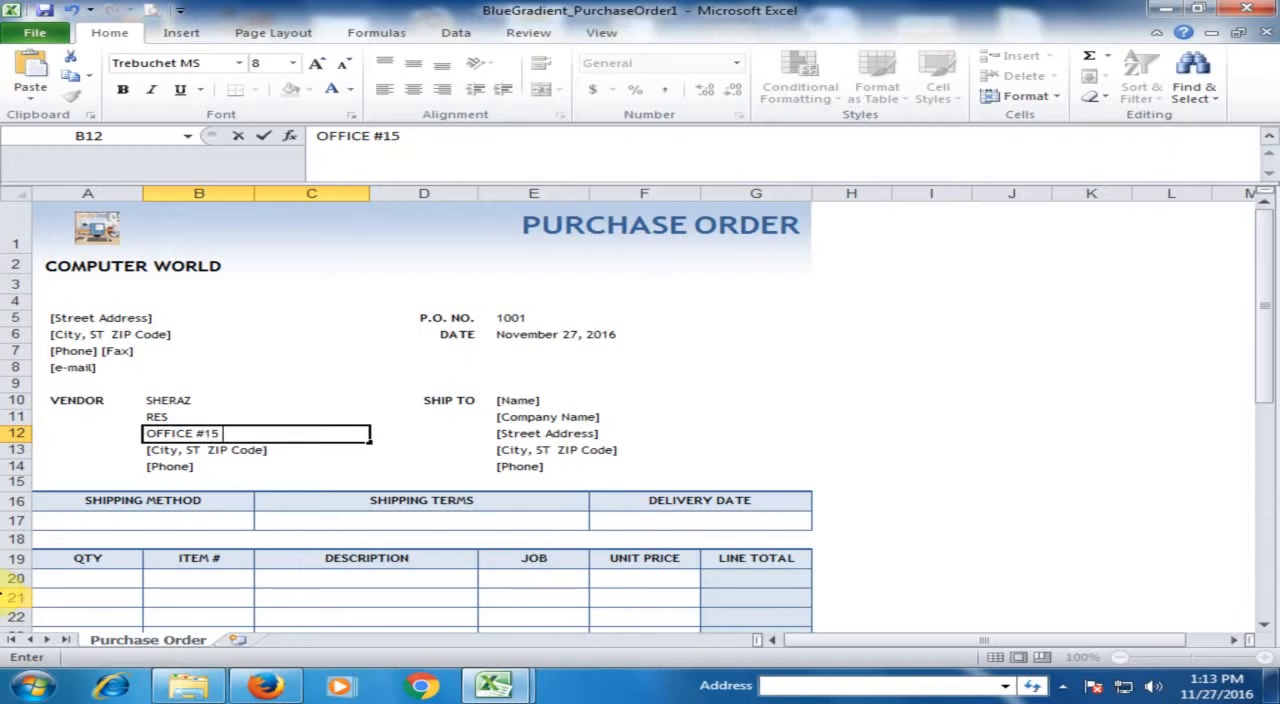
{"action": "type", "text": "------"}
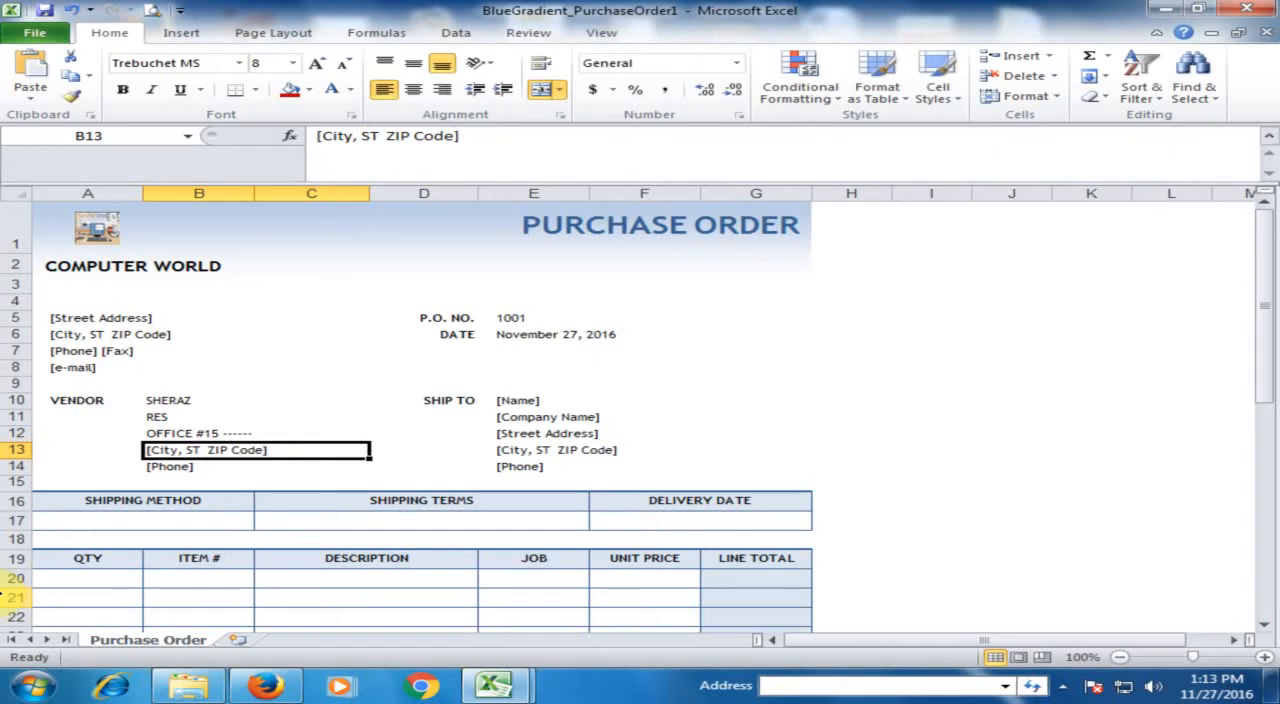
{"action": "type", "text": "KARACHI"}
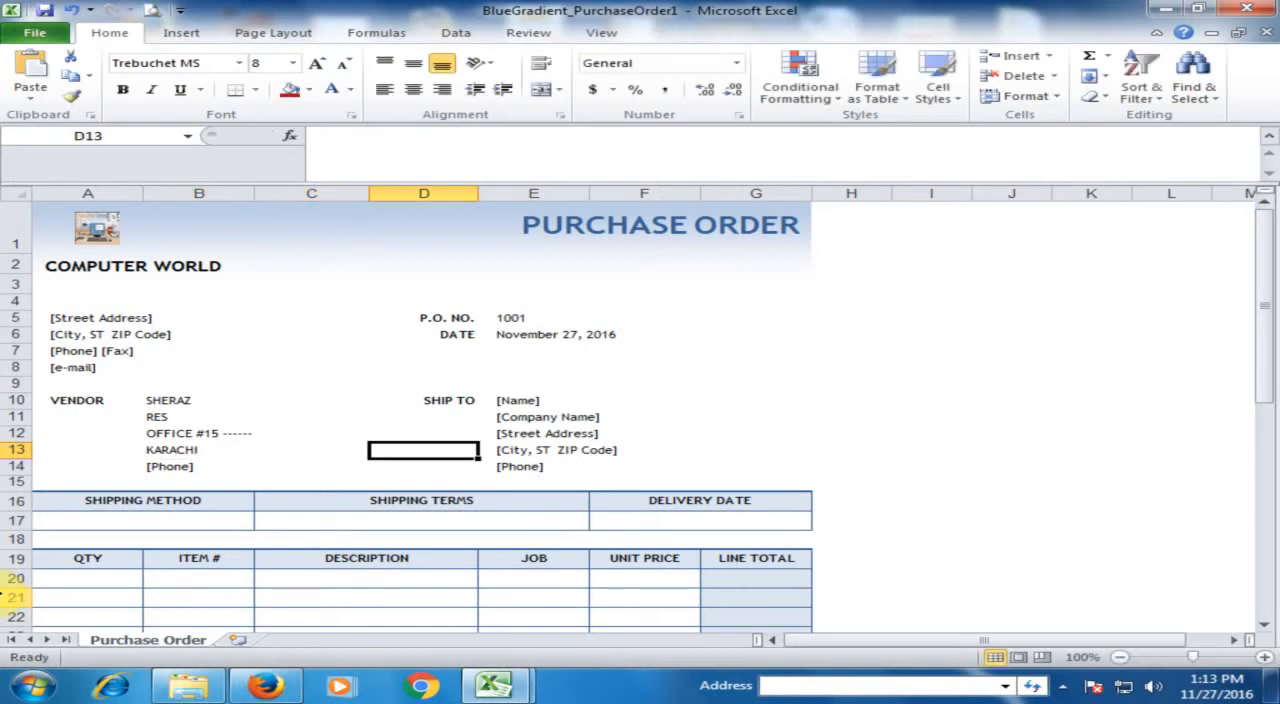
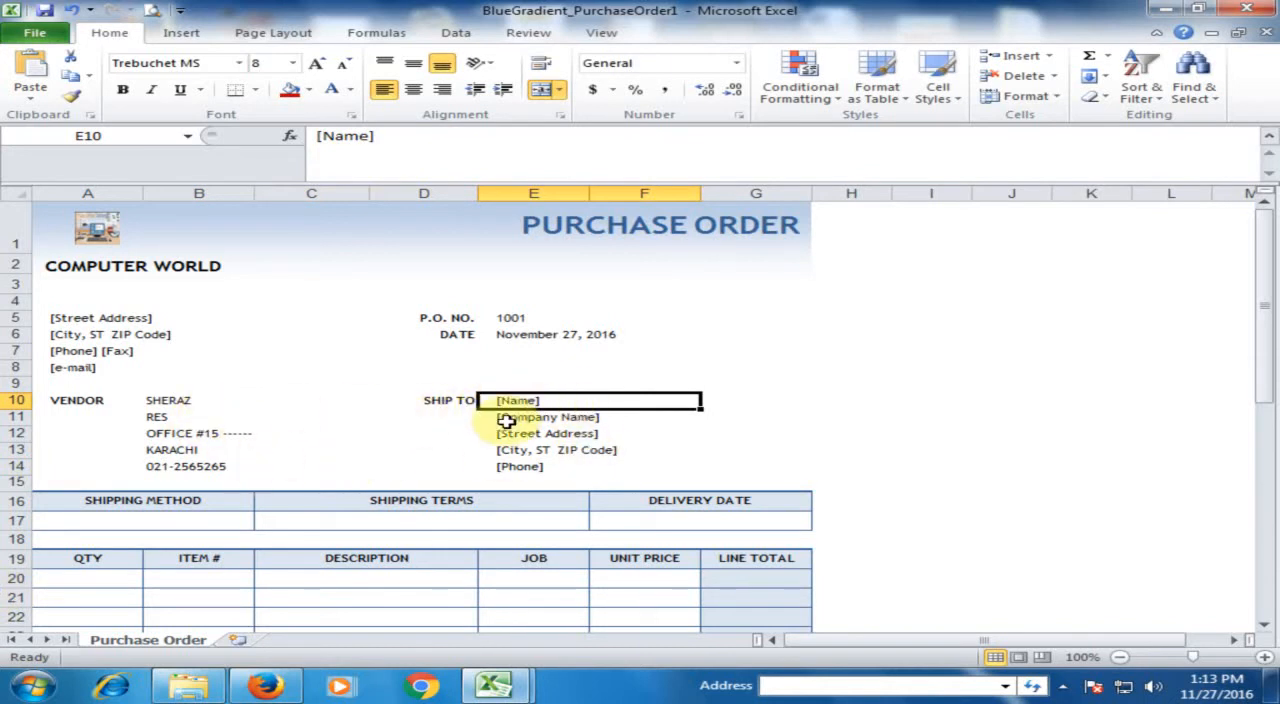
{"action": "mouse_move", "coordinate": [512, 432]}
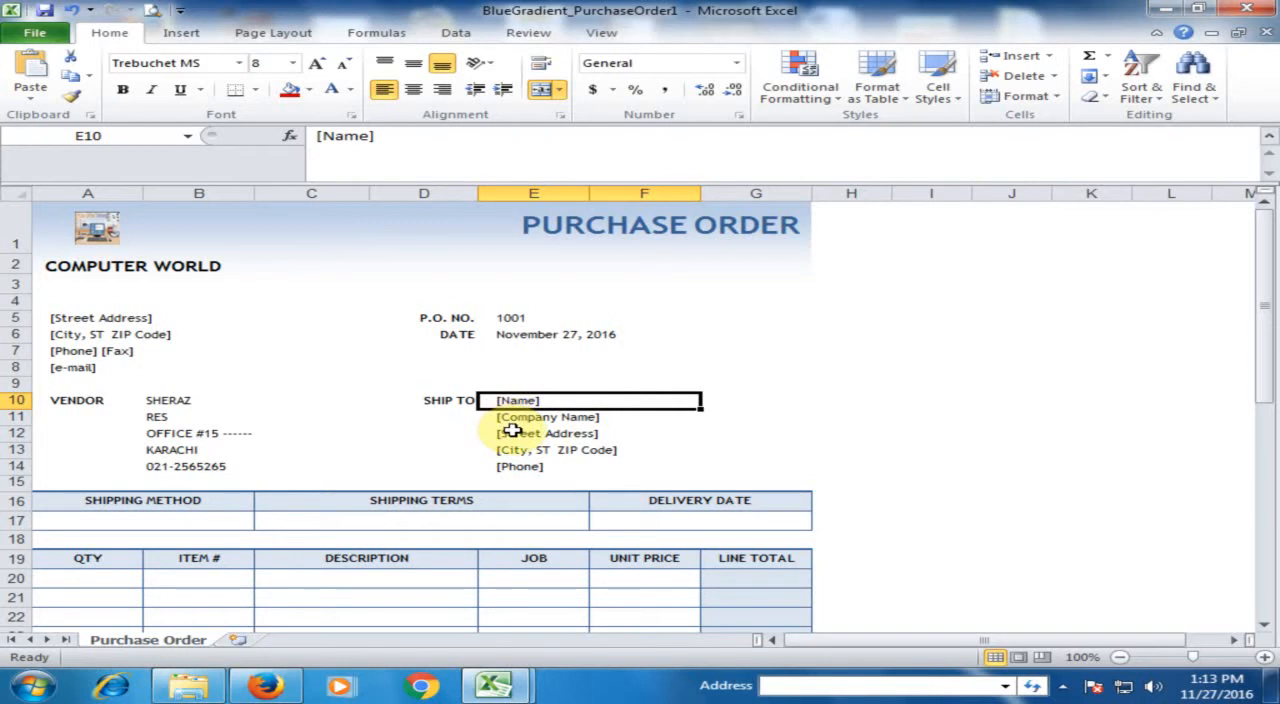
- Enter ship-to name SOHAIL and company COMPUTER WORLD
{"action": "type", "text": "s"}
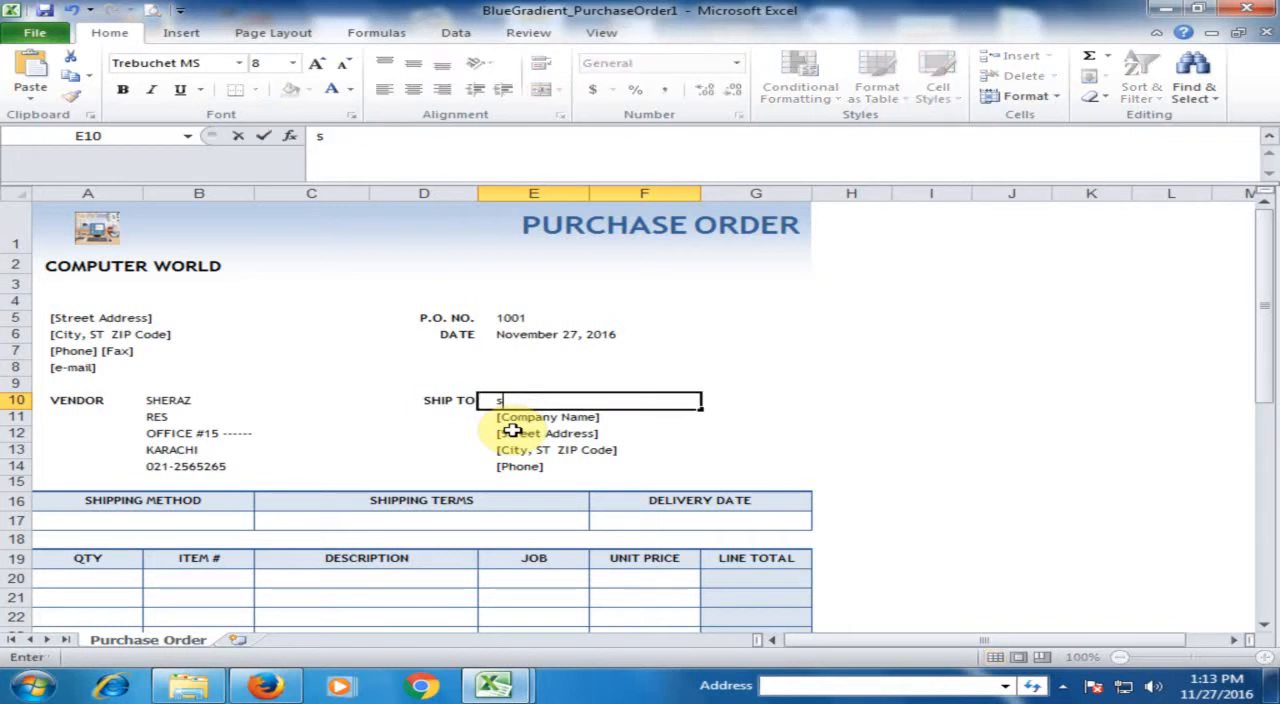
{"action": "type", "text": "OHAIL"}
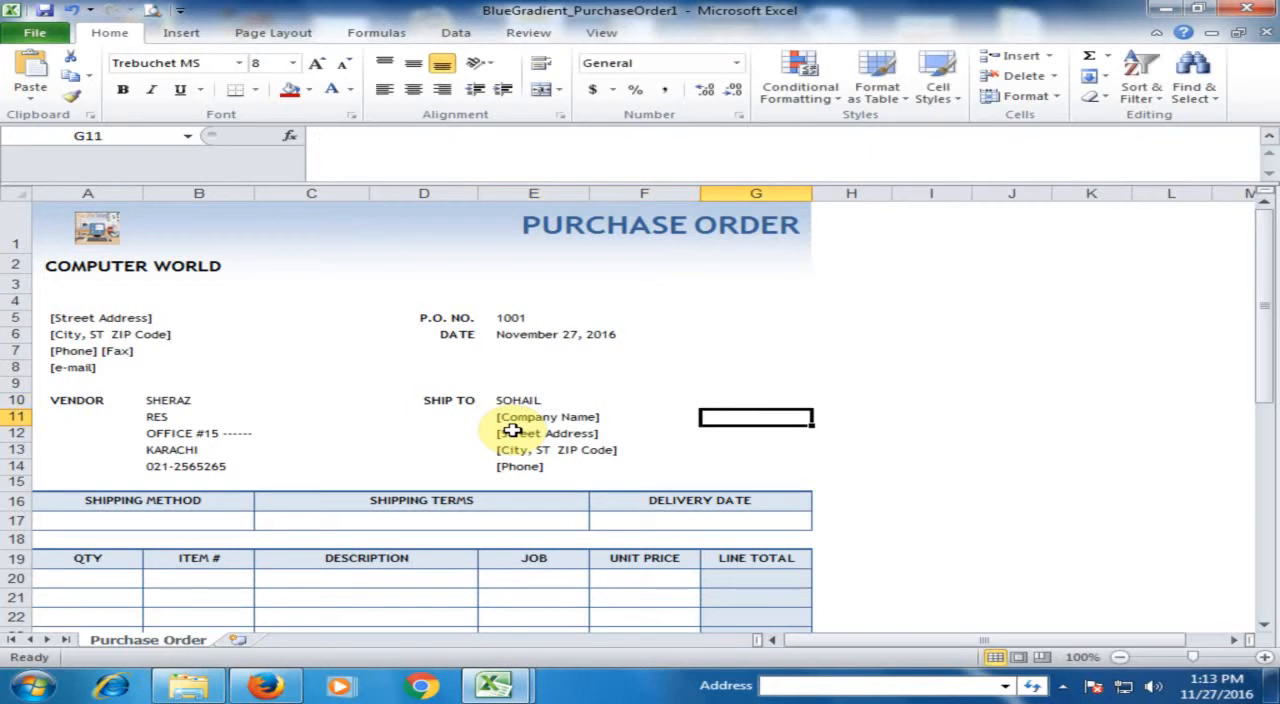
{"action": "type", "text": "CO"}
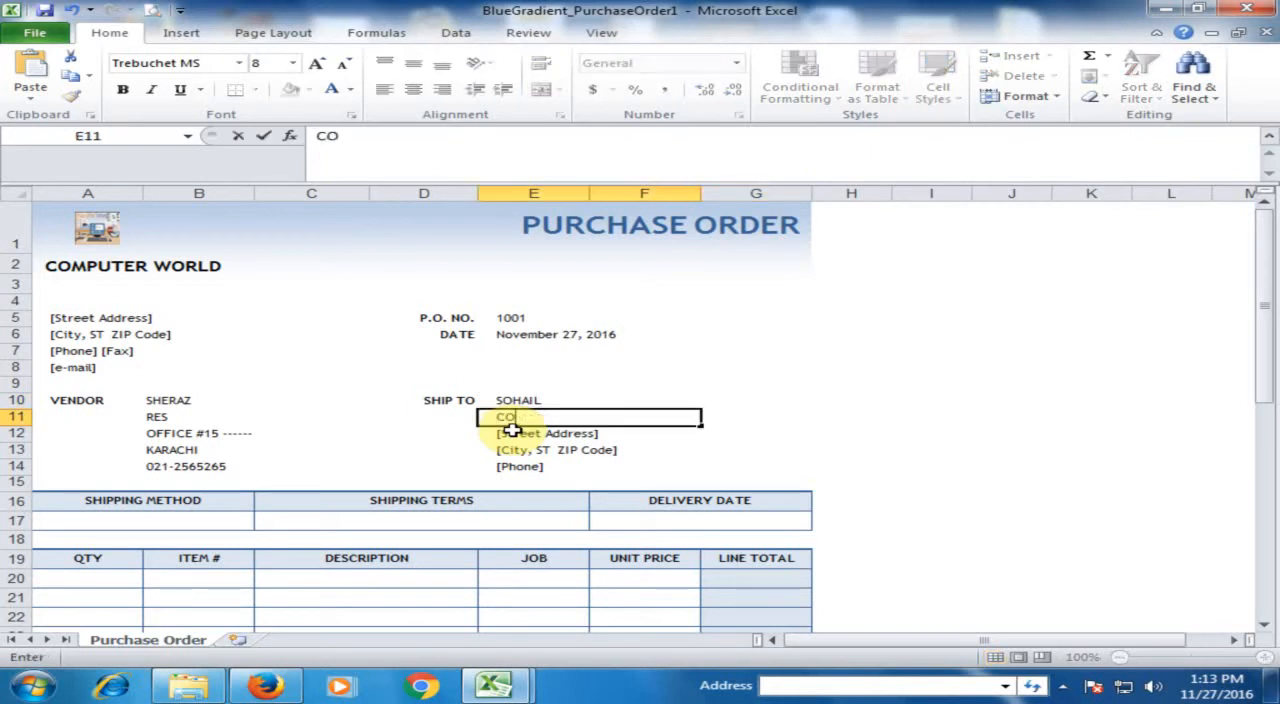
{"action": "type", "text": "MPUTER OW"}
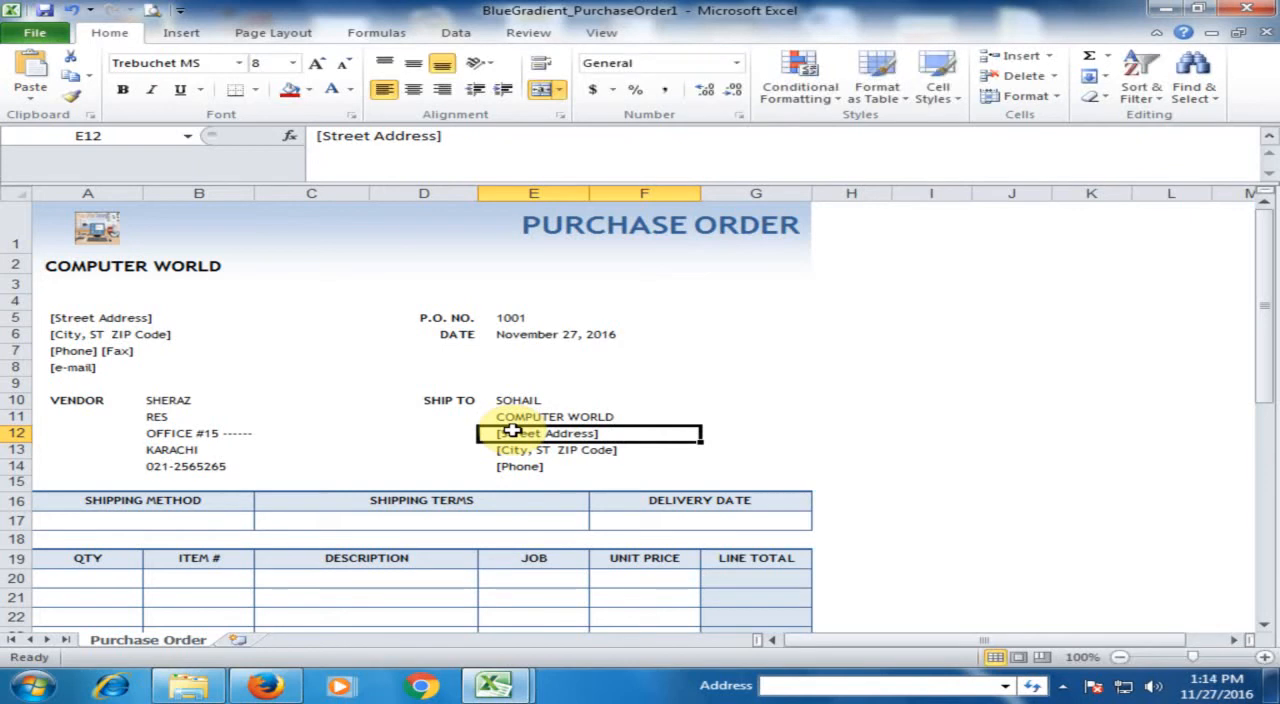
{"action": "type", "text": "o"}
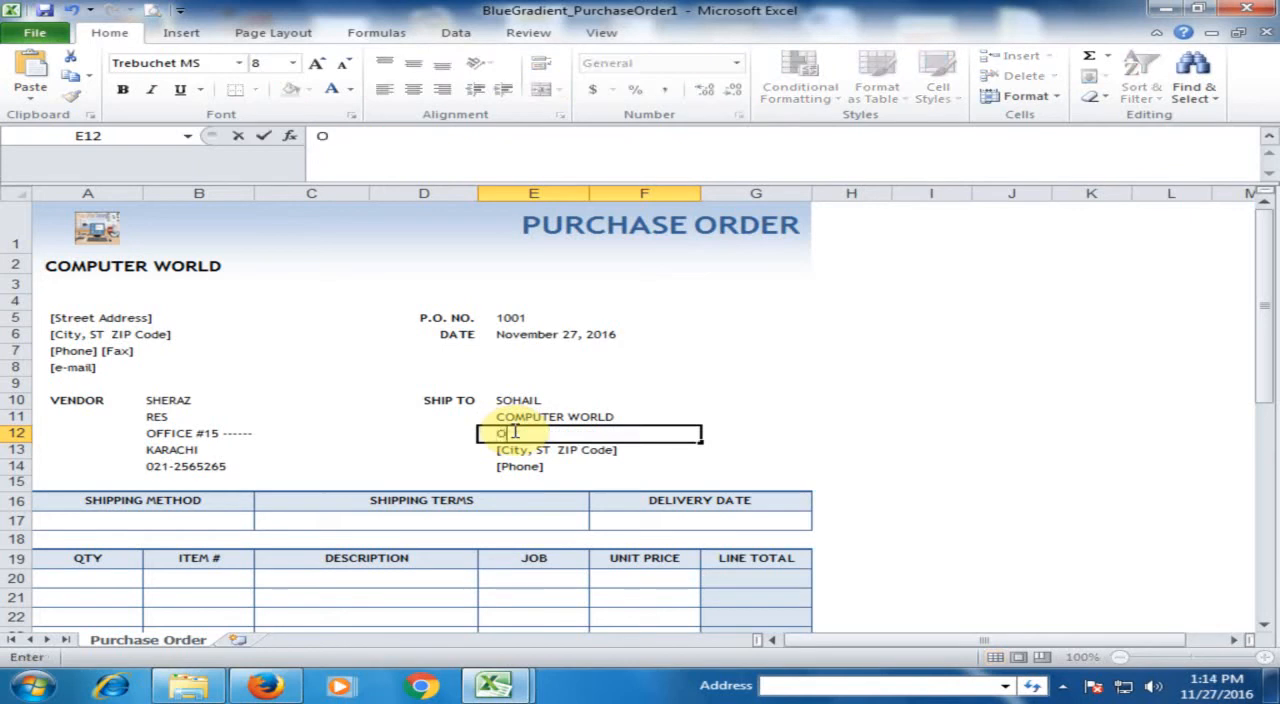
{"action": "type", "text": "FFICE"}
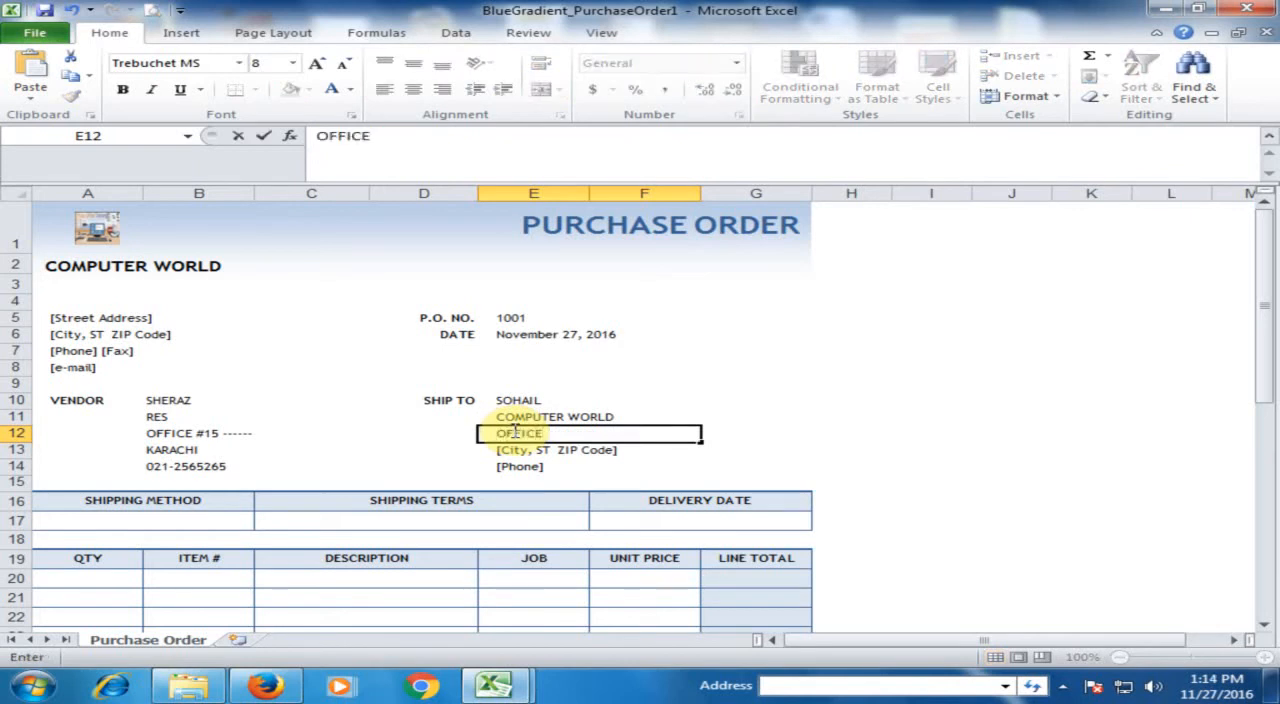
{"action": "type", "text": "#"}
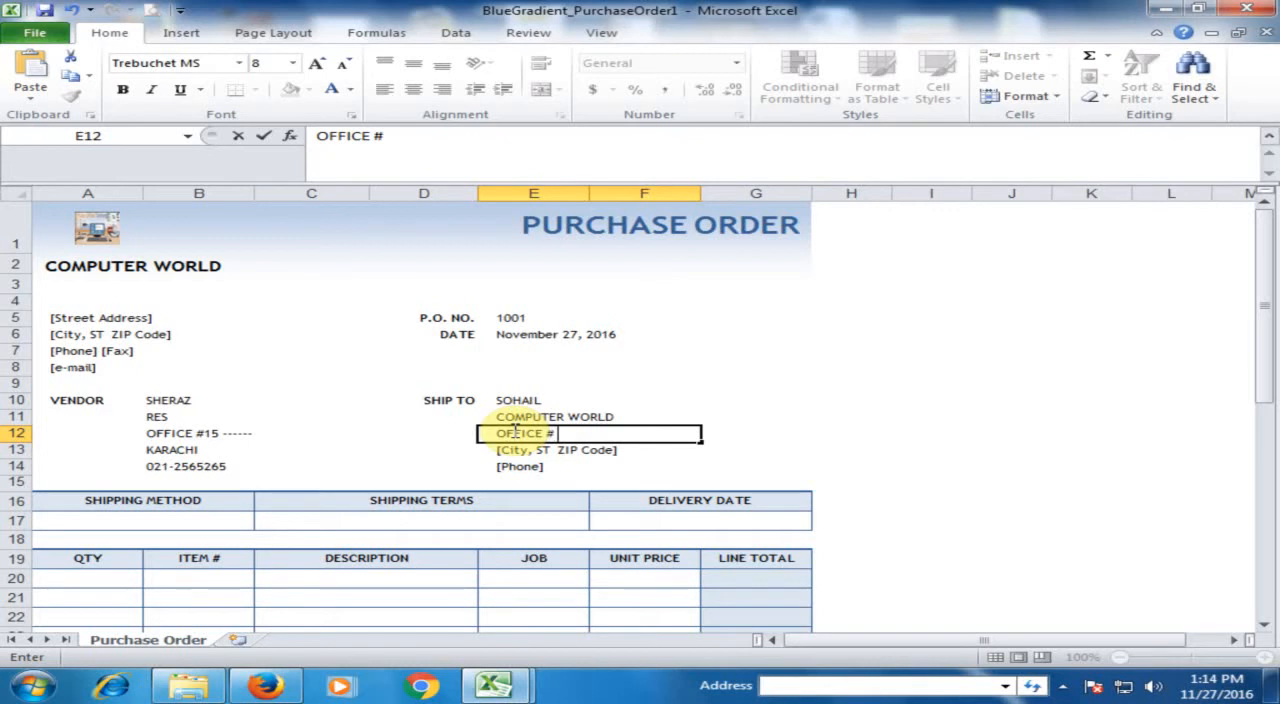
{"action": "type", "text": "205"}
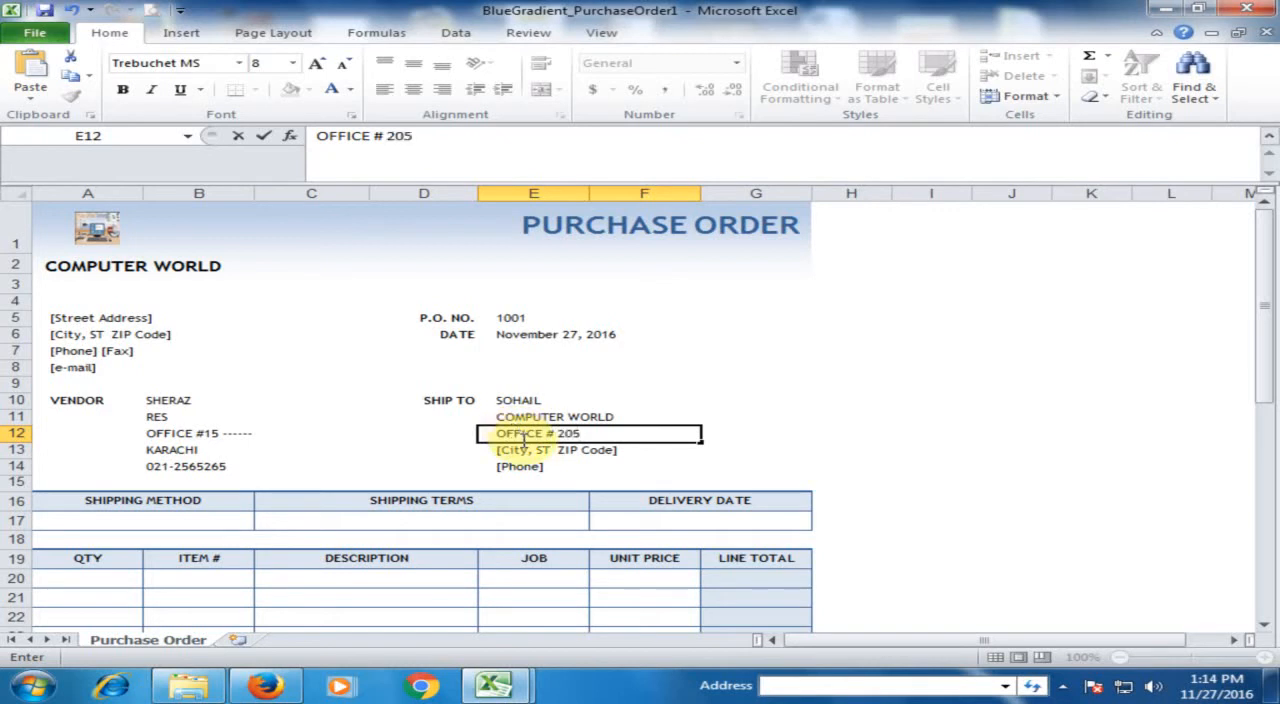
{"action": "type", "text": "-----"}
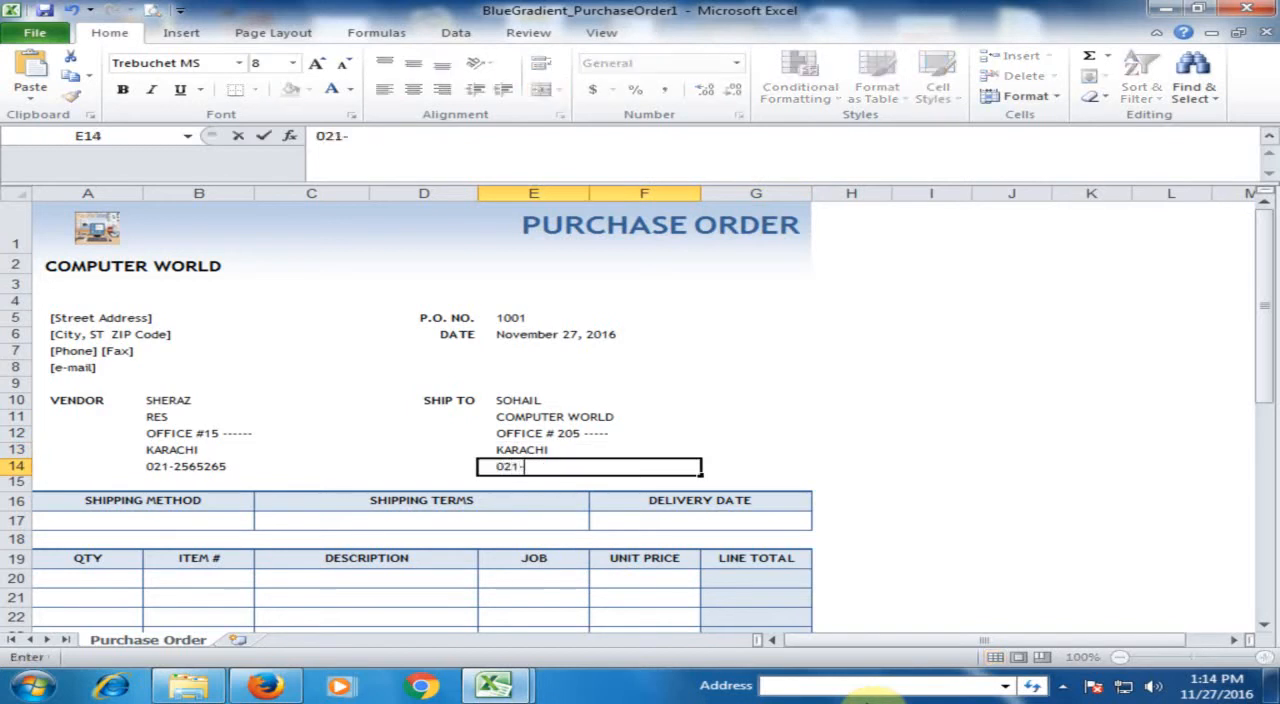
{"action": "type", "text": "25658565"}
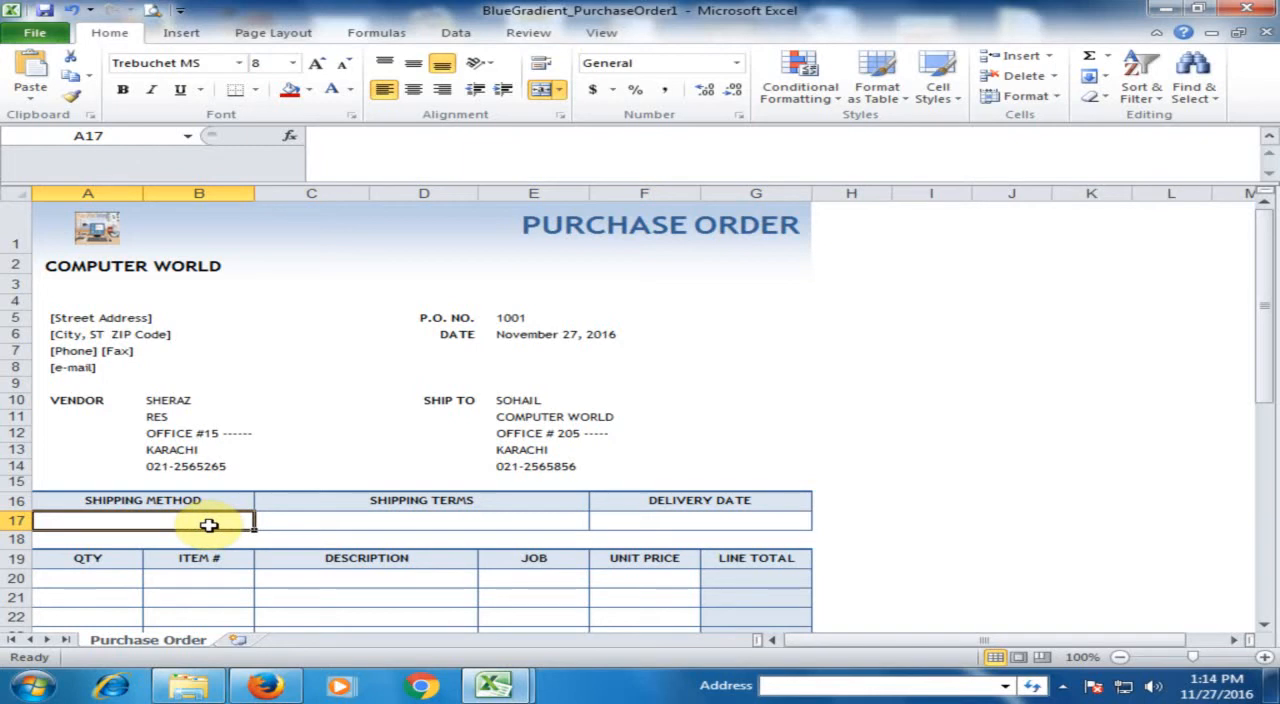
- Enter BUS as the shipping method in cell A17
{"action": "type", "text": "BUS"}
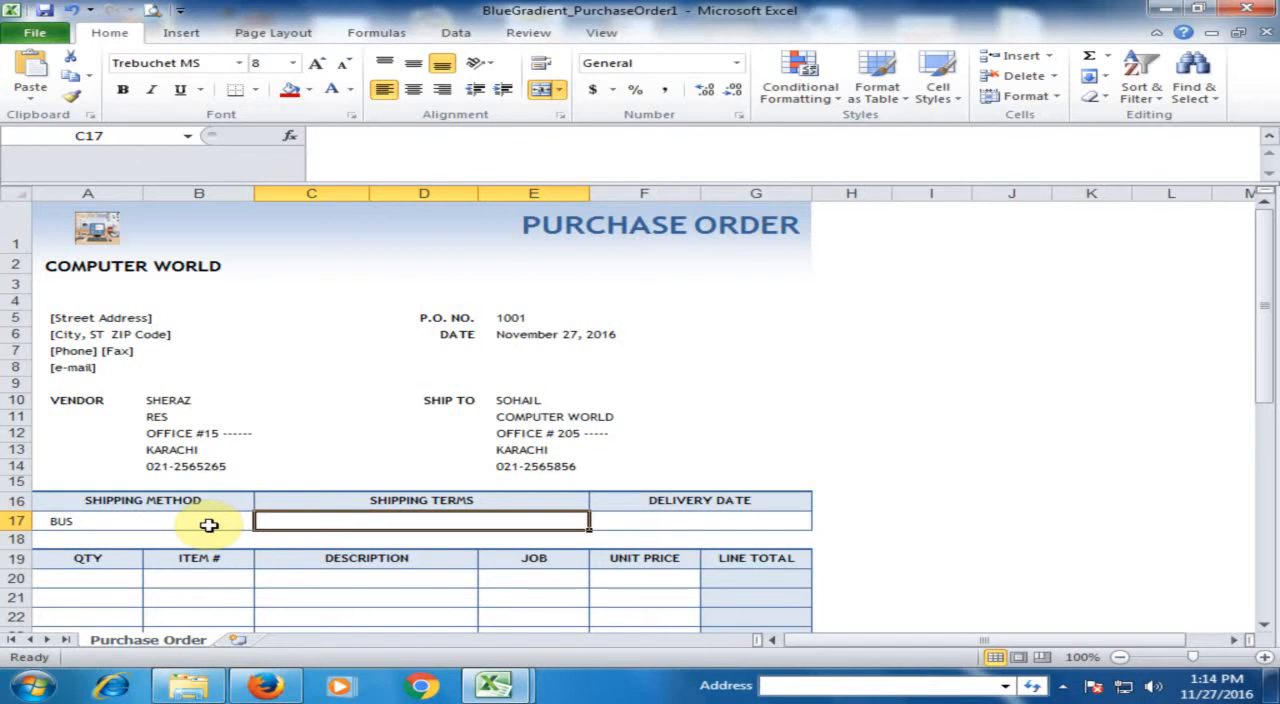
{"action": "mouse_move", "coordinate": [454, 520]}
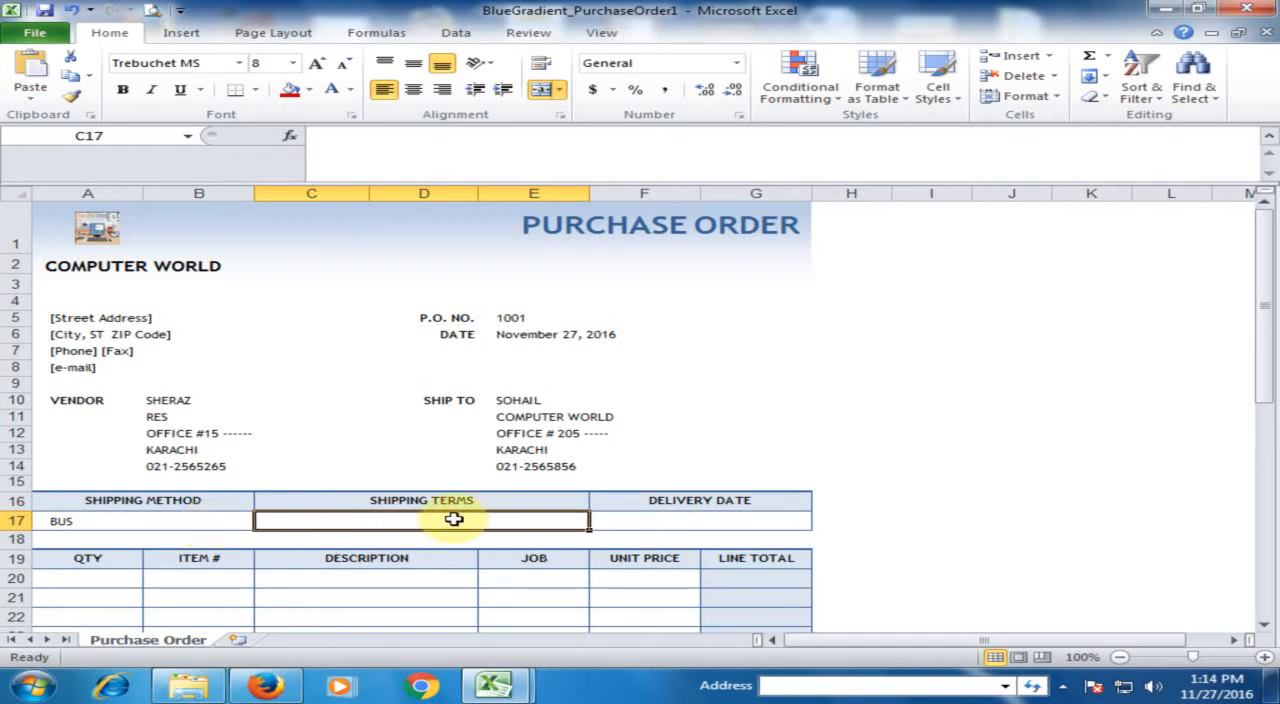
{"action": "mouse_move", "coordinate": [790, 520]}
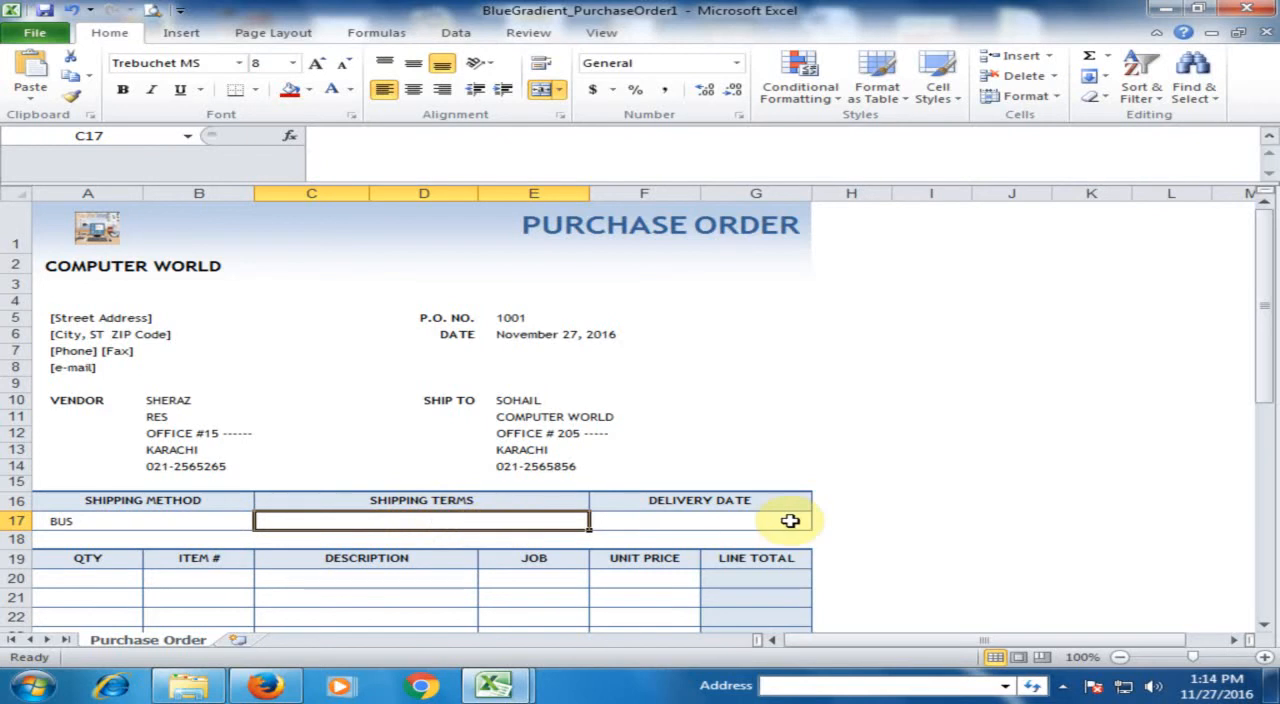
{"action": "scroll", "scroll_direction": "down", "scroll_amount": 3}
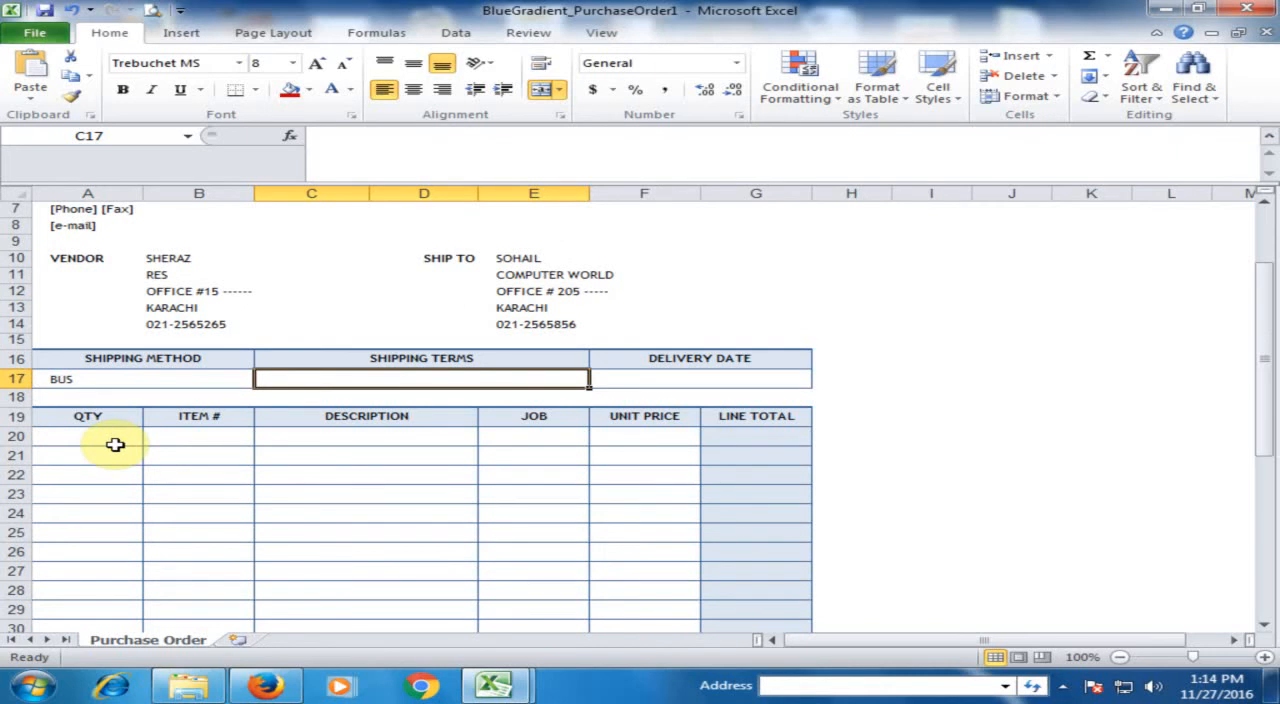
- Enter line item row 20: quantity 50.00, item 101, LCD, unit price 800.00
{"action": "left_click", "coordinate": [88, 436]}
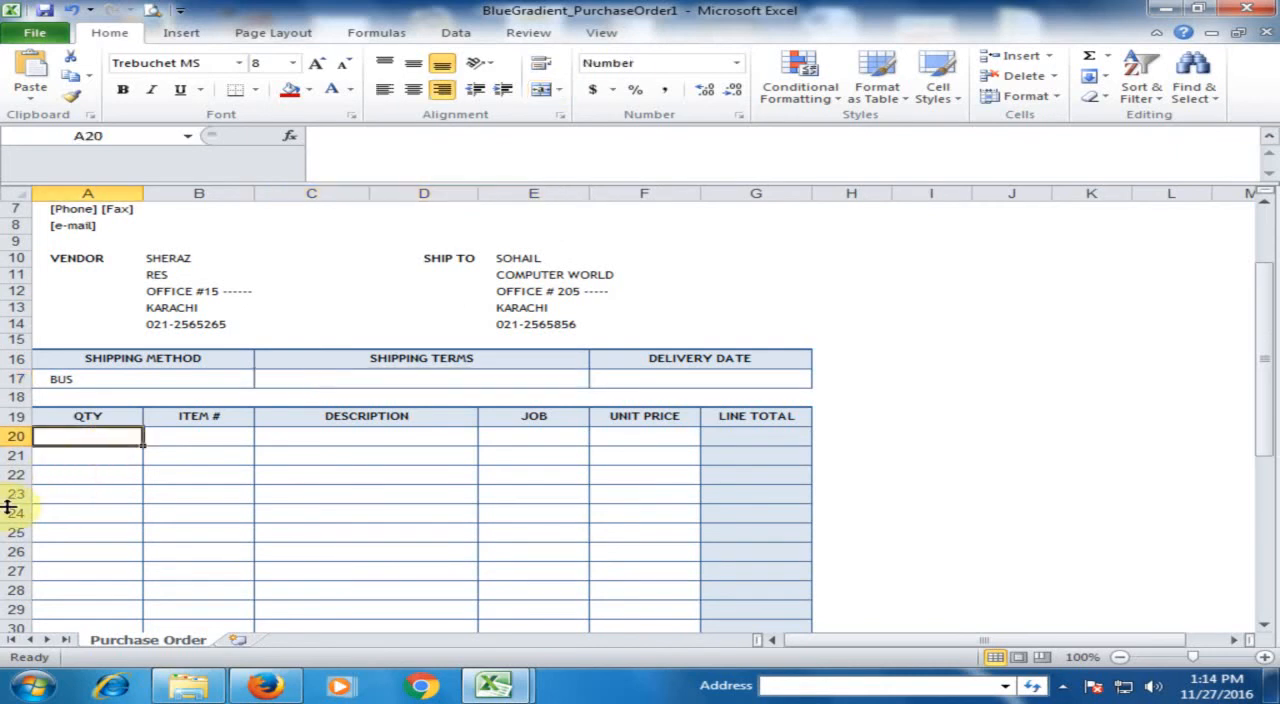
{"action": "type", "text": "50.00"}
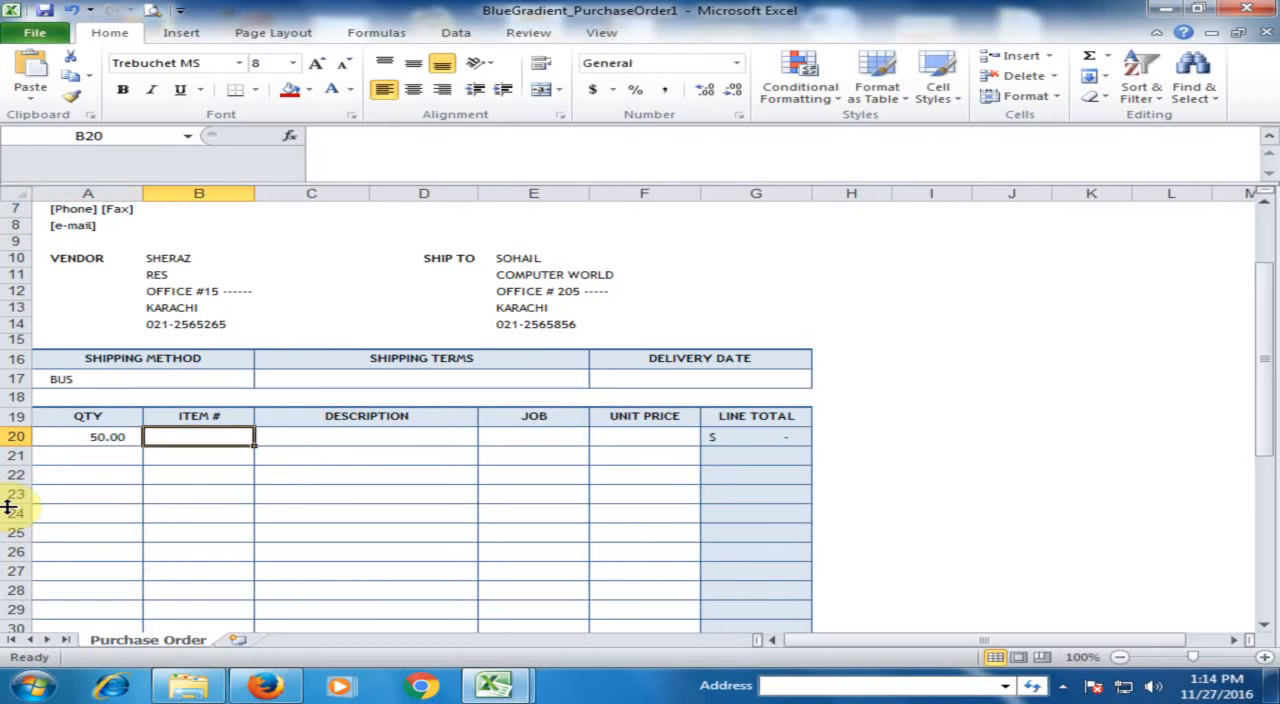
{"action": "type", "text": "101"}
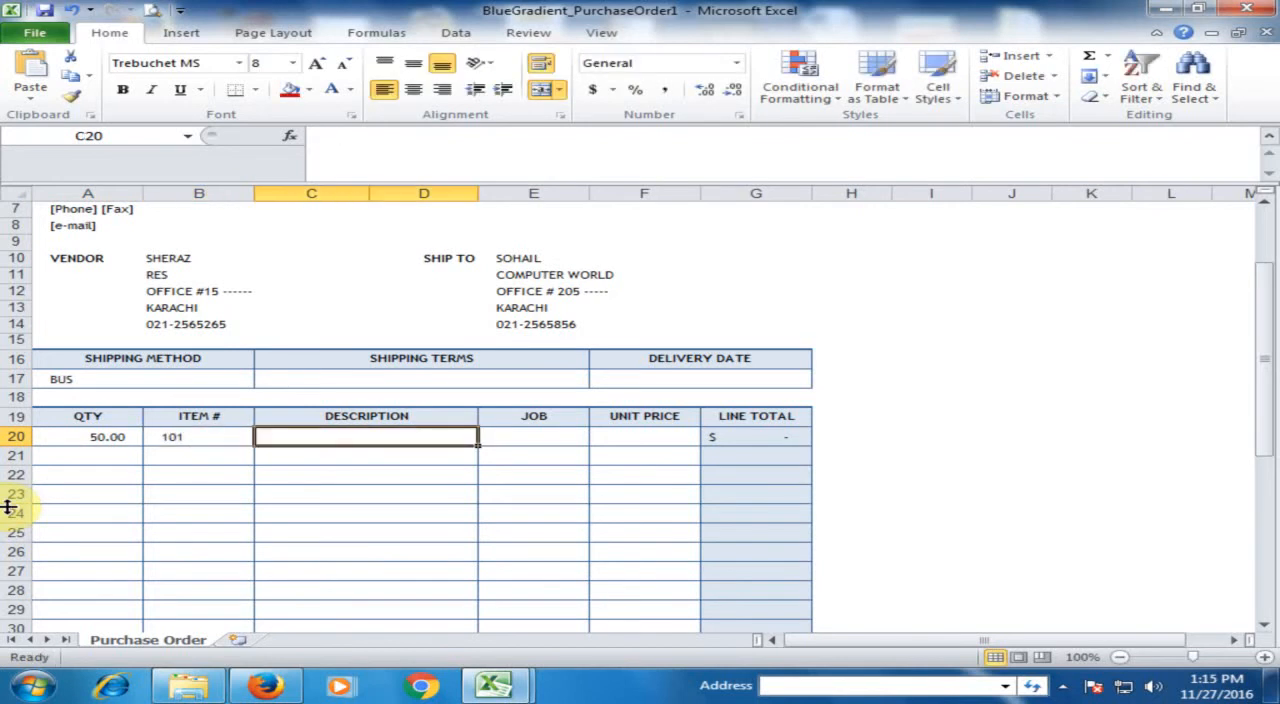
{"action": "type", "text": "LCD"}
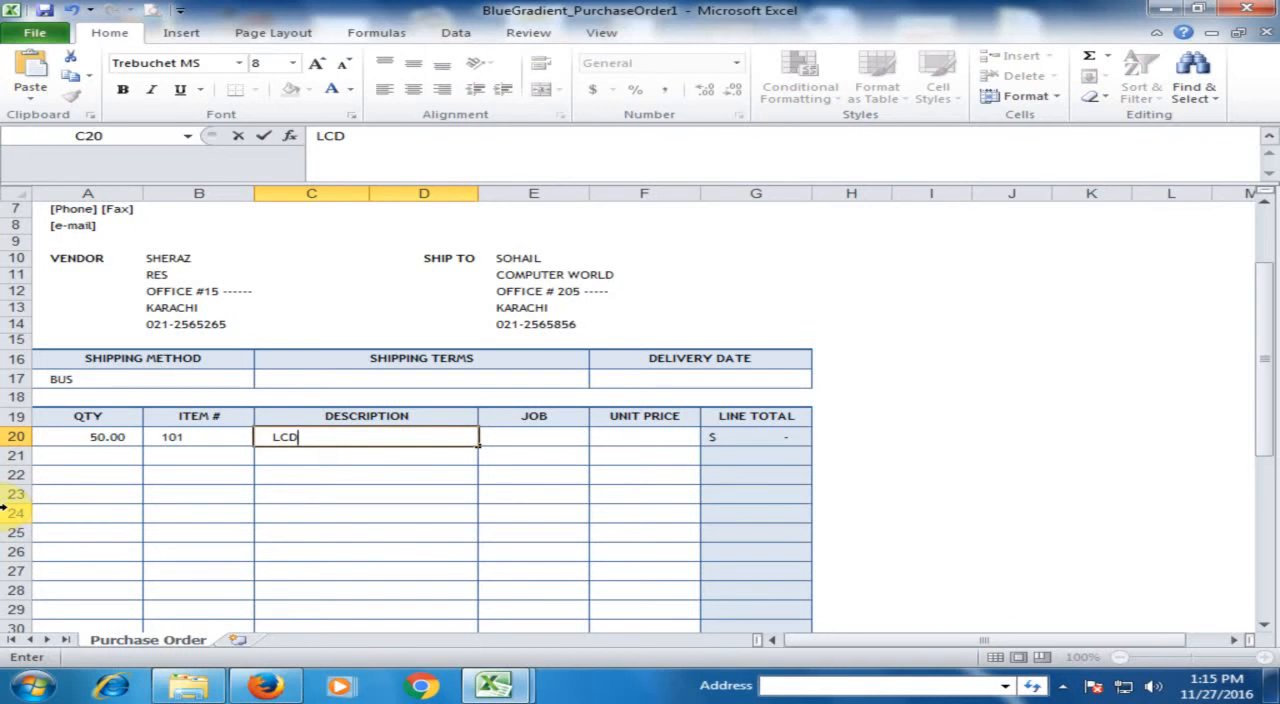
{"action": "left_click", "coordinate": [644, 436]}
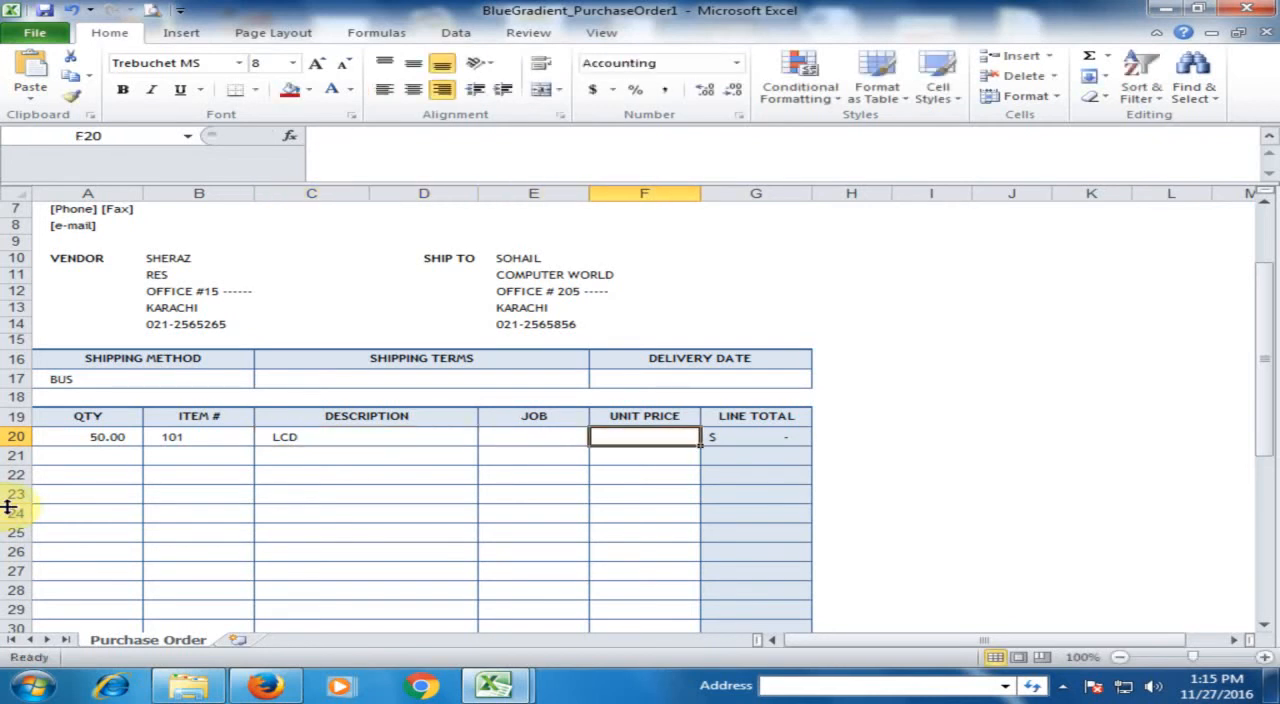
{"action": "type", "text": "8"}
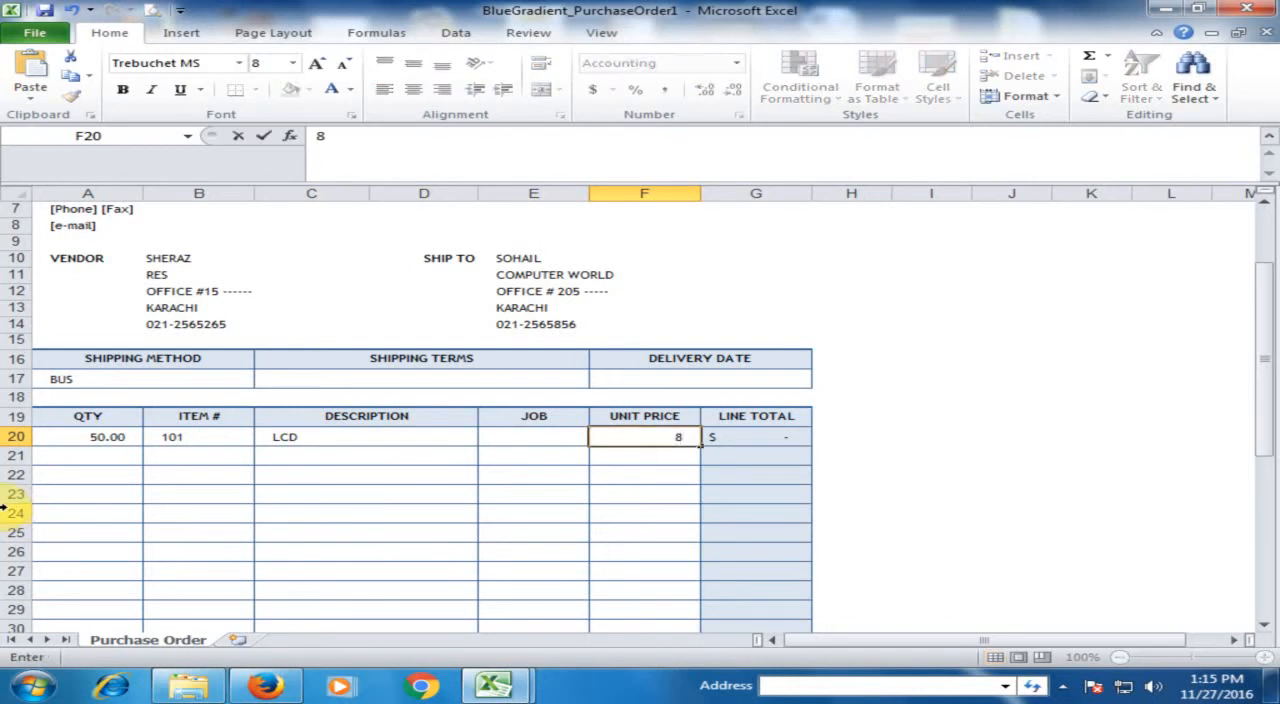
{"action": "type", "text": "0000"}
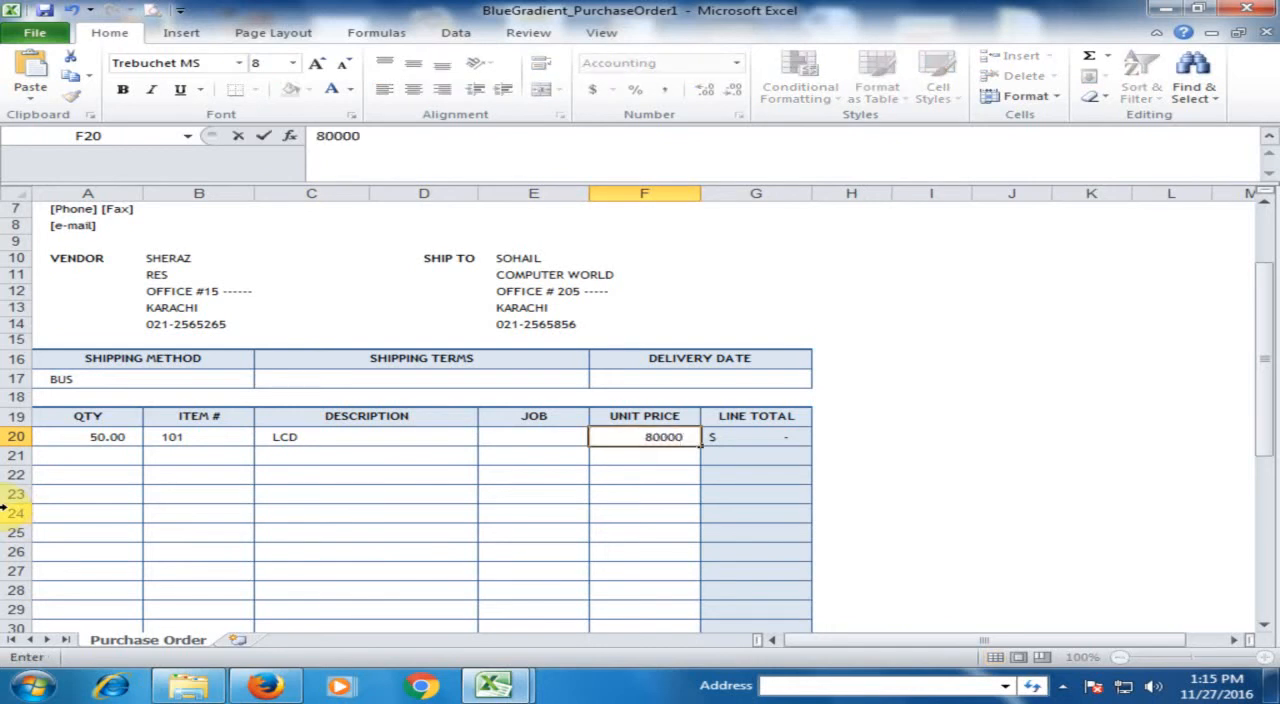
{"action": "key", "text": "BackSpace"}
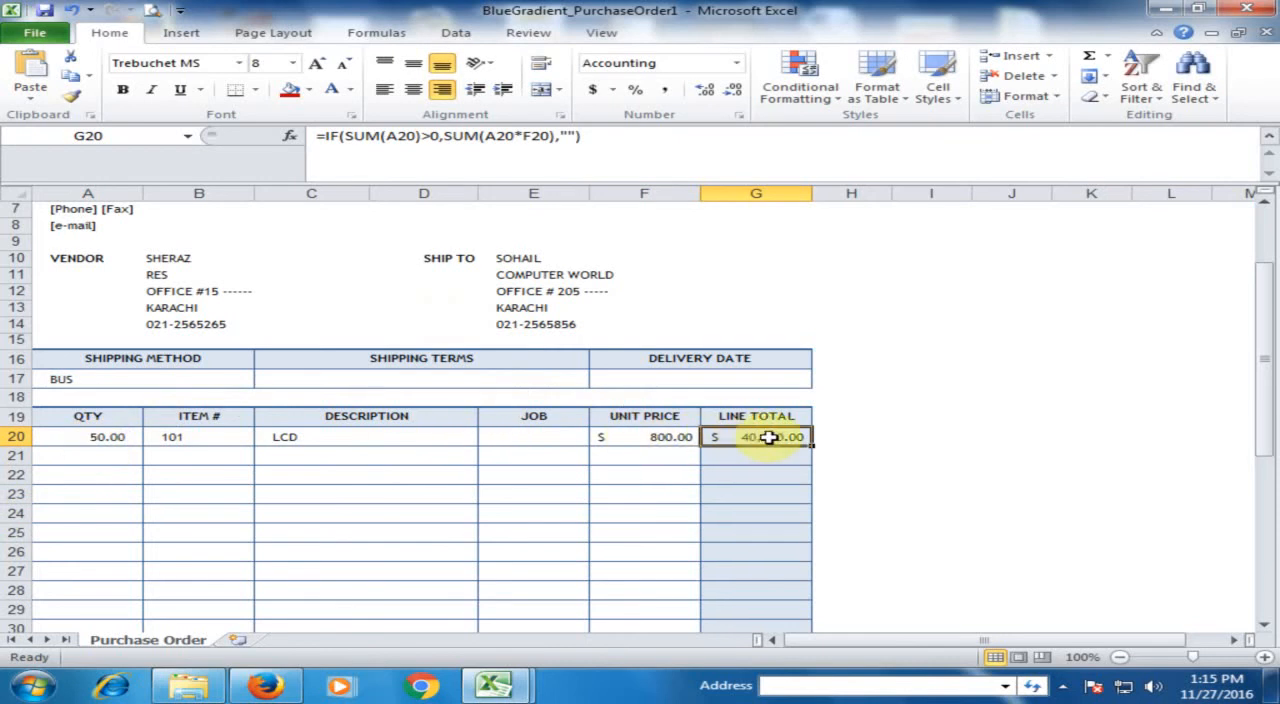
- Verify the stored quantity, unit price and the 40,000.00 line total formula
{"action": "left_click", "coordinate": [644, 436]}
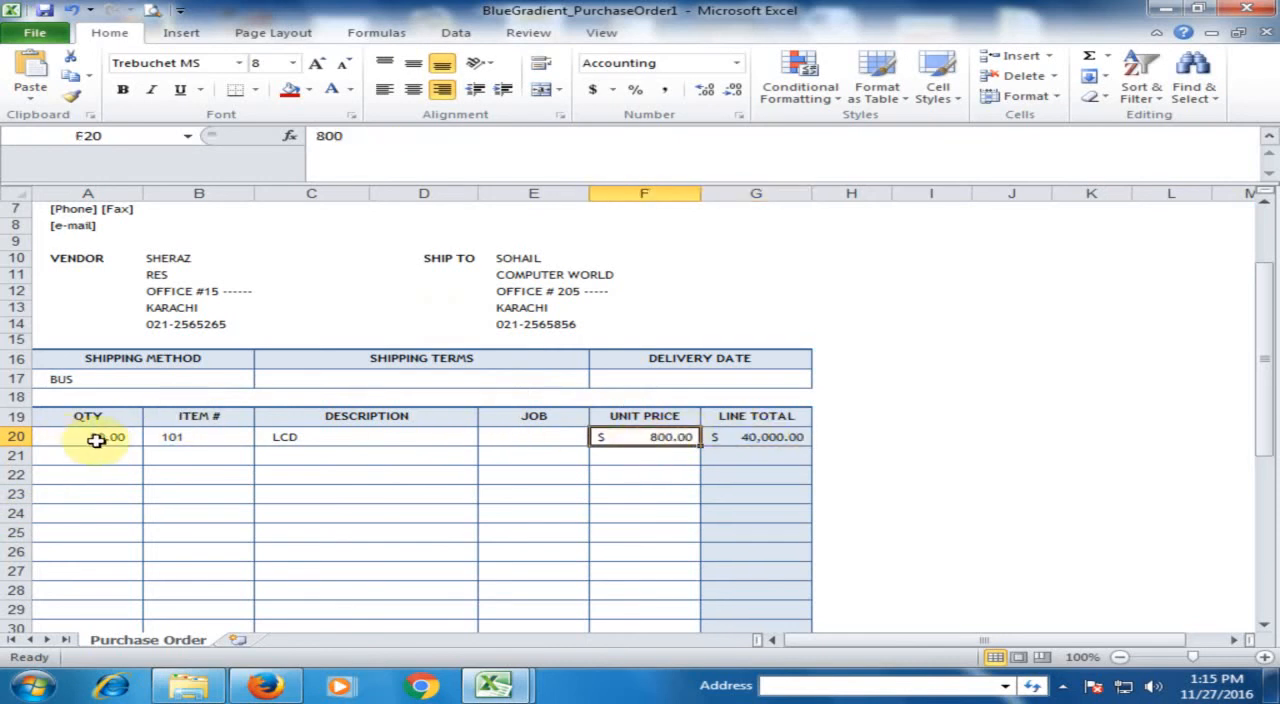
{"action": "left_click", "coordinate": [88, 436]}
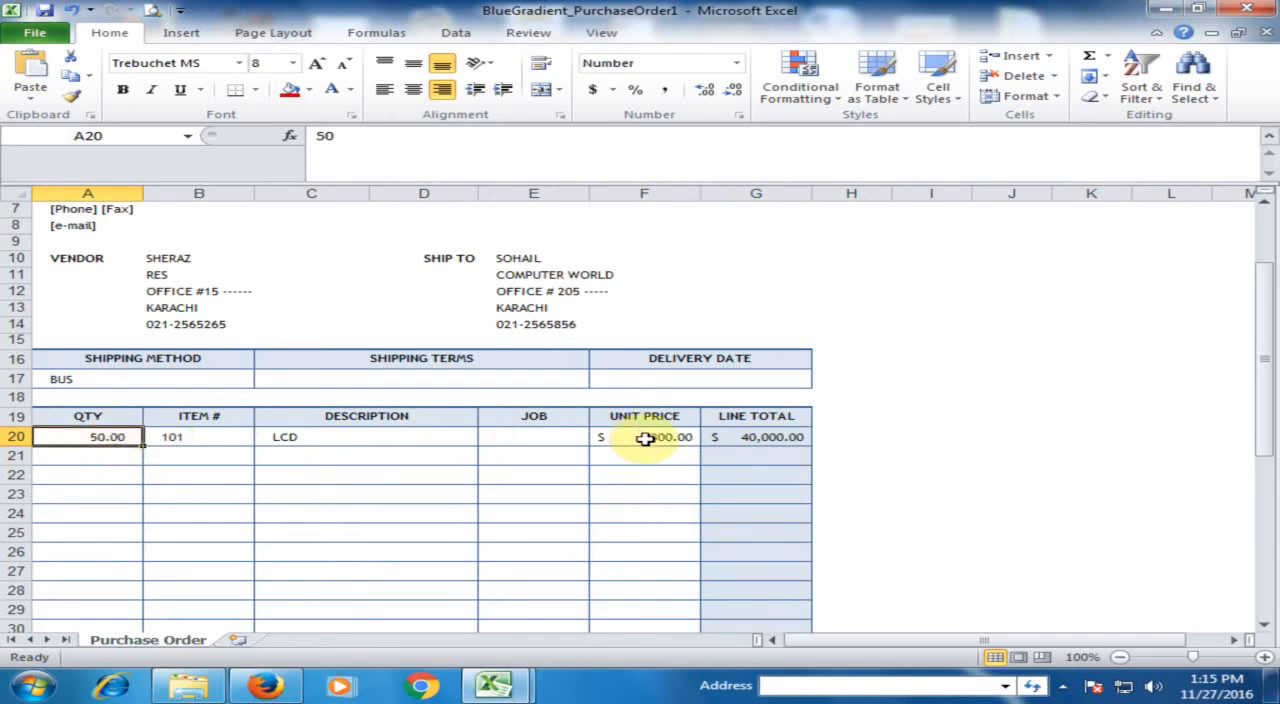
{"action": "left_click", "coordinate": [644, 436]}
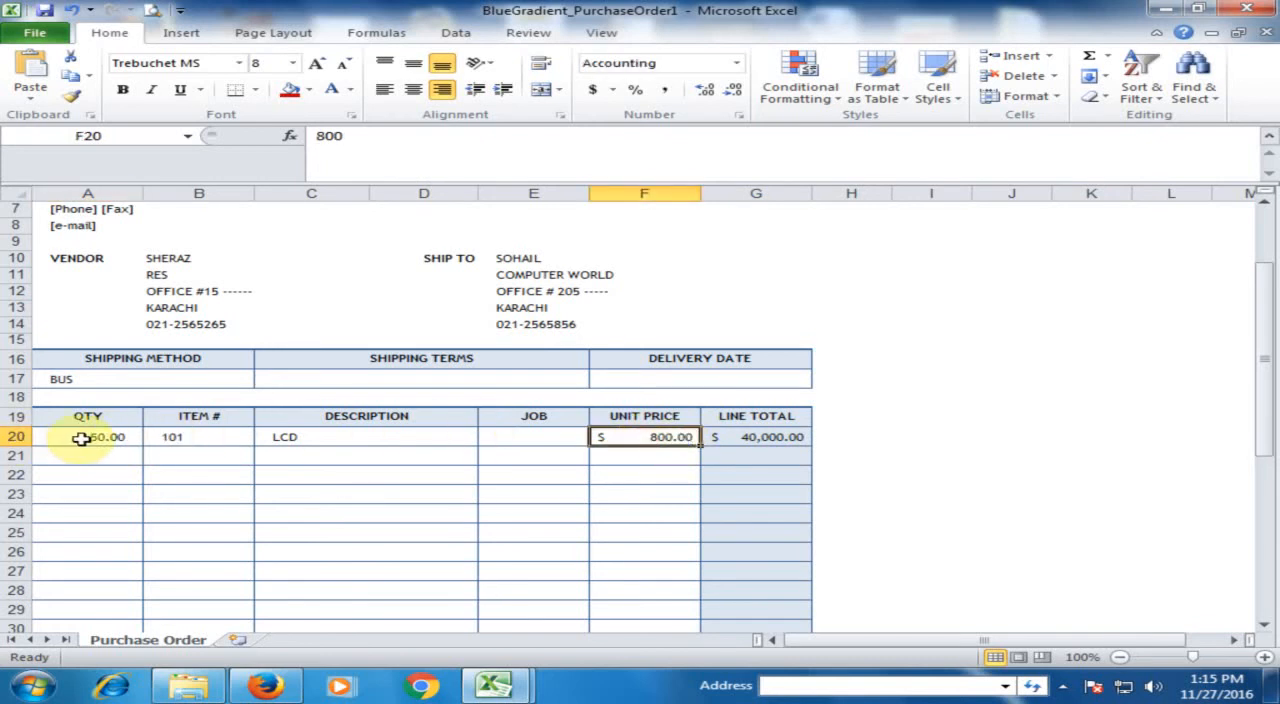
{"action": "left_click", "coordinate": [756, 436]}
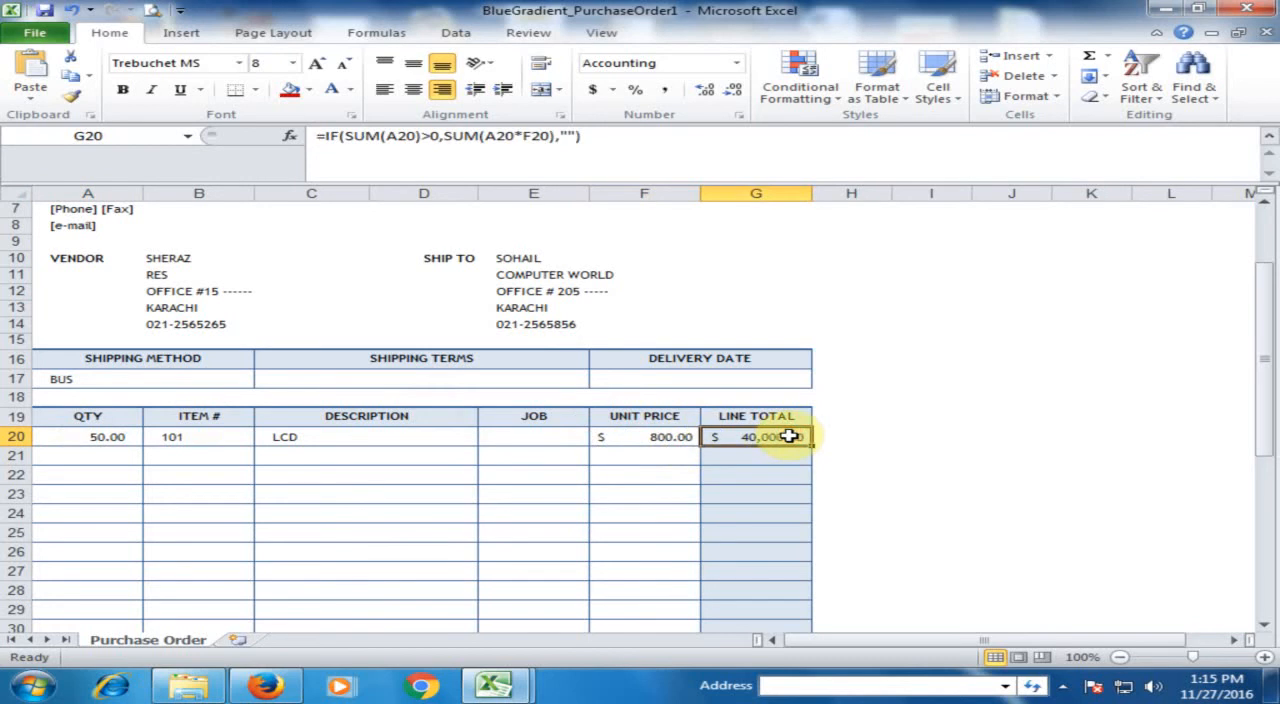
{"action": "scroll", "scroll_direction": "down", "scroll_amount": 3}
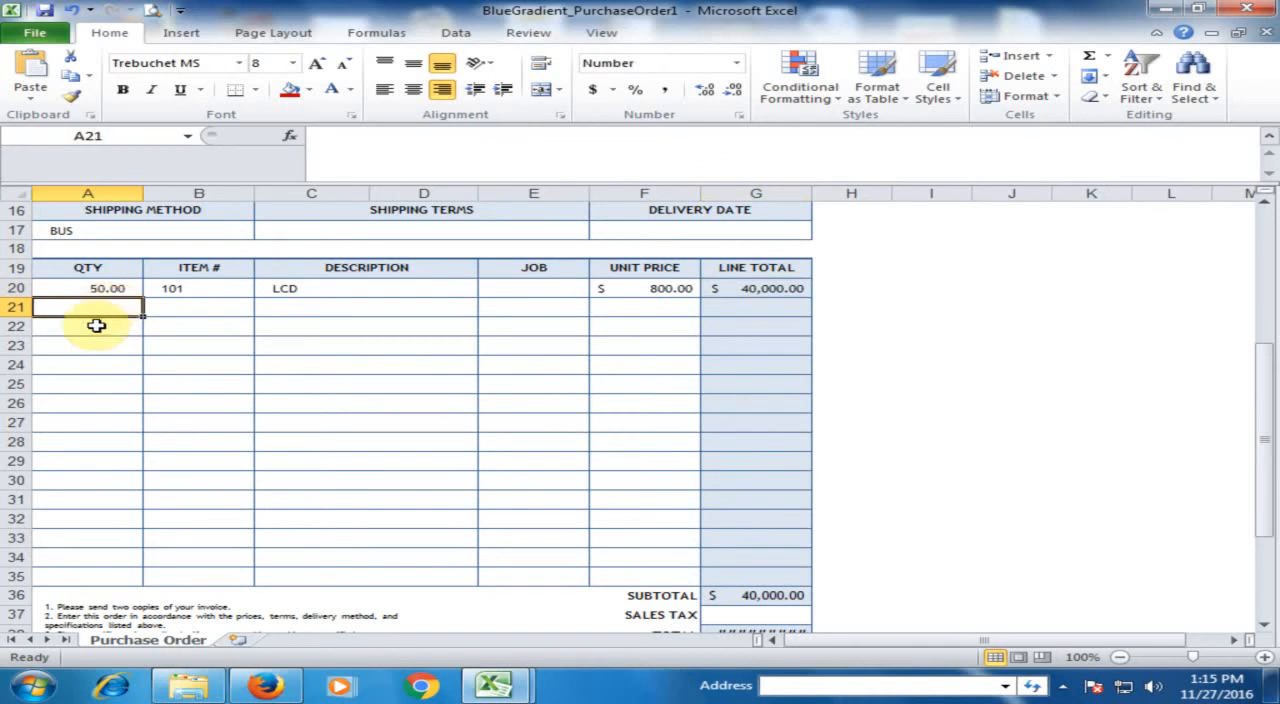
- Enter line item row 21: quantity 25, item 102, KEYBOARD
{"action": "type", "text": "2"}
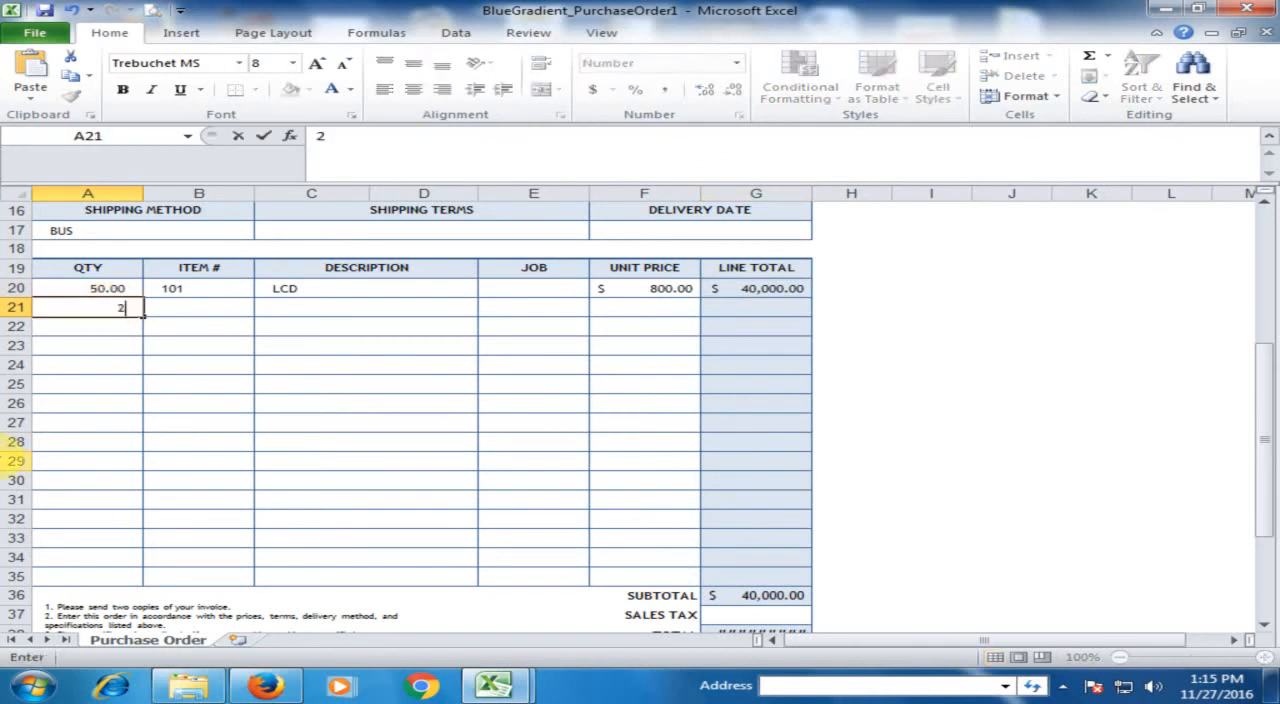
{"action": "type", "text": "102"}
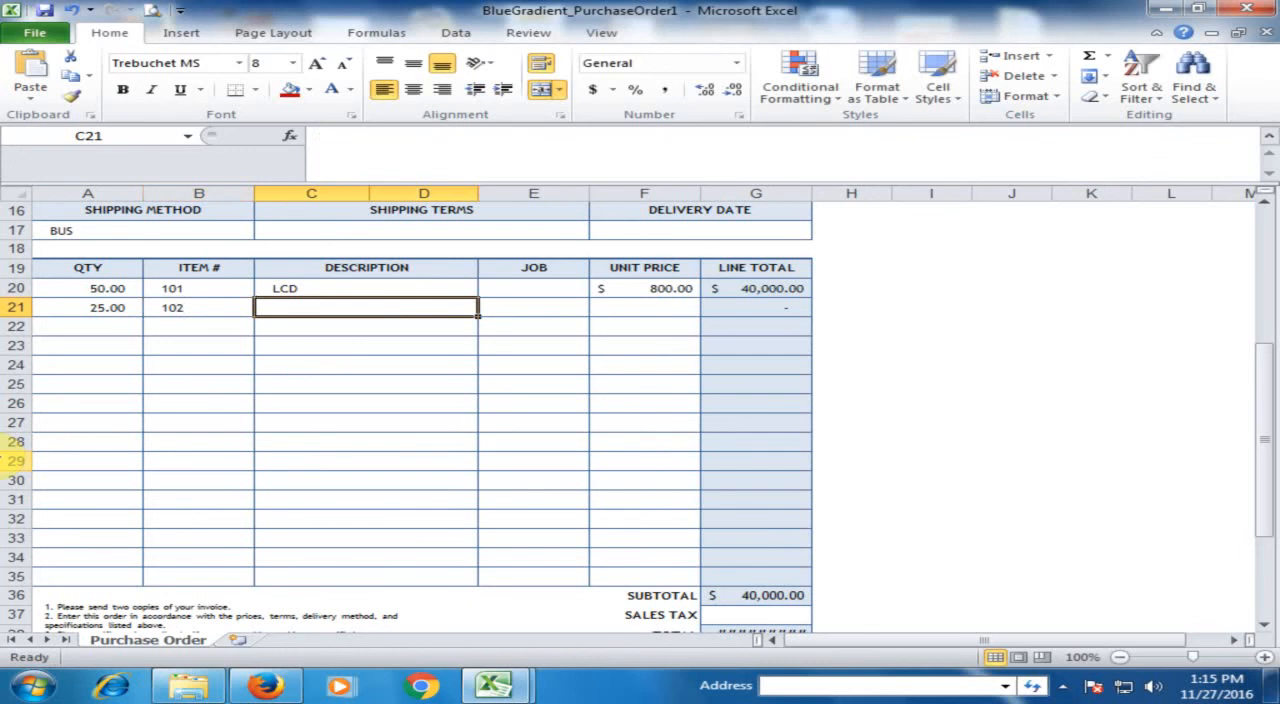
{"action": "type", "text": "k"}
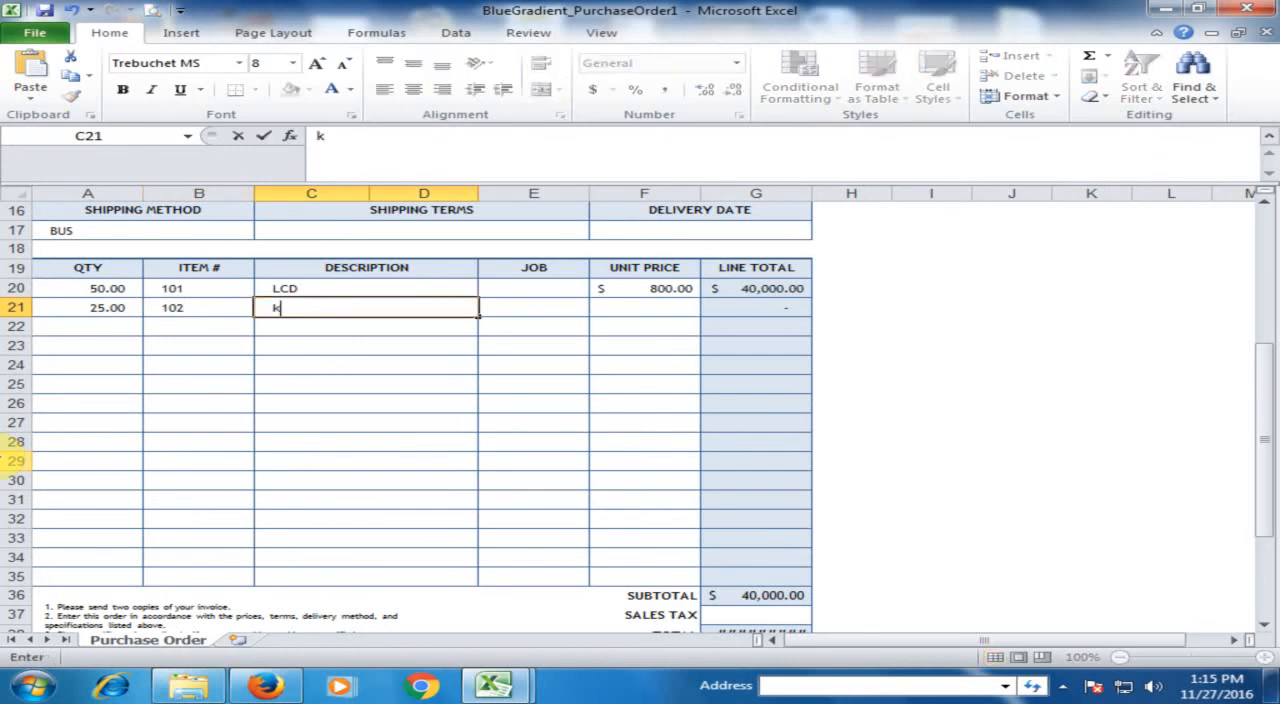
{"action": "type", "text": "E"}
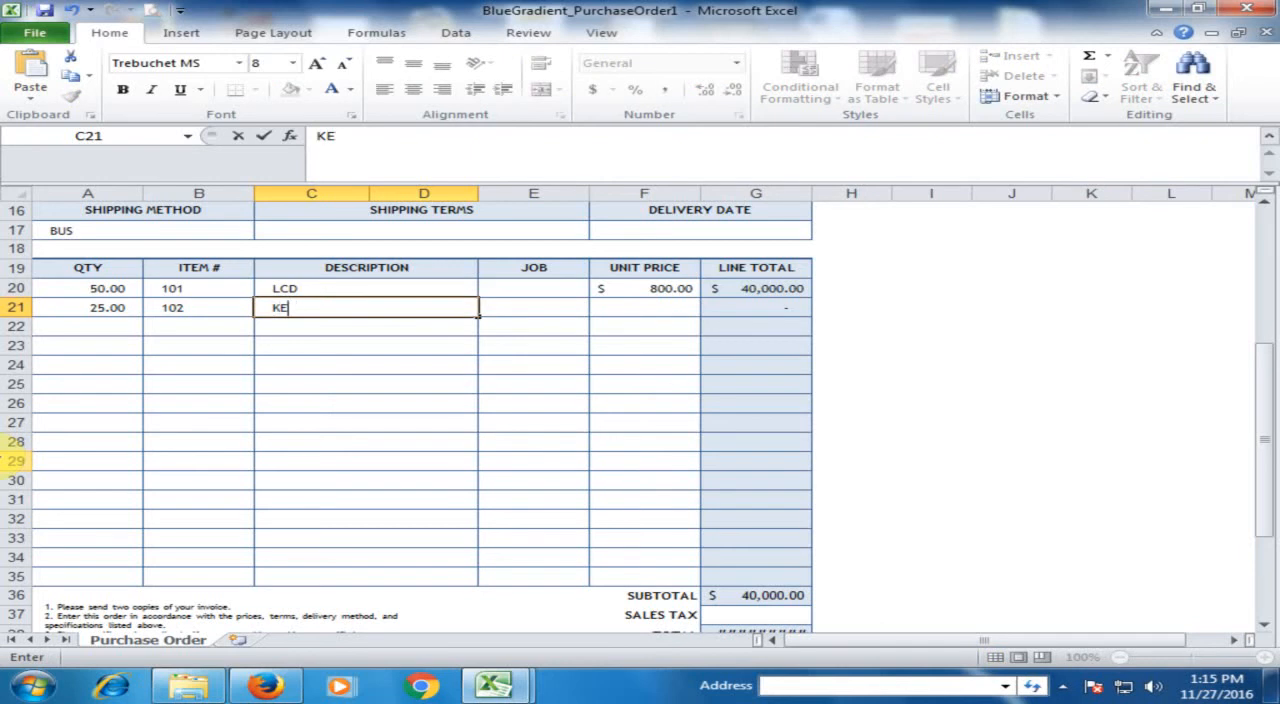
{"action": "type", "text": "YBOARD"}
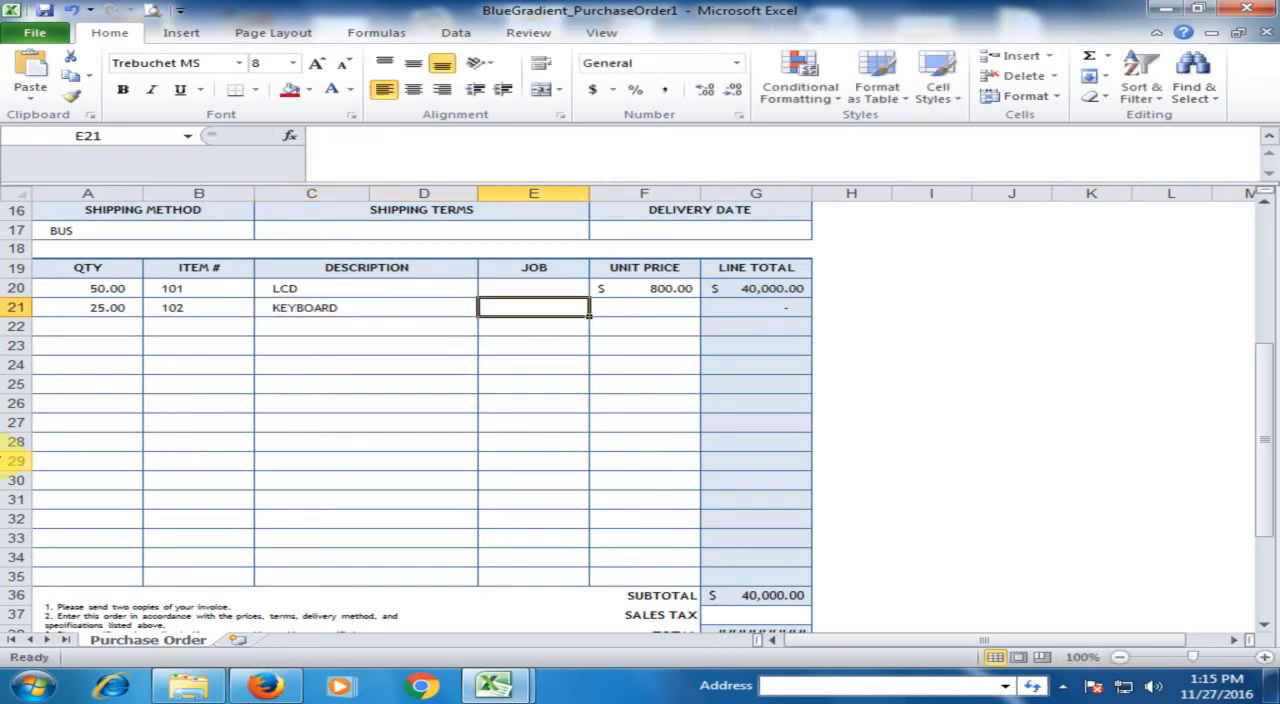
- Check the keyboard line's values and set its unit price in F21 to 100
{"action": "left_click", "coordinate": [198, 308]}
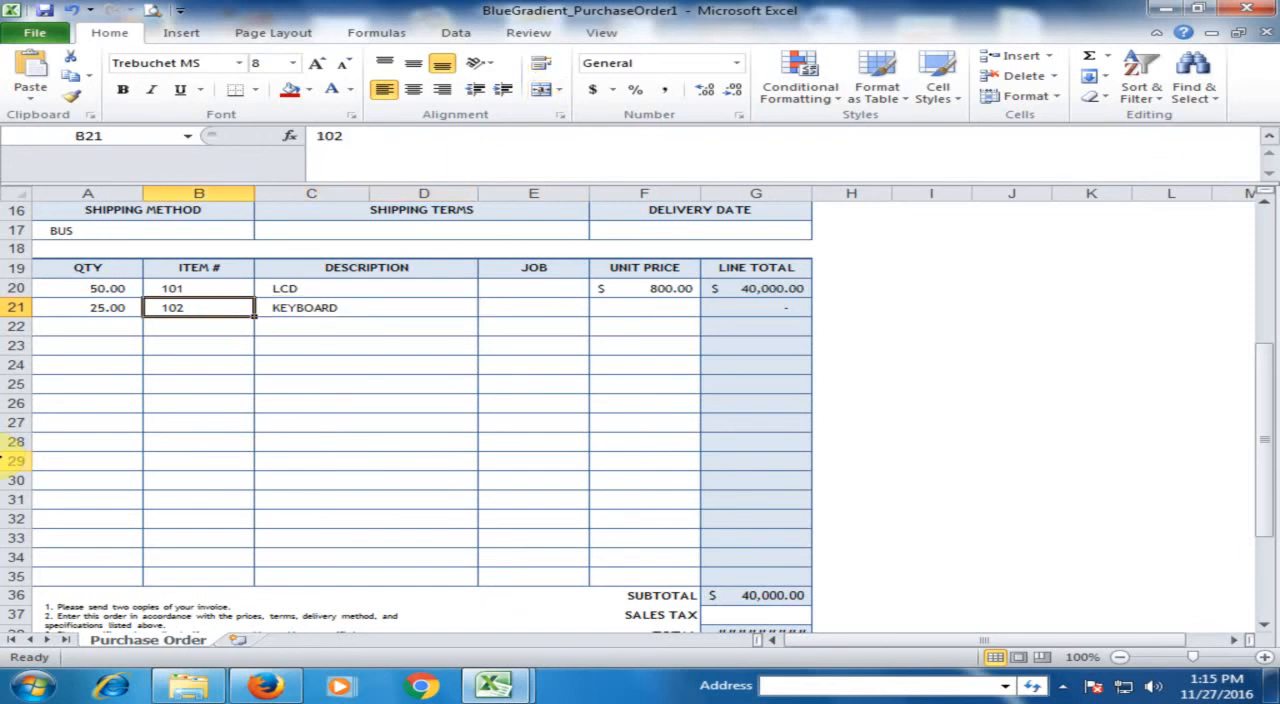
{"action": "left_click", "coordinate": [88, 308]}
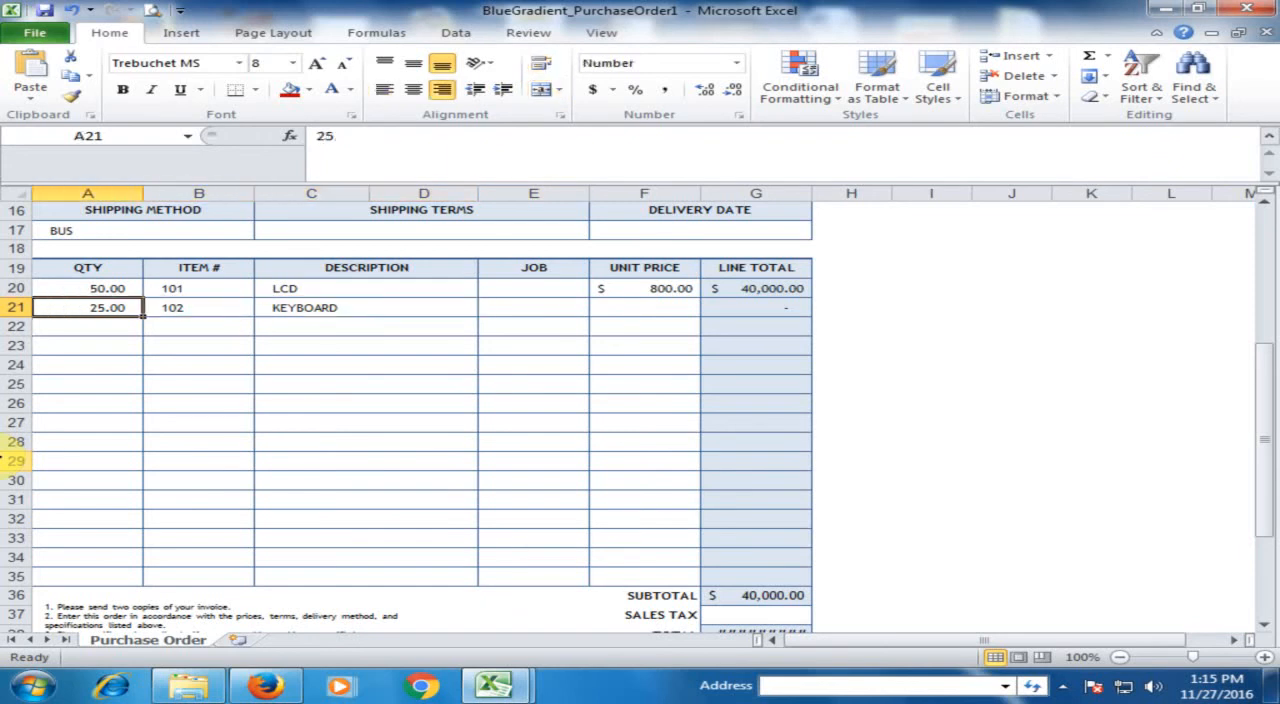
{"action": "left_click", "coordinate": [644, 308]}
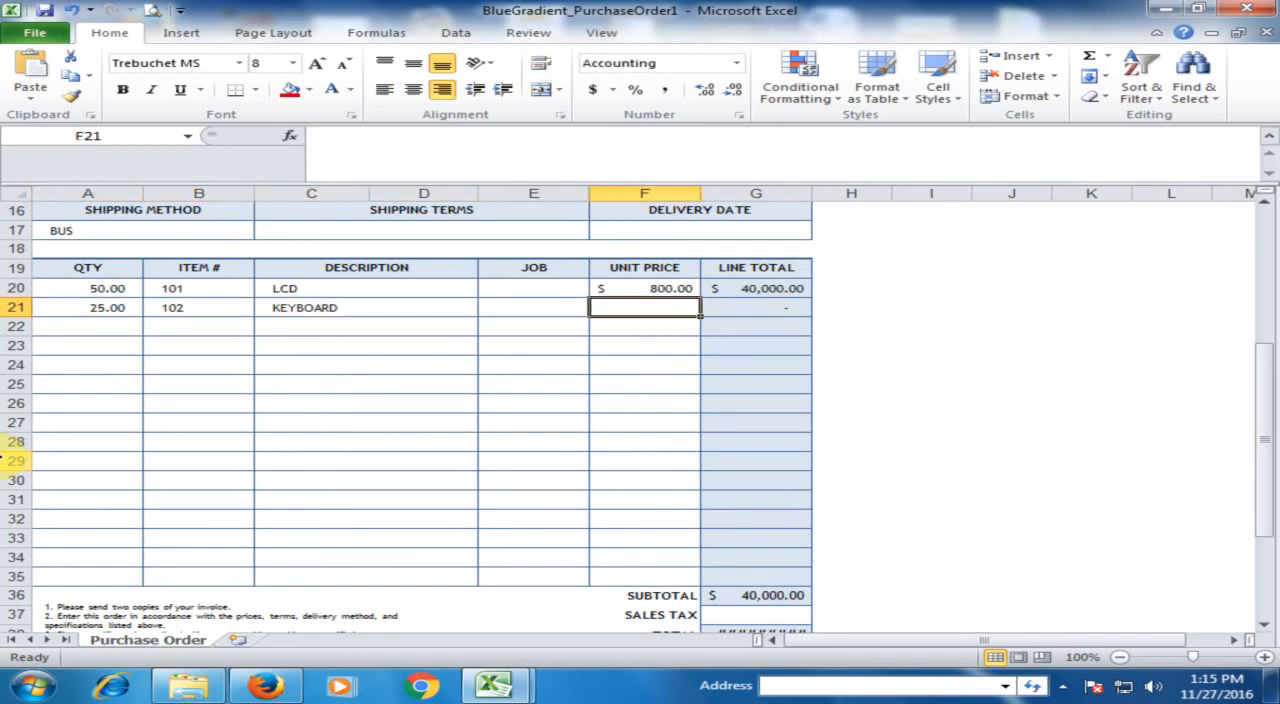
{"action": "type", "text": "100"}
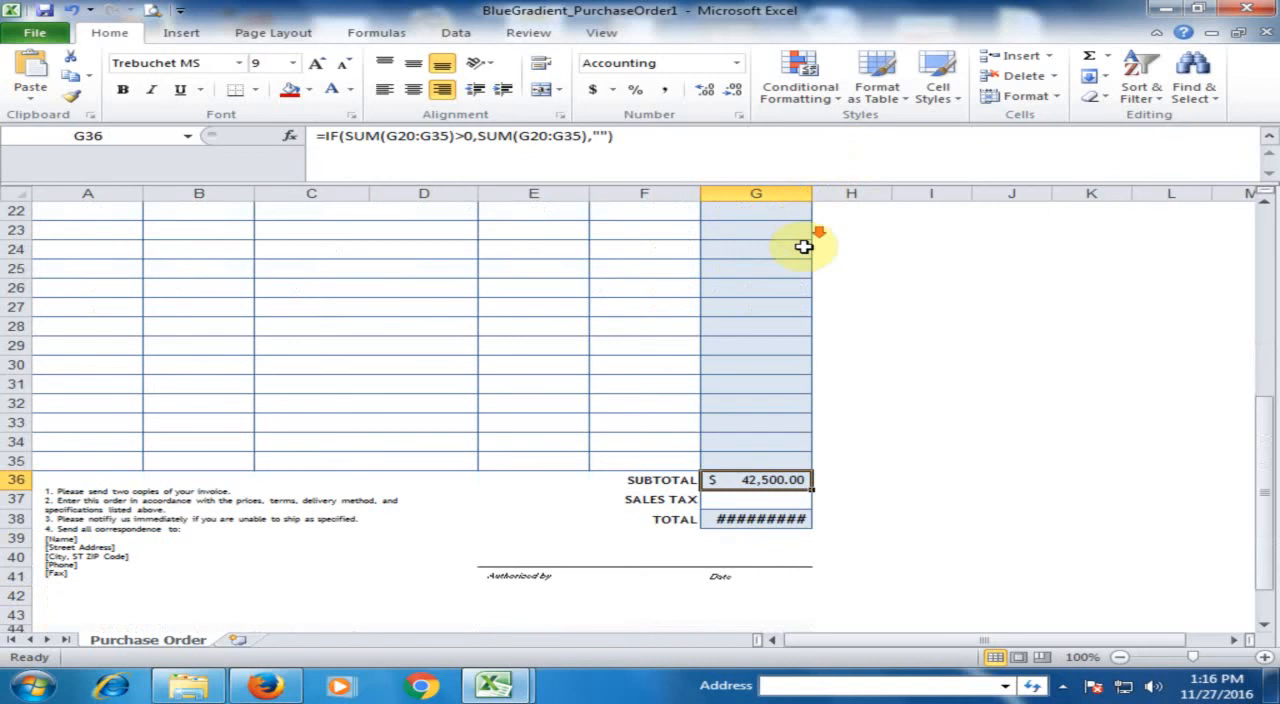
{"action": "mouse_move", "coordinate": [740, 520]}
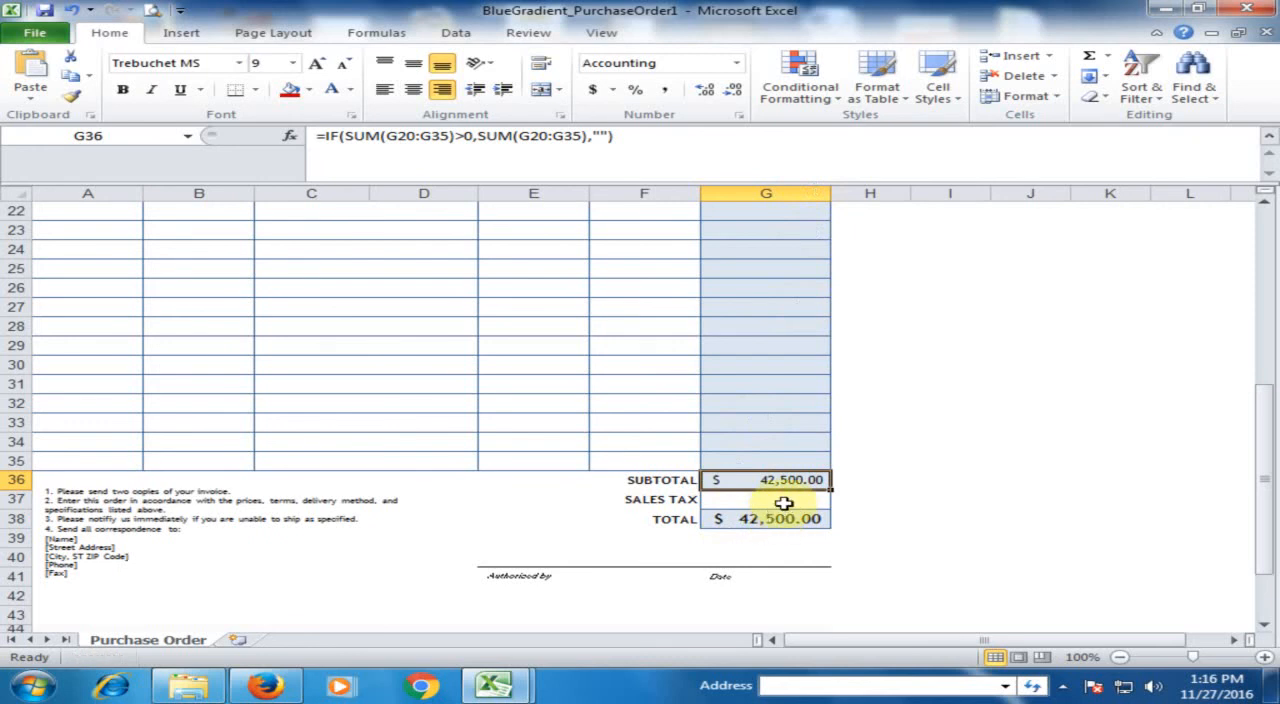
- Enter 5 as the sales tax in cell G37
{"action": "left_click", "coordinate": [764, 500]}
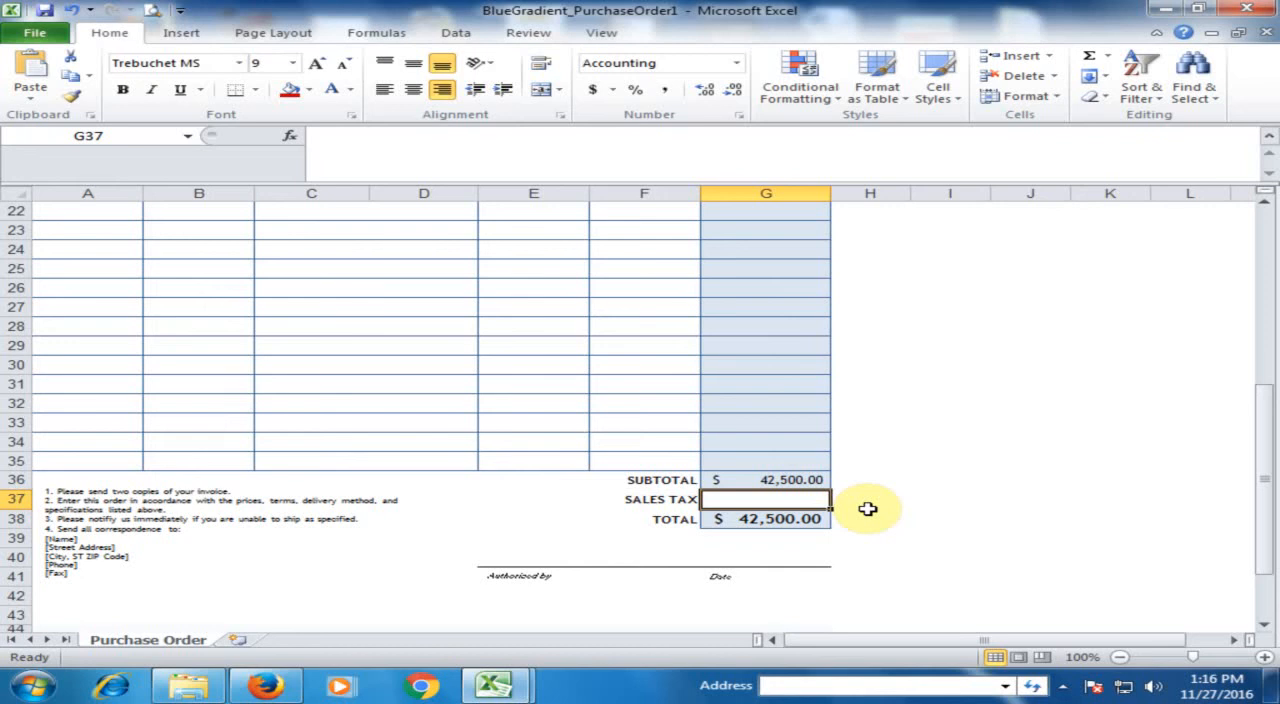
{"action": "type", "text": "5%"}
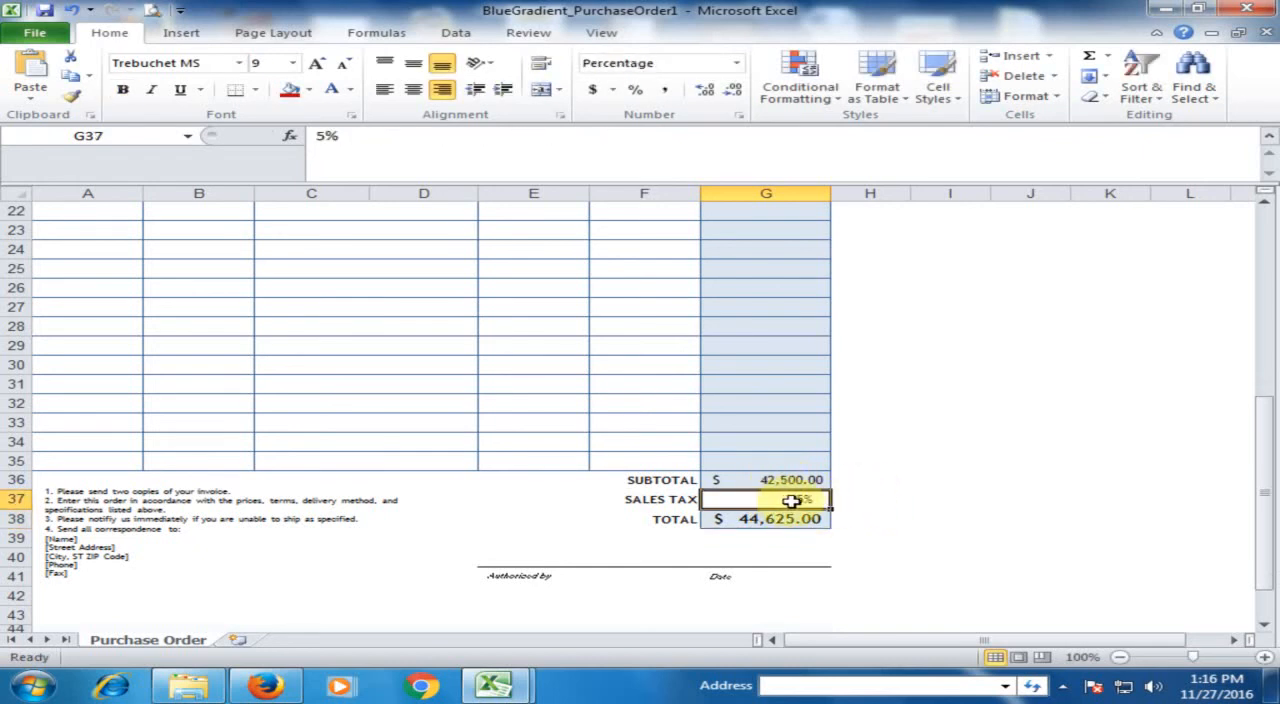
{"action": "left_click", "coordinate": [766, 518]}
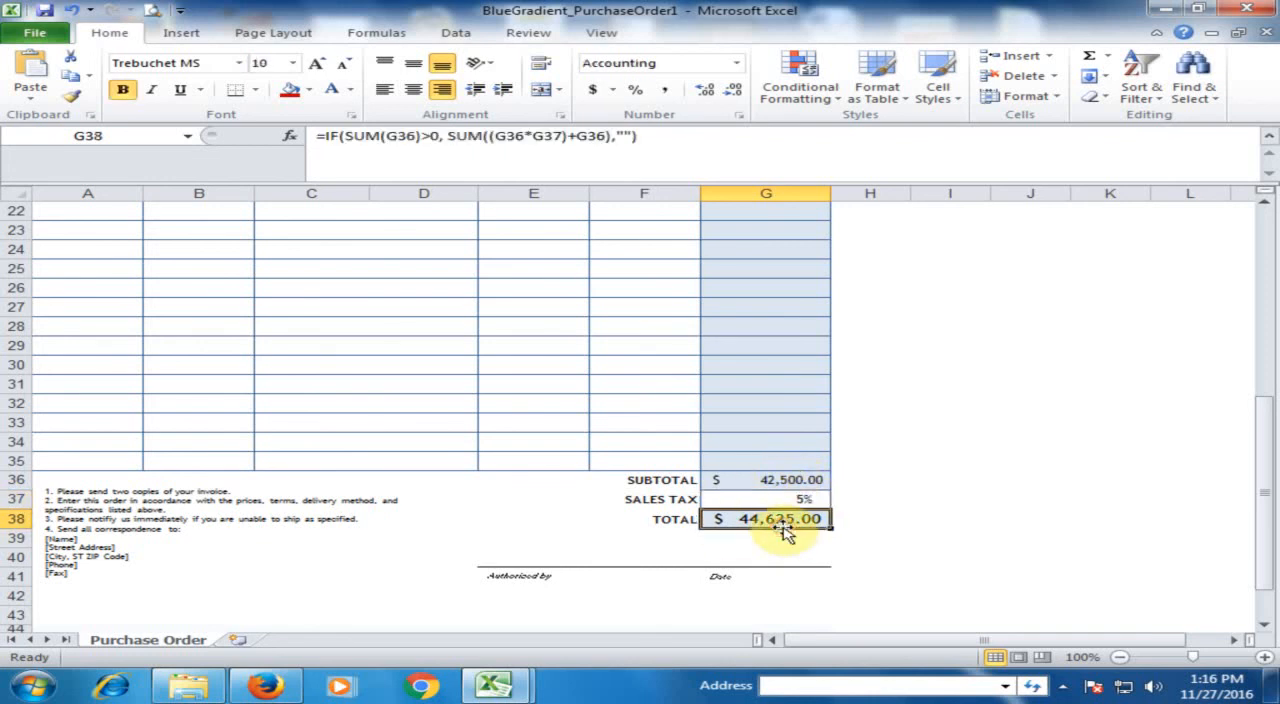
{"action": "left_click", "coordinate": [766, 500]}
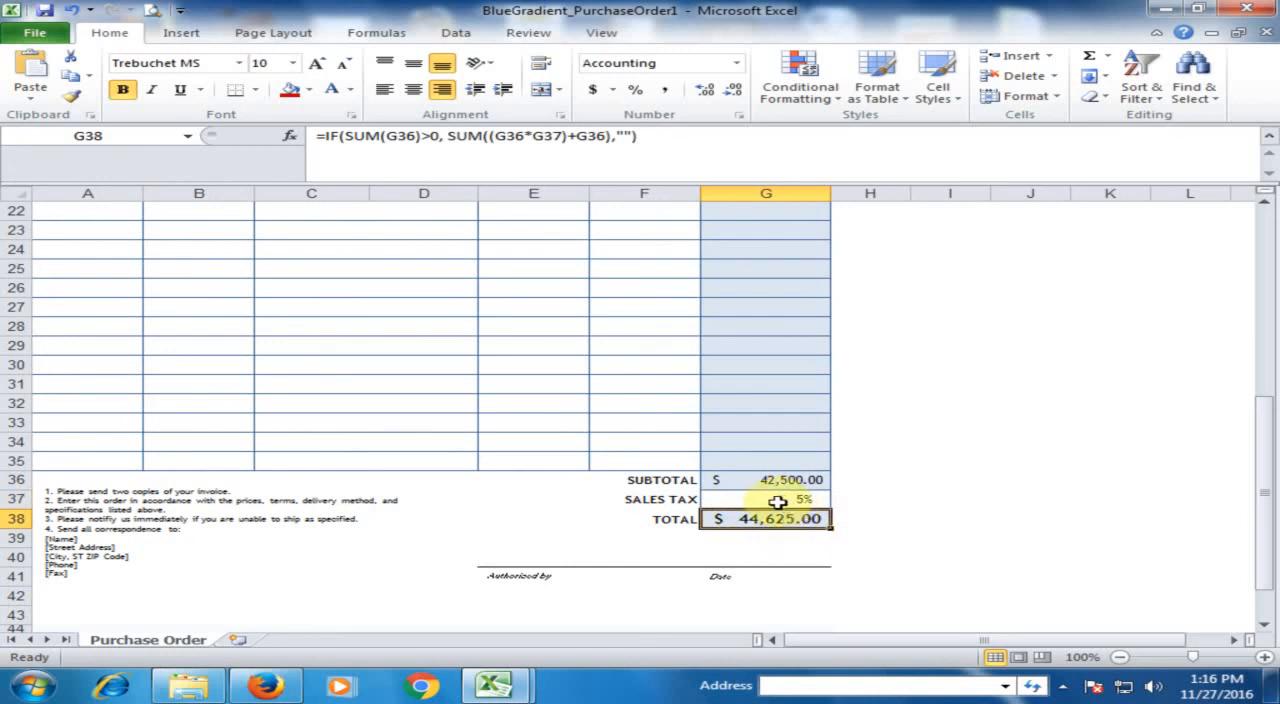
- Verify the 5% sales tax and the 44,625.00 total in G38
{"action": "left_click", "coordinate": [766, 500]}
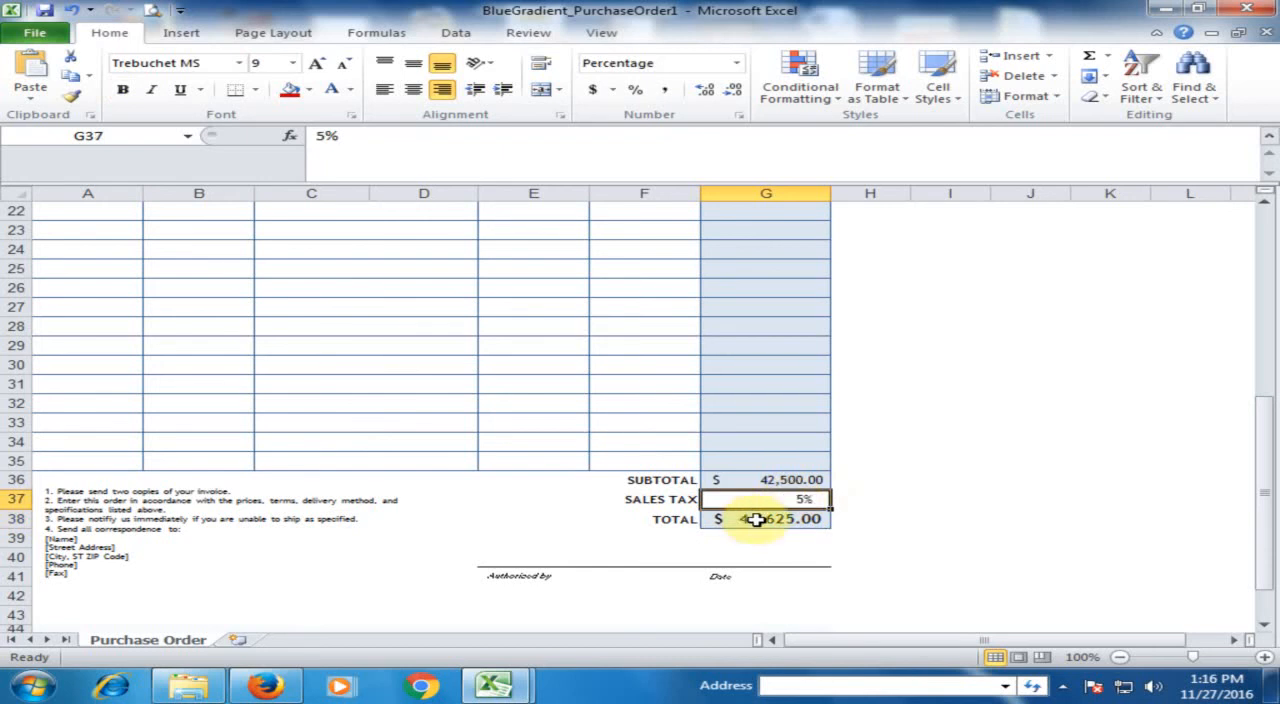
{"action": "left_click", "coordinate": [766, 518]}
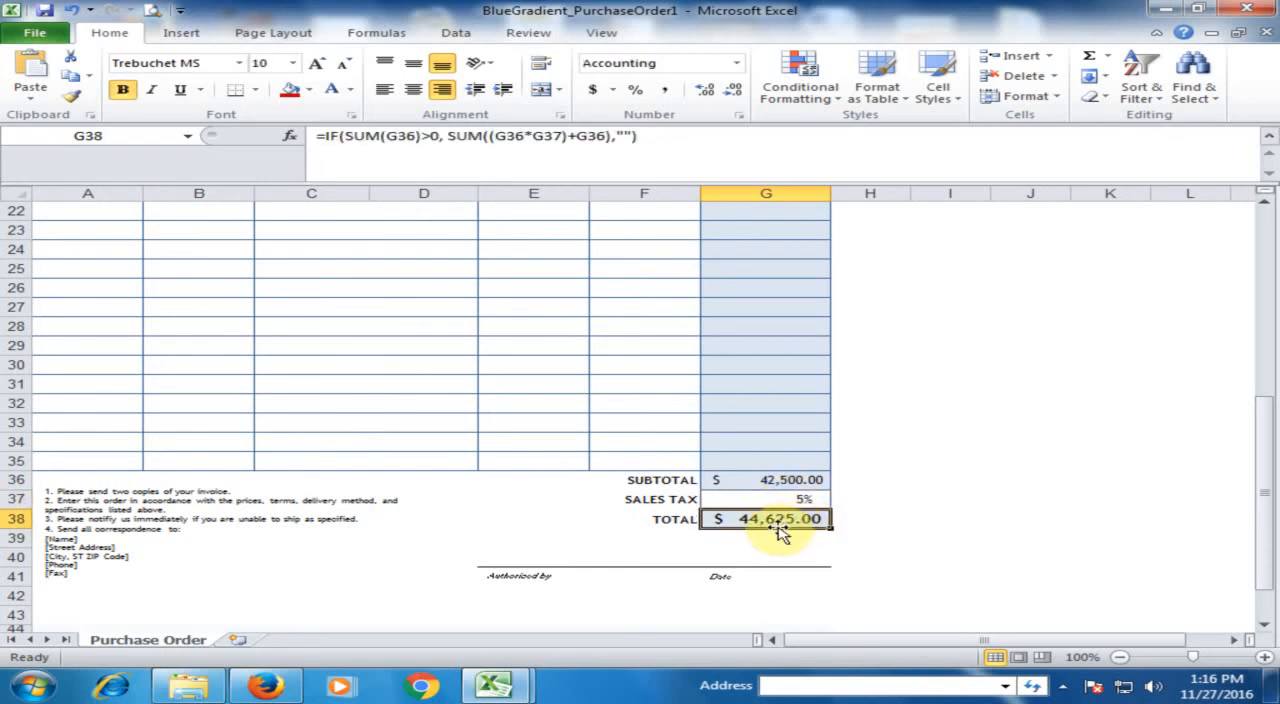
{"action": "scroll", "scroll_direction": "down", "scroll_amount": 3}
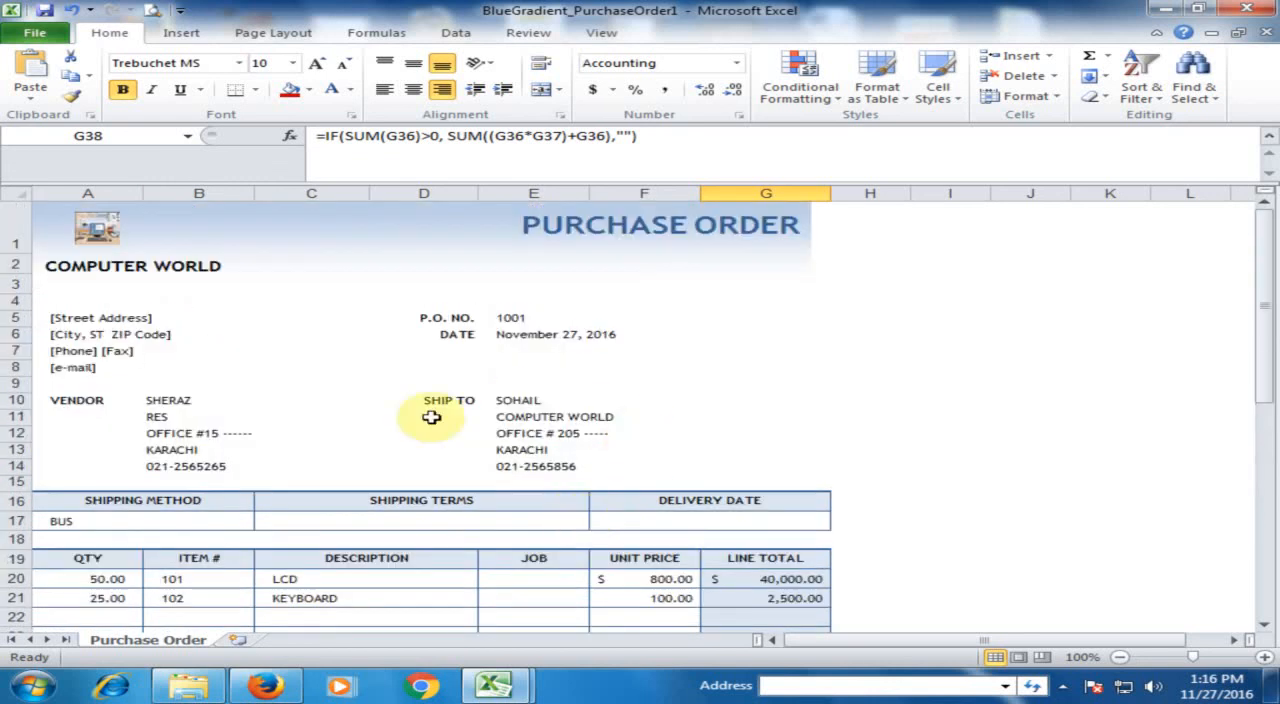
{"action": "mouse_move", "coordinate": [344, 392]}
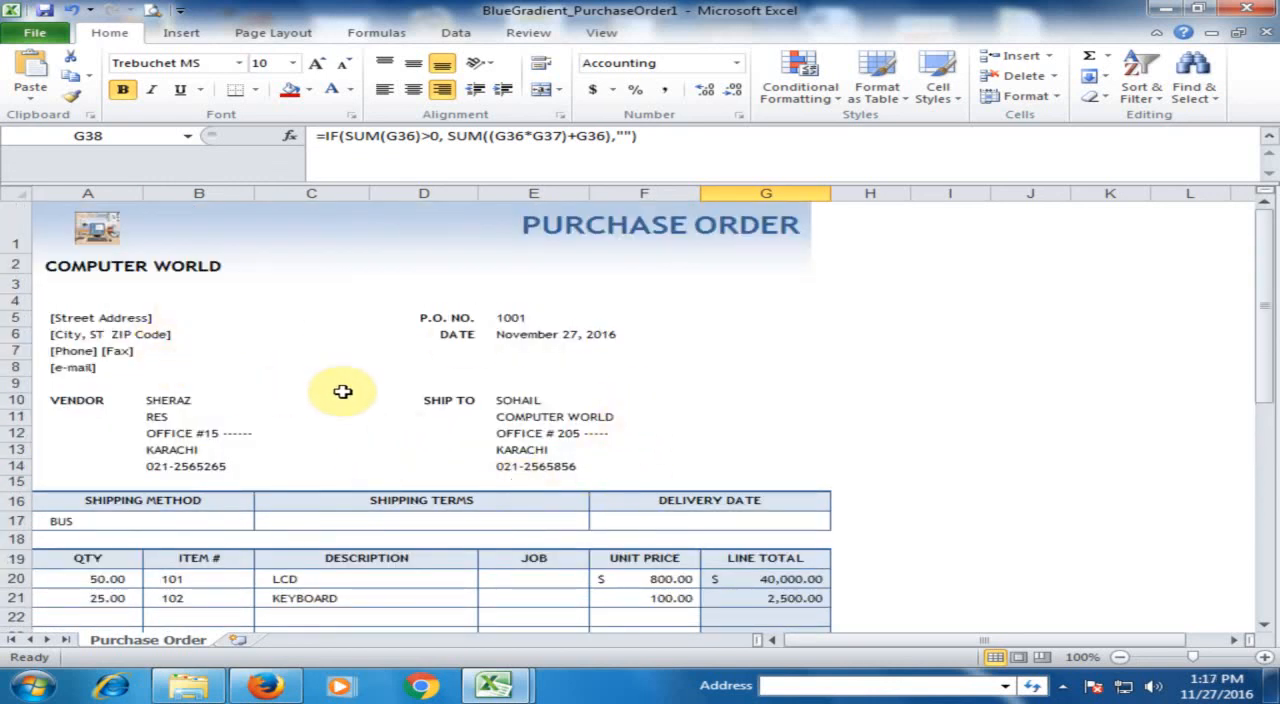
- Scroll through the finished order and show its print preview
{"action": "scroll", "scroll_direction": "down", "scroll_amount": 3}
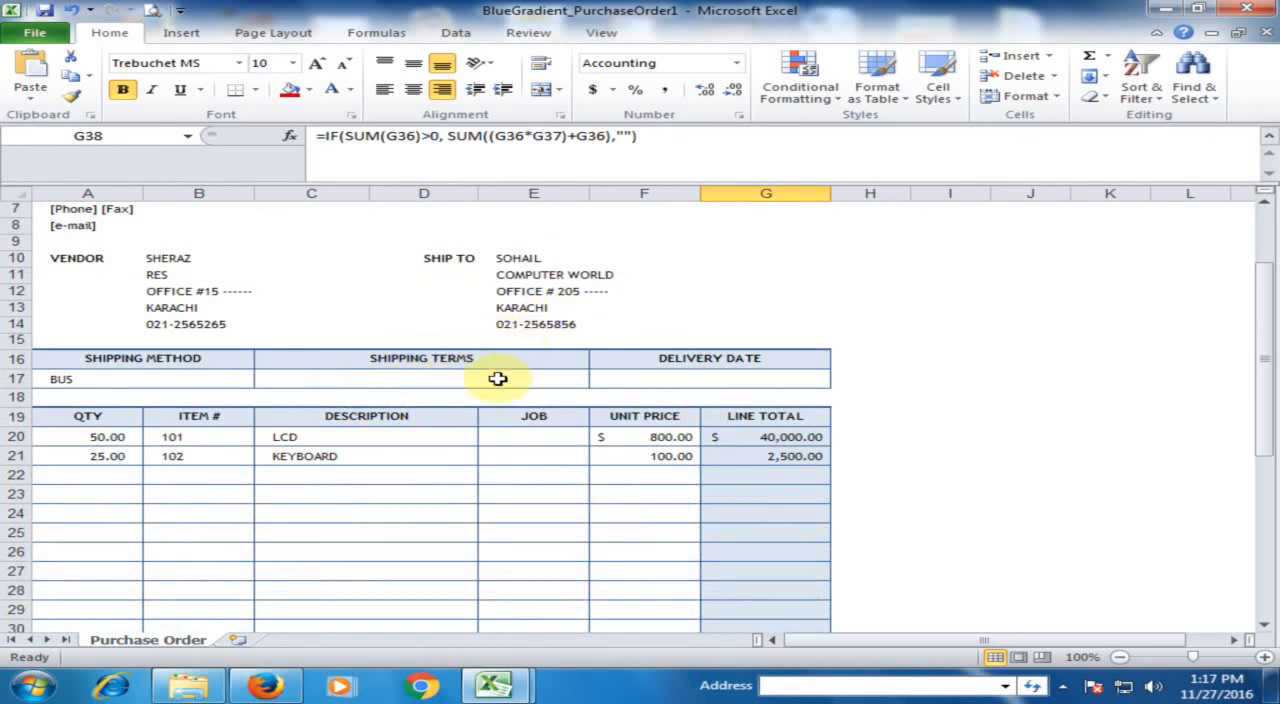
{"action": "scroll", "scroll_direction": "down", "scroll_amount": 3}
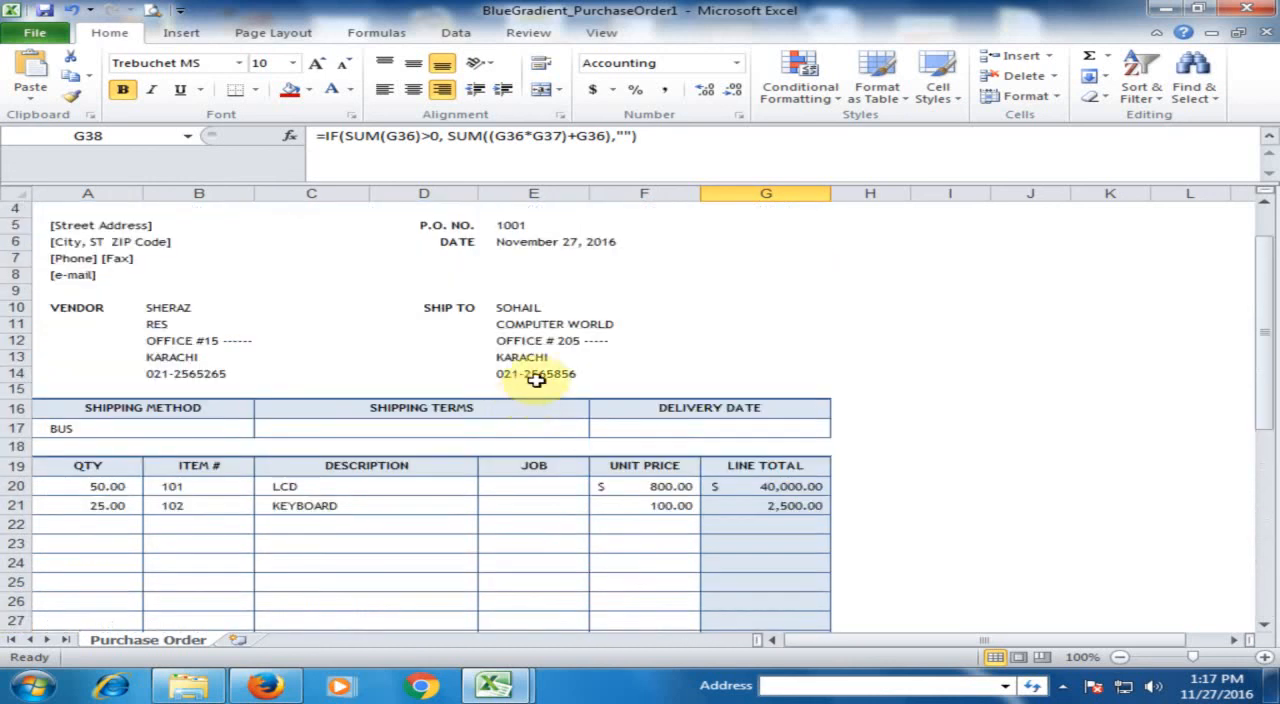
{"action": "scroll", "scroll_direction": "up", "scroll_amount": 3}
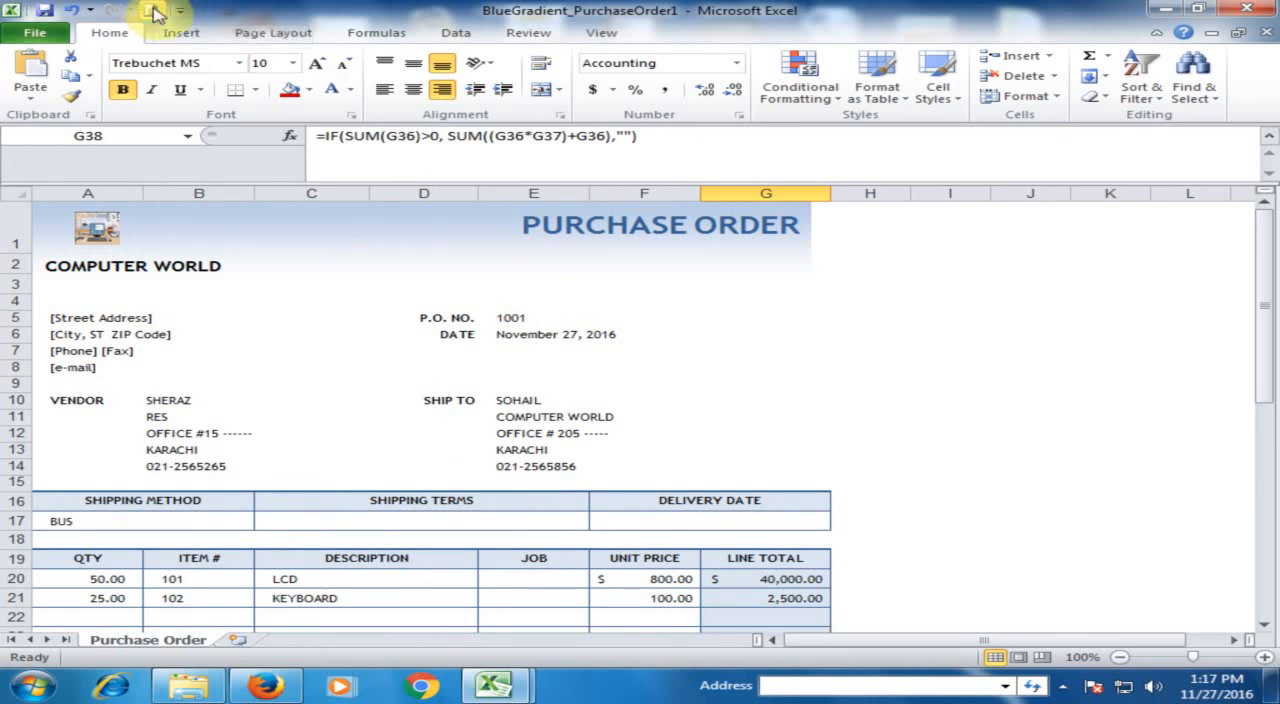
{"action": "left_click", "coordinate": [36, 32]}
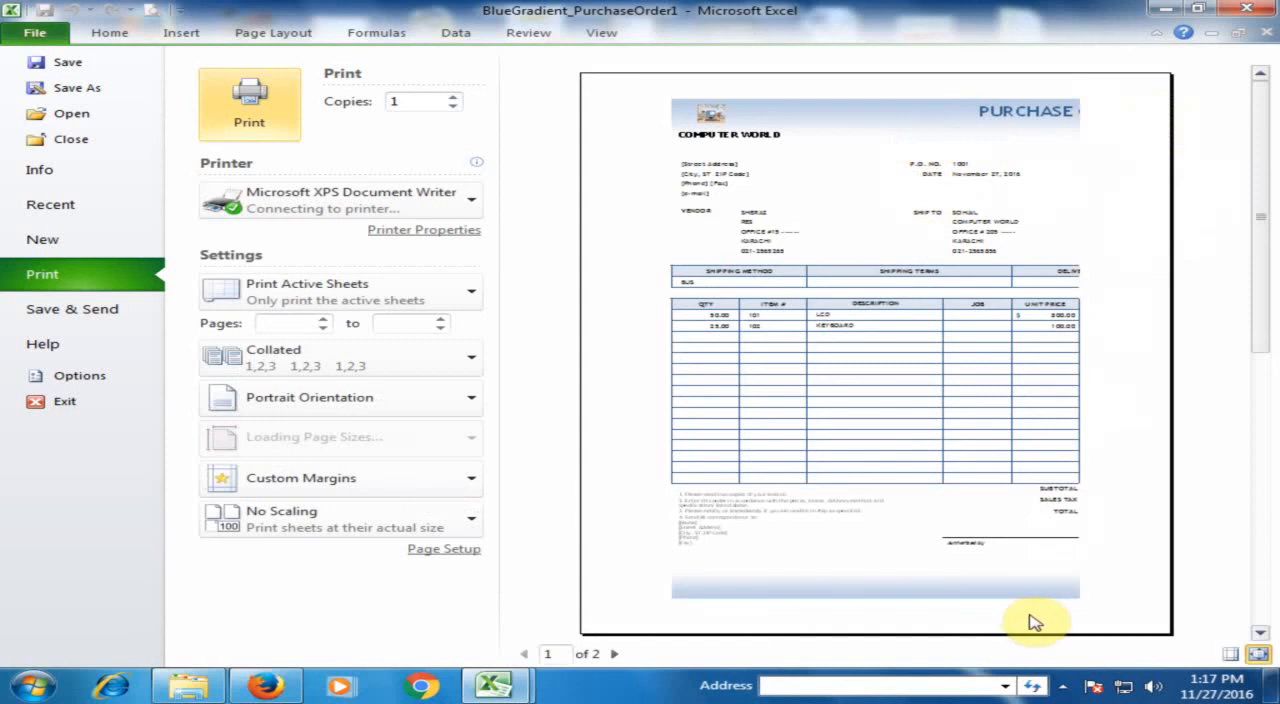
{"action": "mouse_move", "coordinate": [1090, 118]}
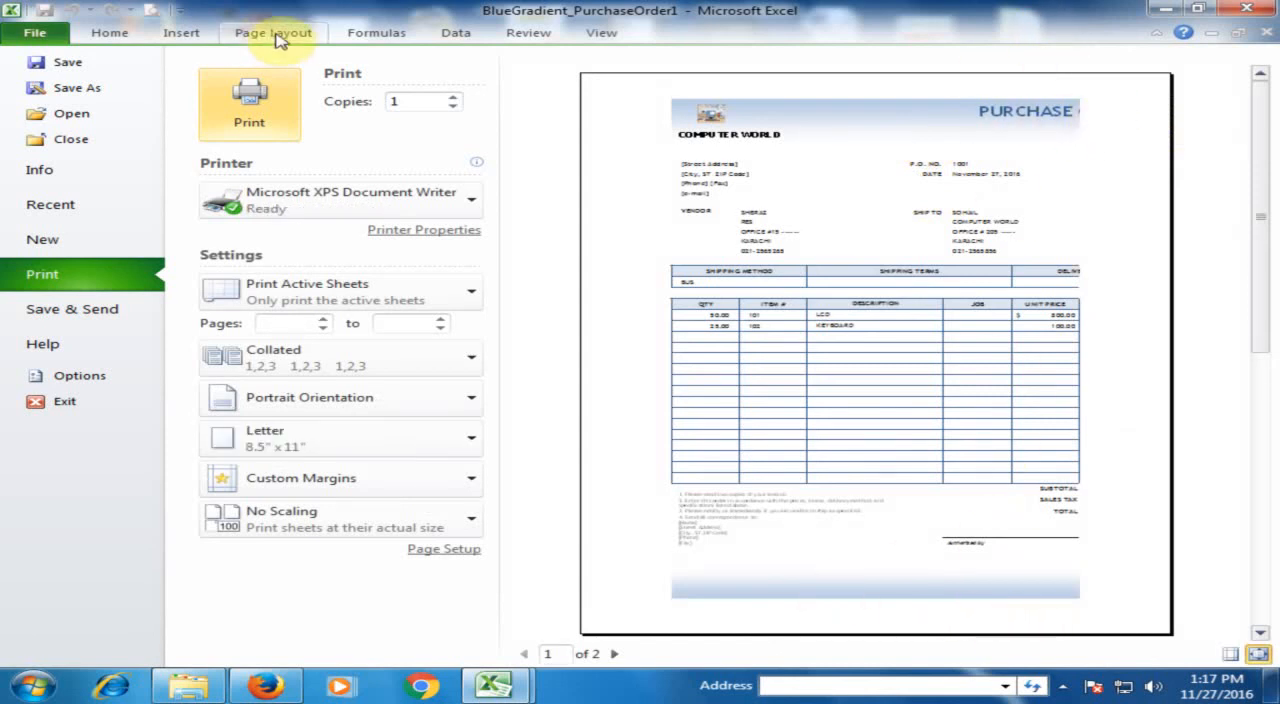
- Leave the two-page print preview and return to the worksheet's View options
{"action": "left_click", "coordinate": [272, 32]}
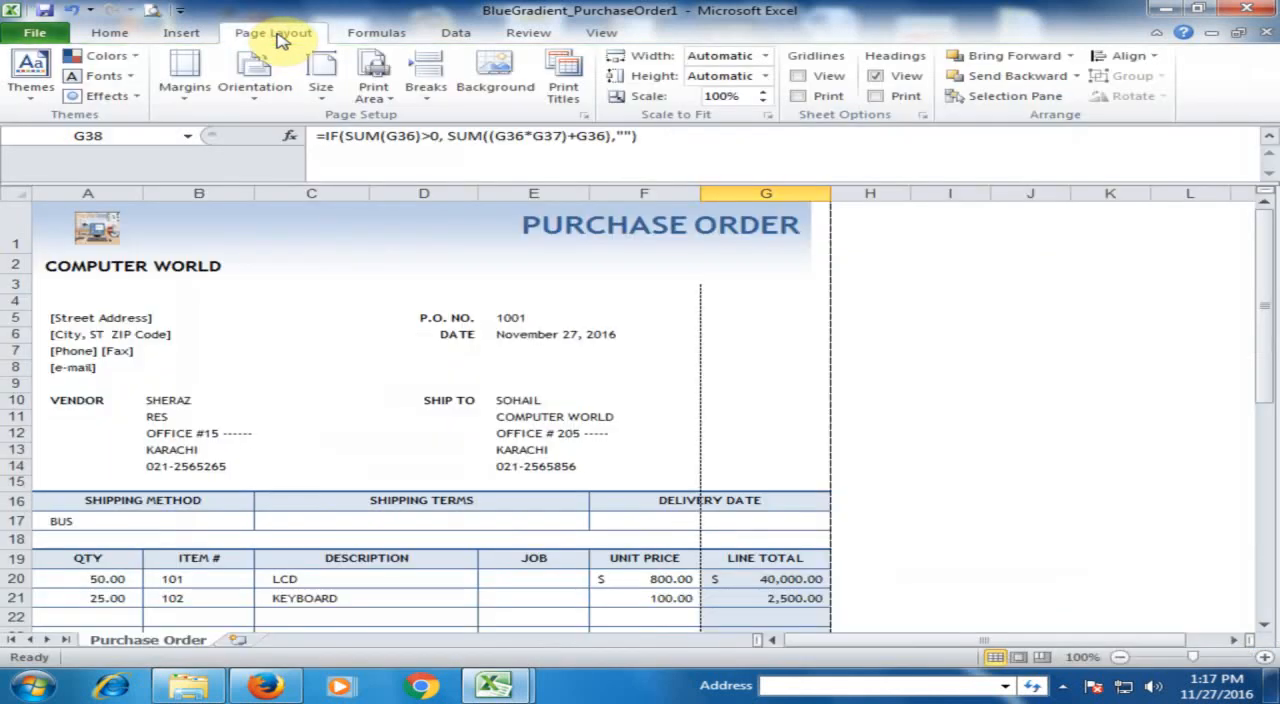
{"action": "left_click", "coordinate": [600, 32]}
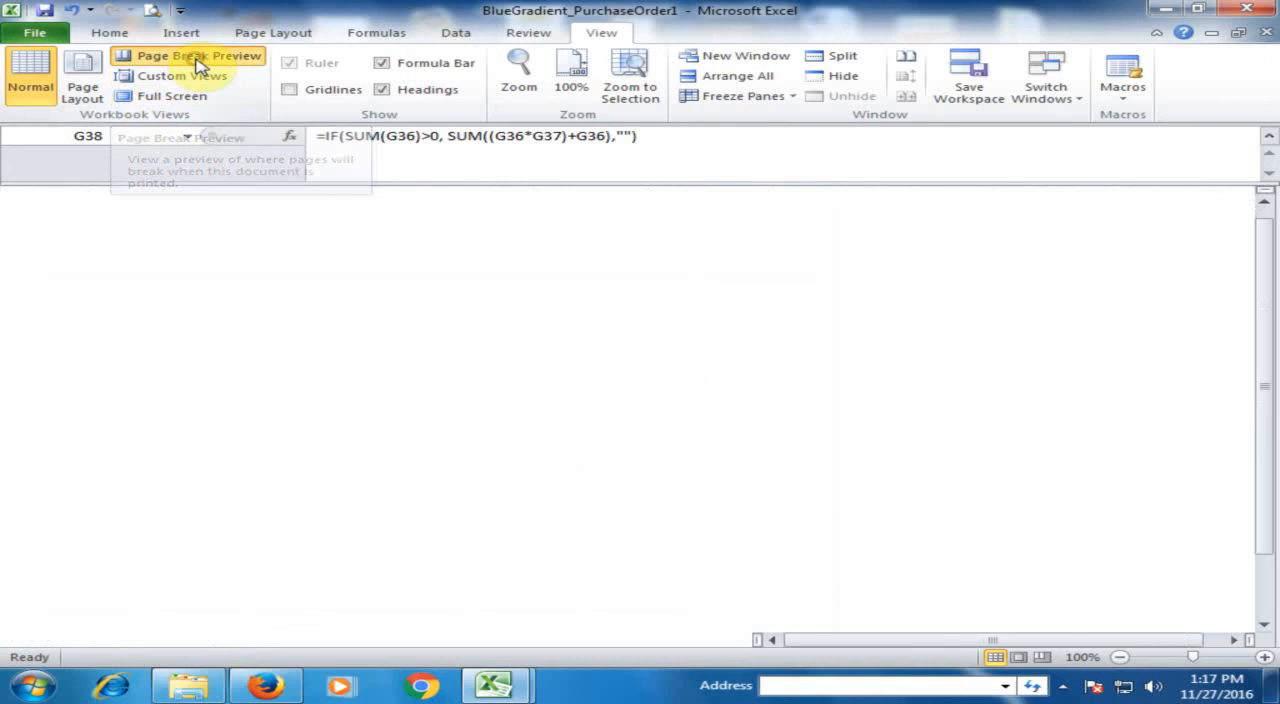
- Switch to Page Break Preview so column G fits on one page, then preview the one-page printout
{"action": "left_click", "coordinate": [196, 56]}
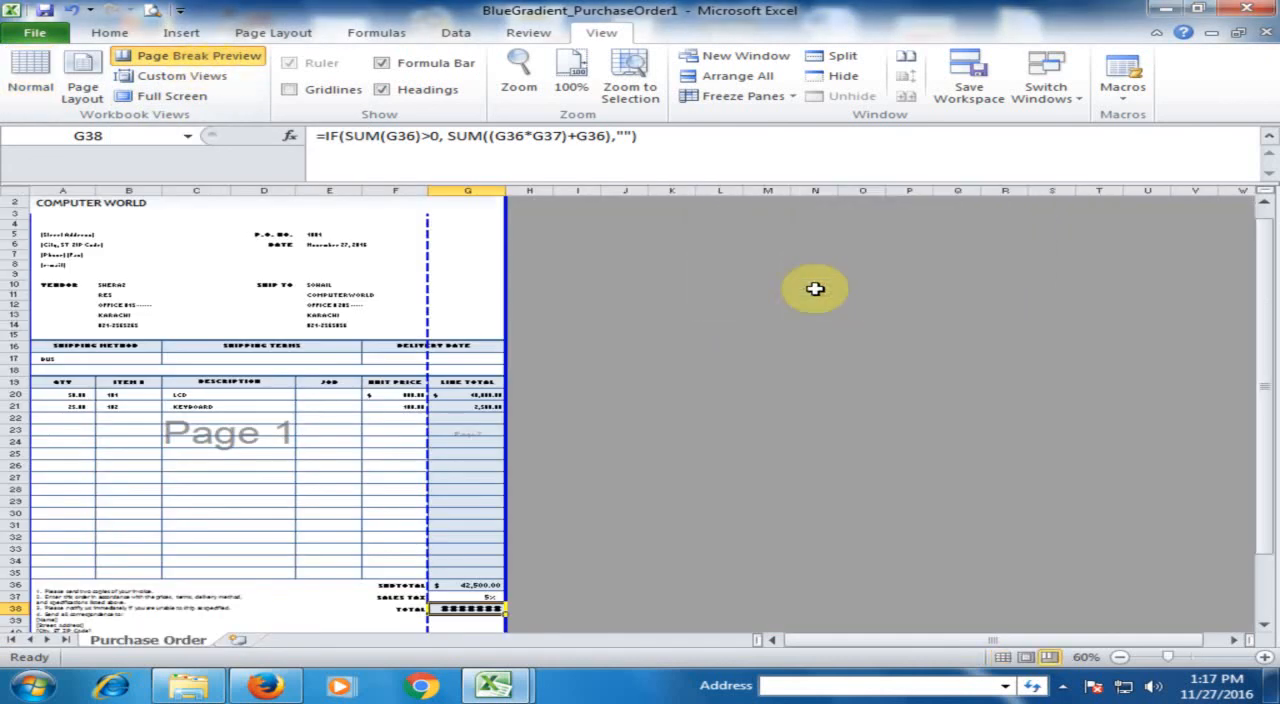
{"action": "mouse_move", "coordinate": [508, 252]}
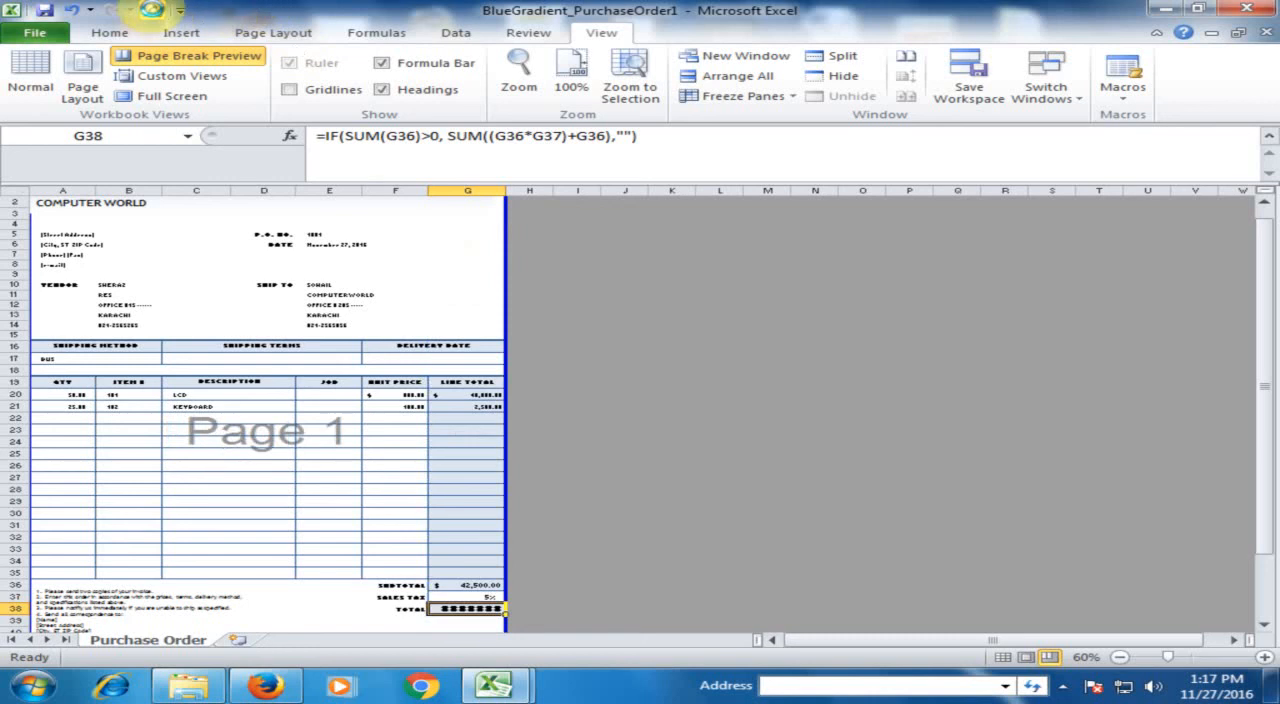
{"action": "left_click", "coordinate": [36, 32]}
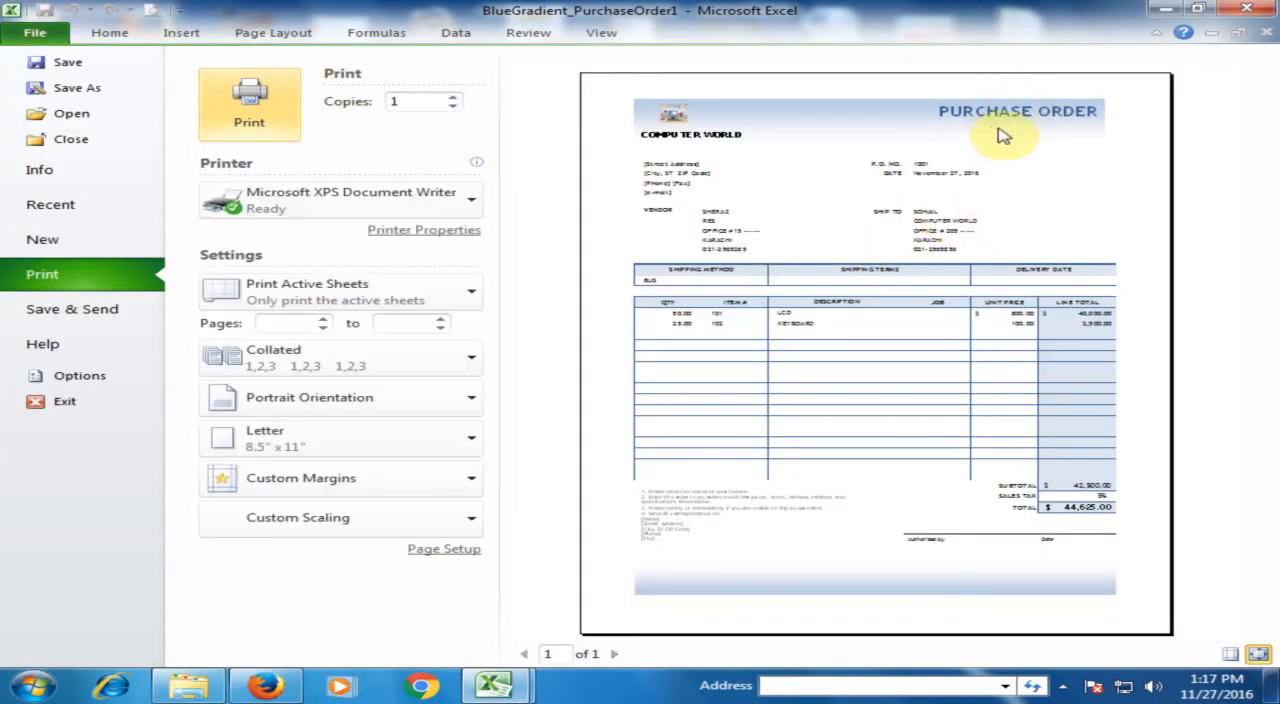
{"action": "mouse_move", "coordinate": [1124, 622]}
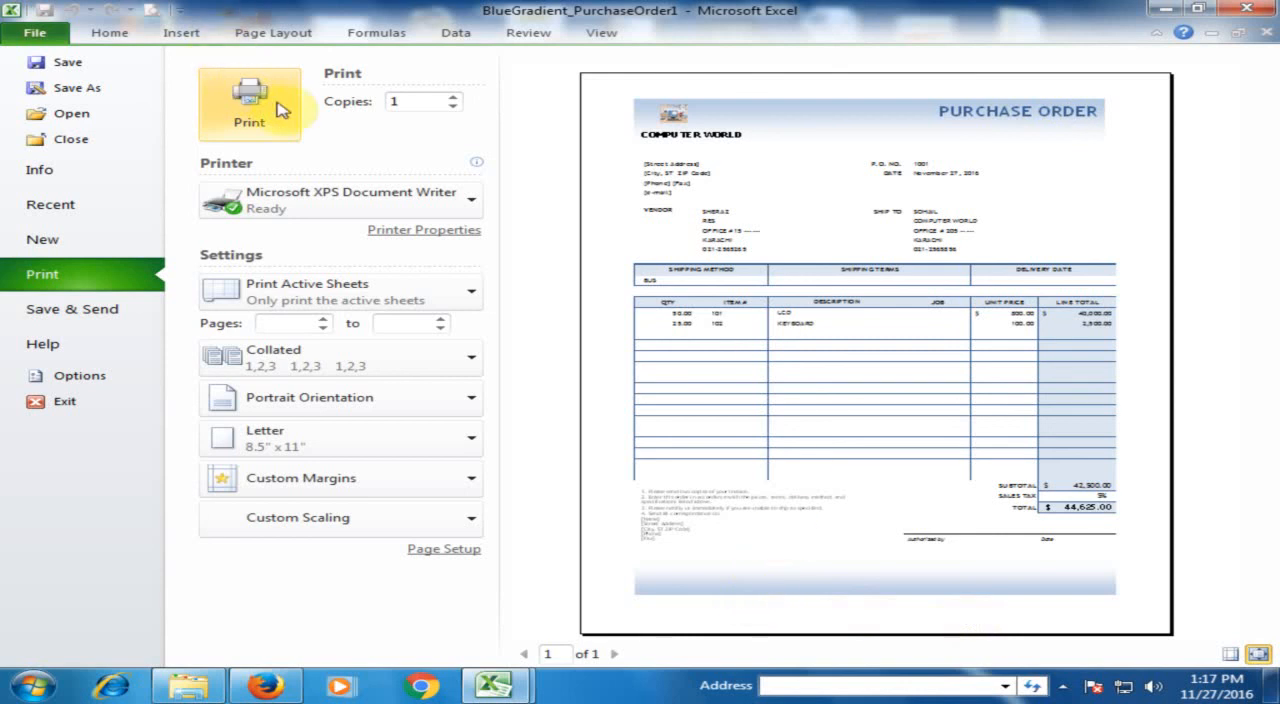
{"action": "mouse_move", "coordinate": [268, 120]}
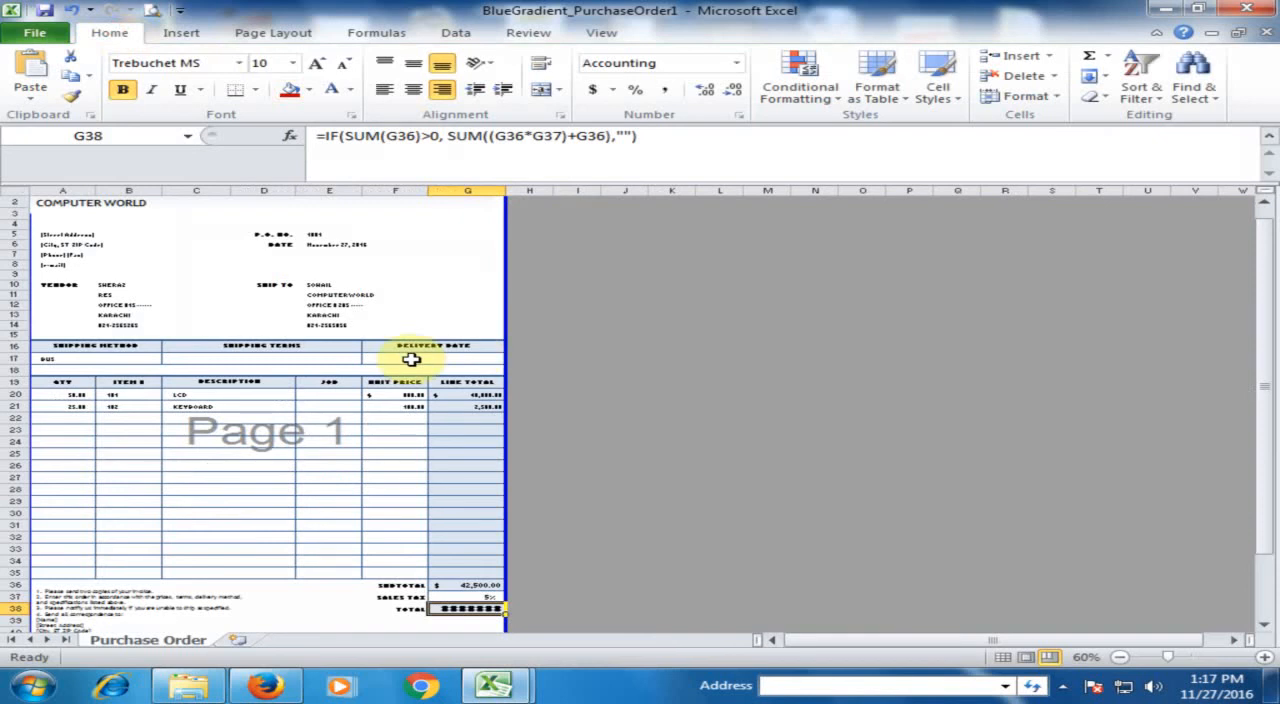
{"action": "mouse_move", "coordinate": [172, 108]}
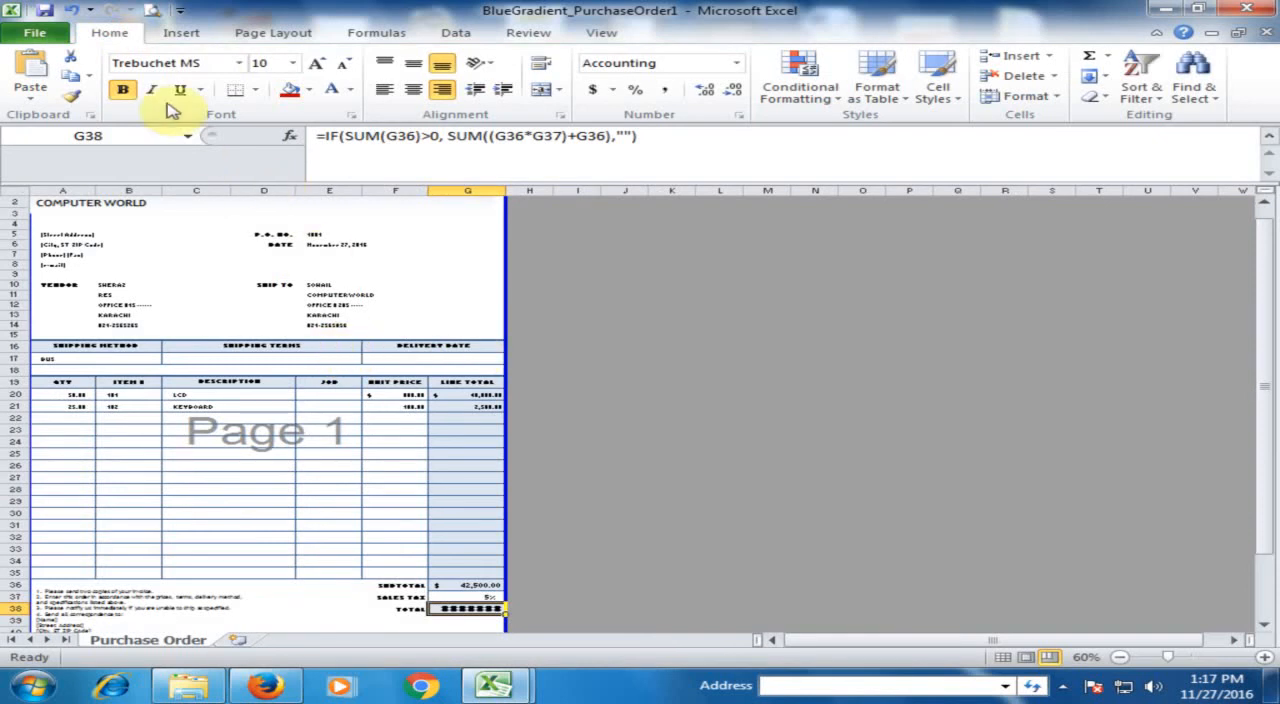
- Exit the one-page preview back to the worksheet's View options with page boundaries shown
{"action": "left_click", "coordinate": [600, 32]}
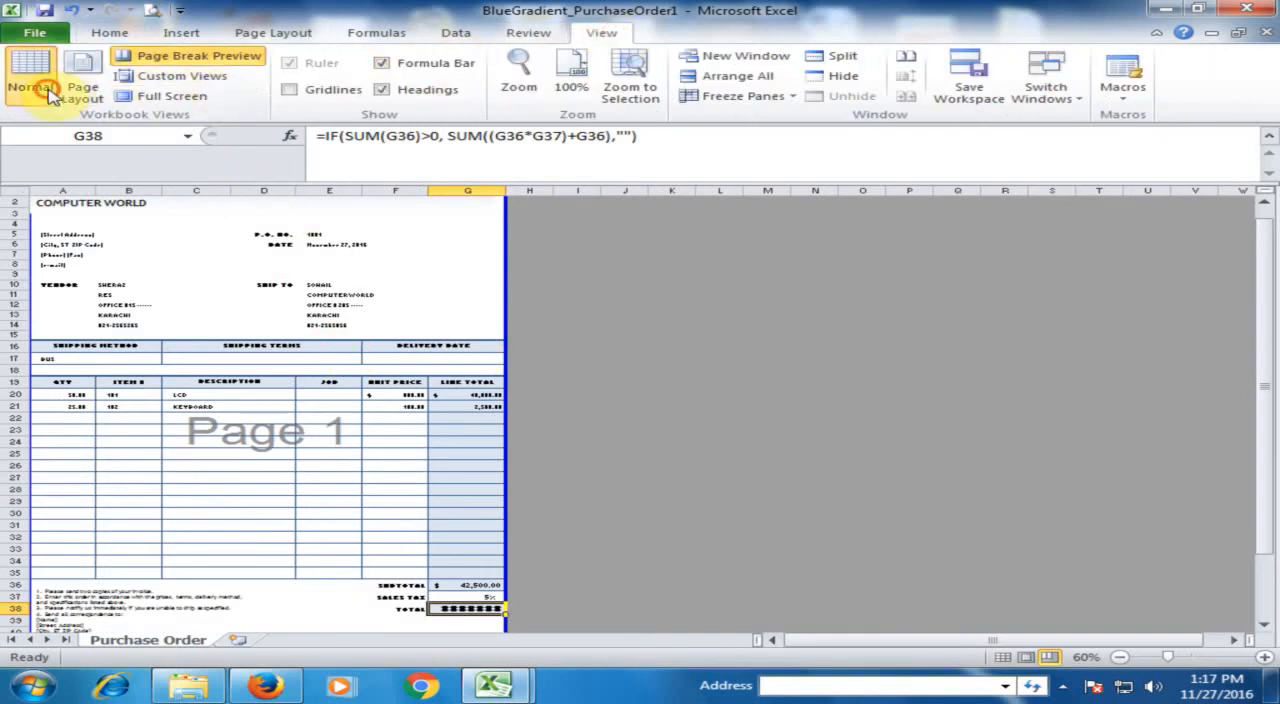